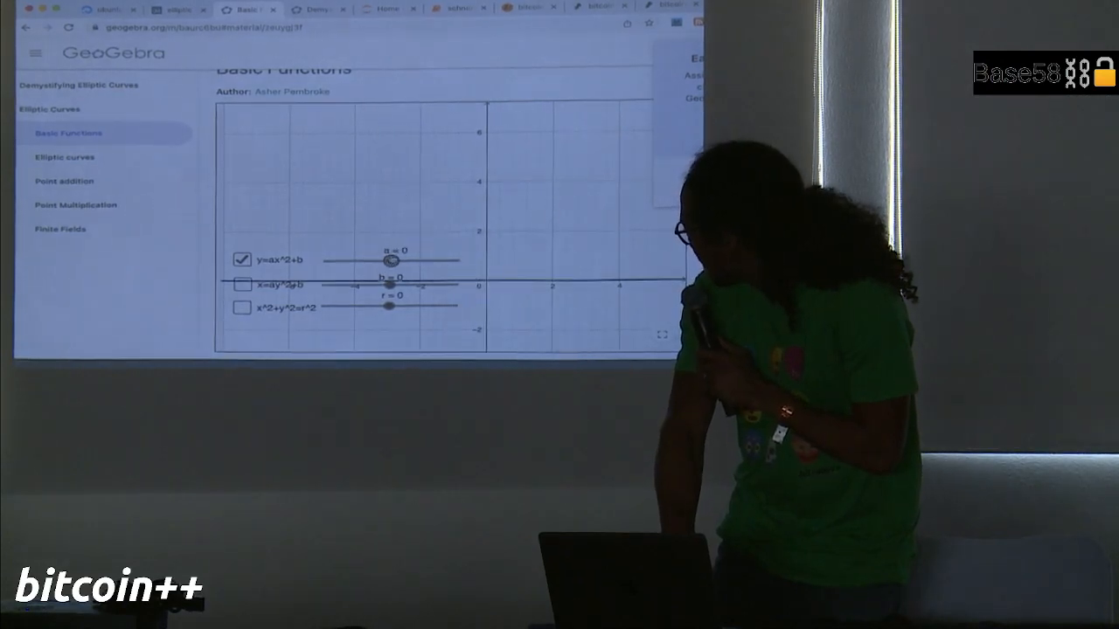
# - Nudge sliders a to 0.2 and b lower, then show the circle x²+y²=r² and hide the sideways parabola
pyautogui.moveTo(391, 261); pyautogui.dragTo(405, 261)
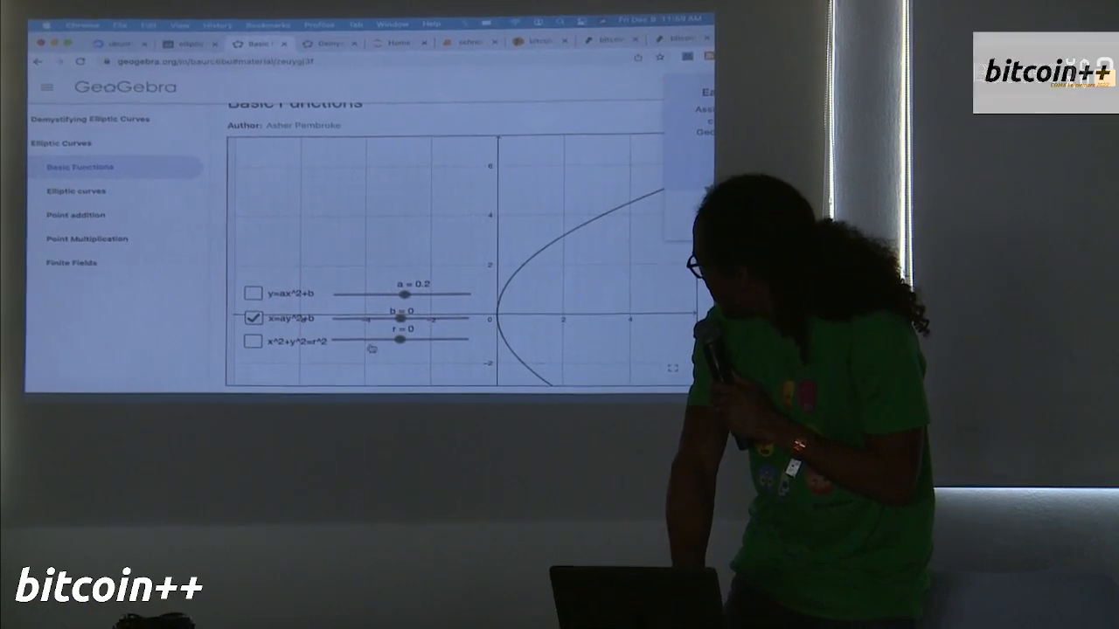
pyautogui.moveTo(402, 311); pyautogui.dragTo(378, 313)
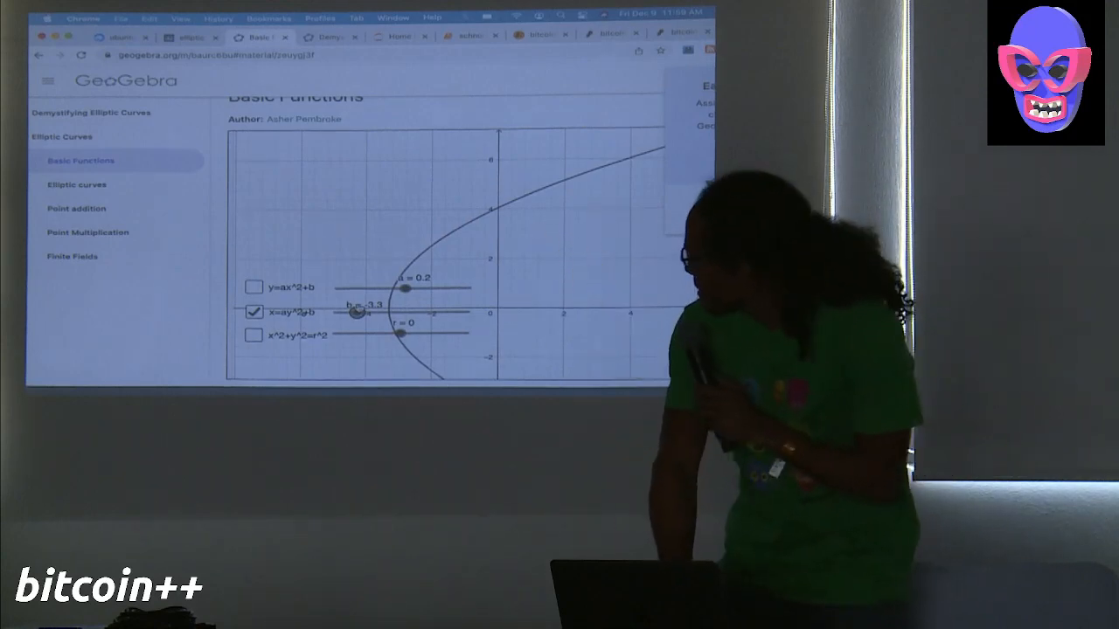
pyautogui.click(253, 334)
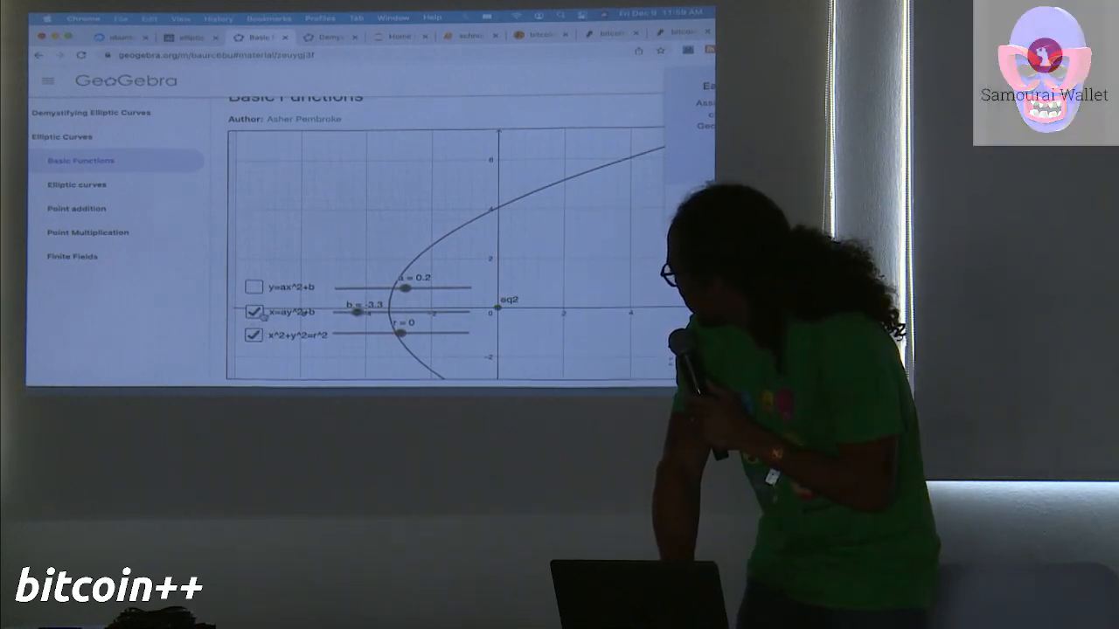
pyautogui.click(253, 311)
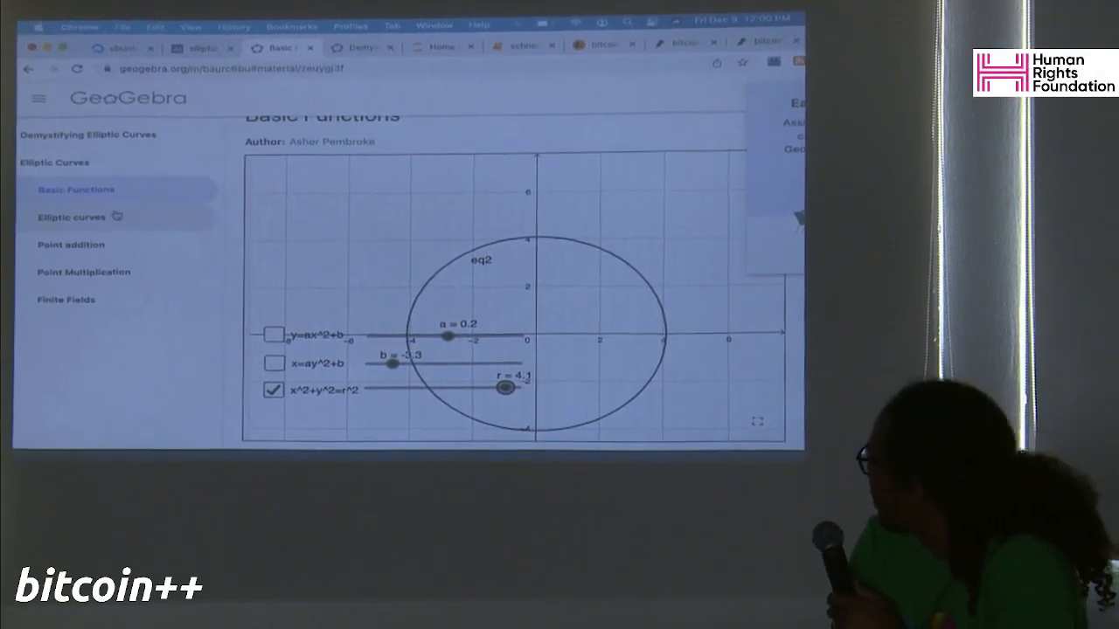
# - In the Elliptic curves lesson, drag the a slider down to −2.5
pyautogui.click(73, 217)
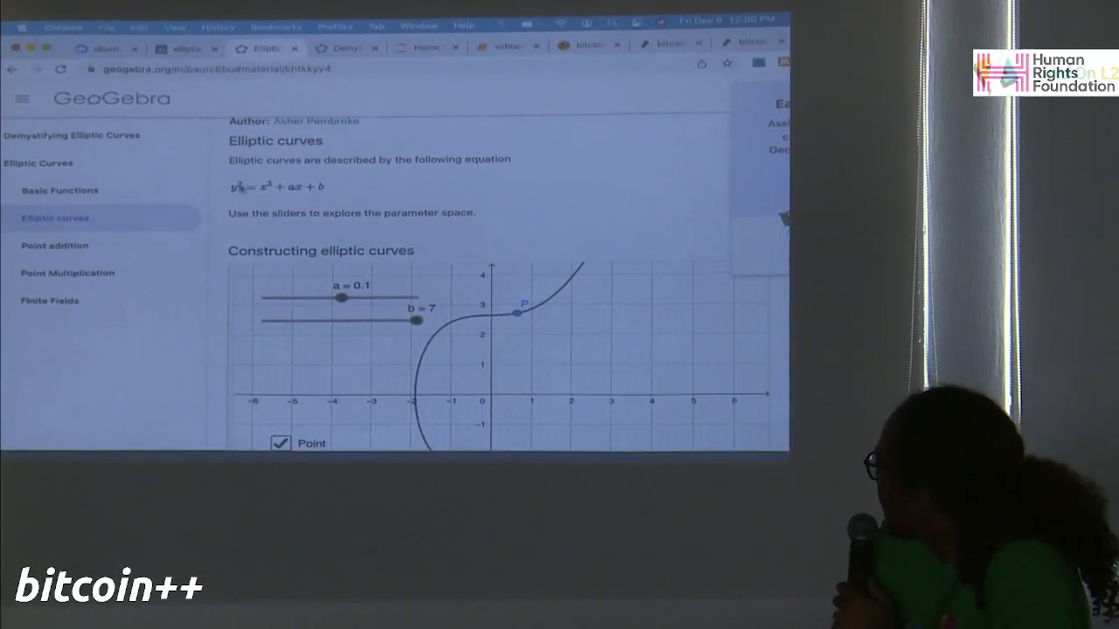
pyautogui.scroll(-3)
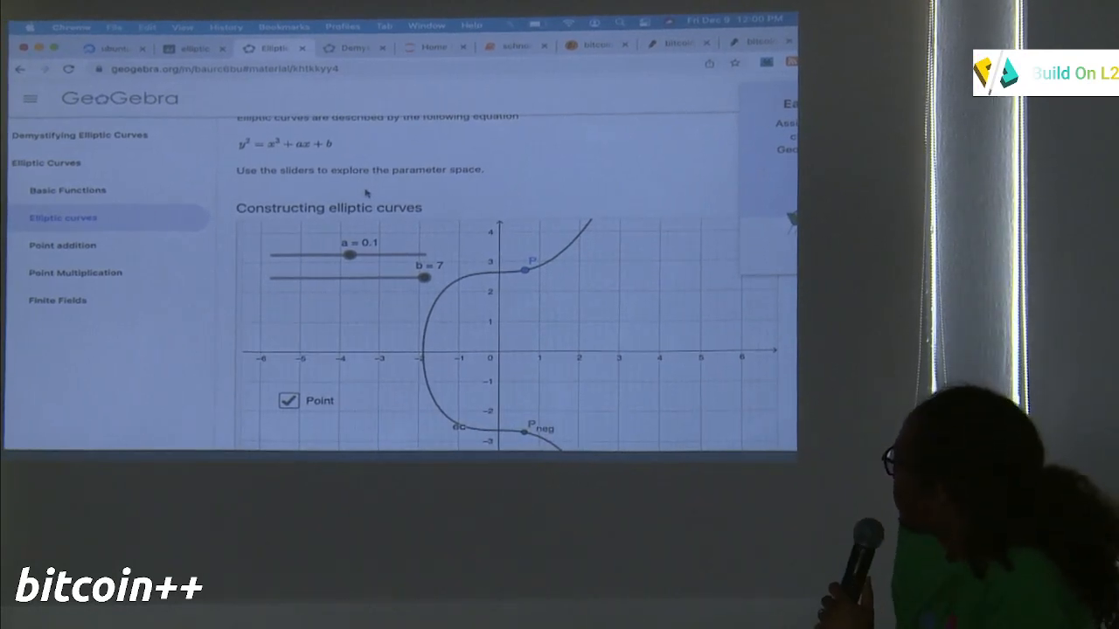
pyautogui.scroll(-3)
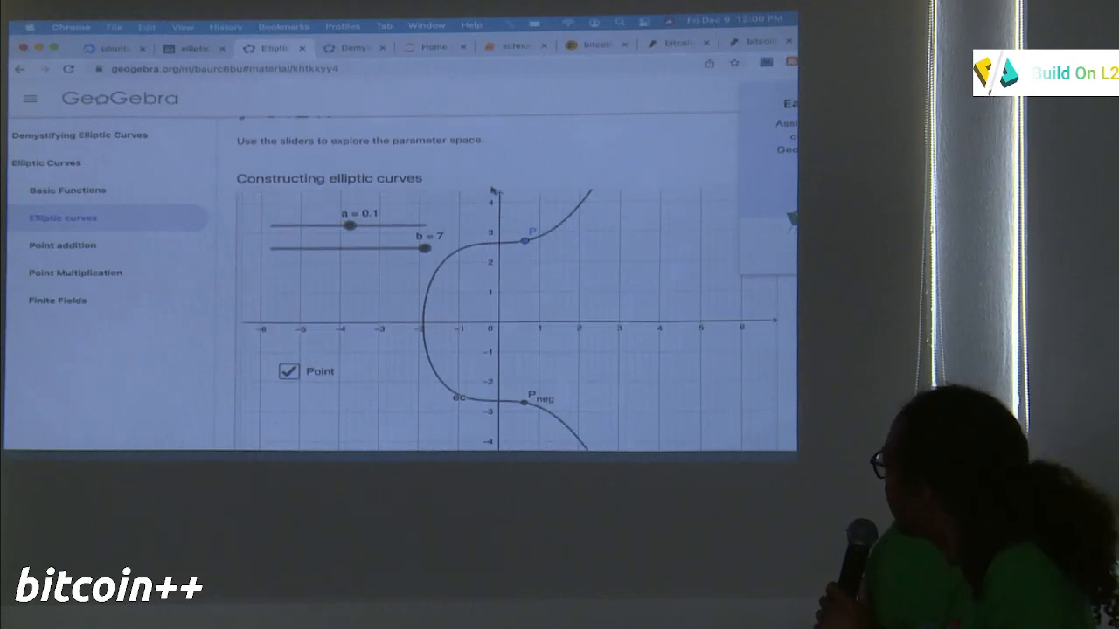
pyautogui.scroll(3)
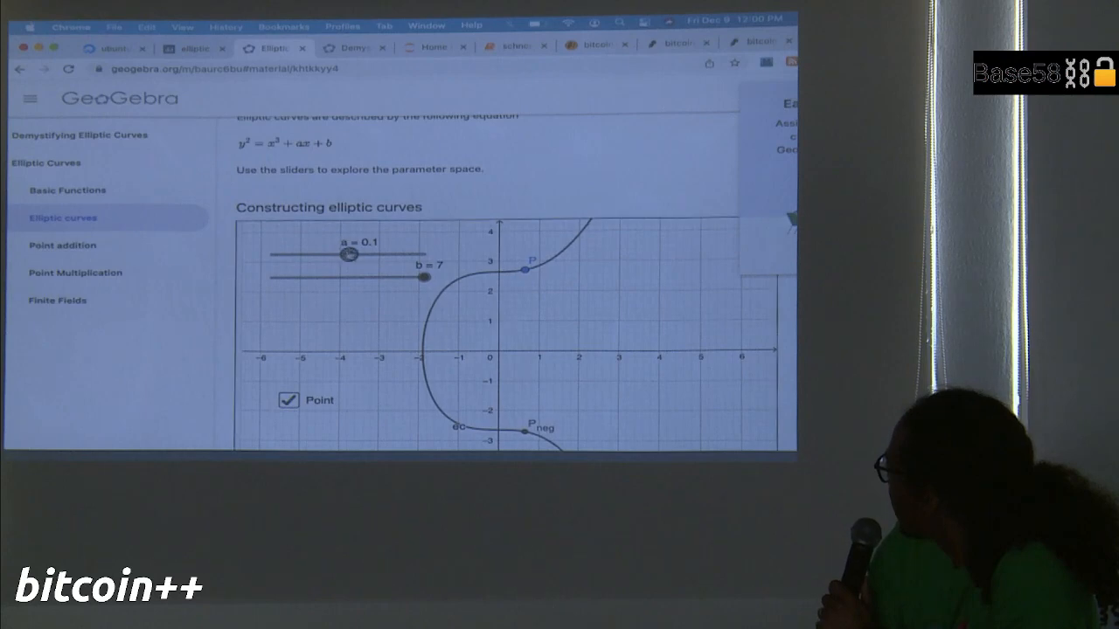
pyautogui.moveTo(348, 253); pyautogui.dragTo(336, 253)
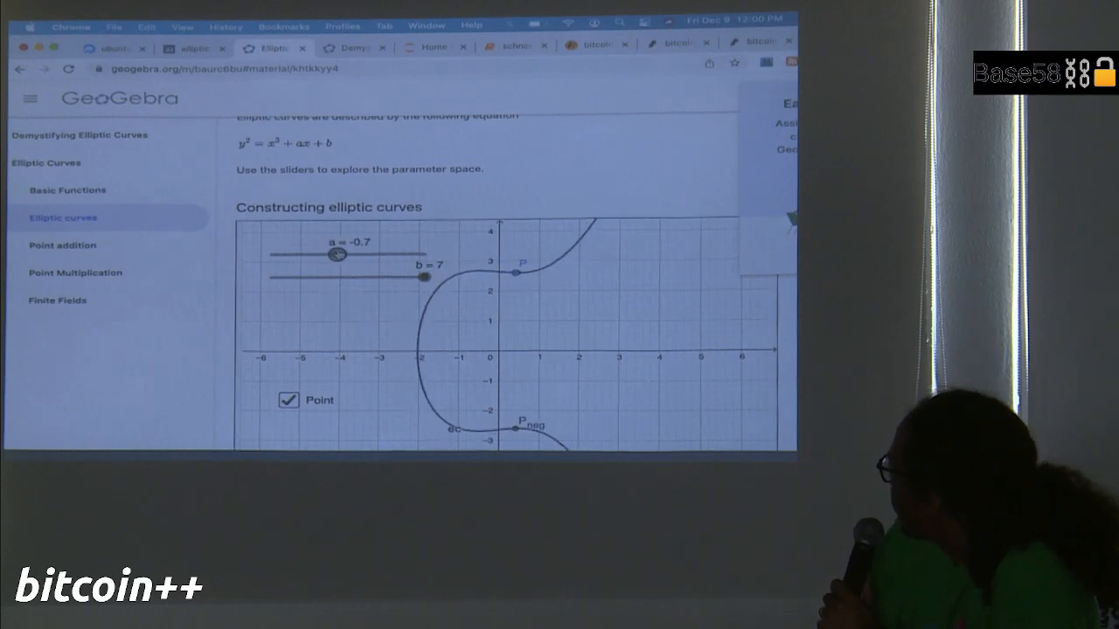
pyautogui.moveTo(336, 254); pyautogui.dragTo(279, 253)
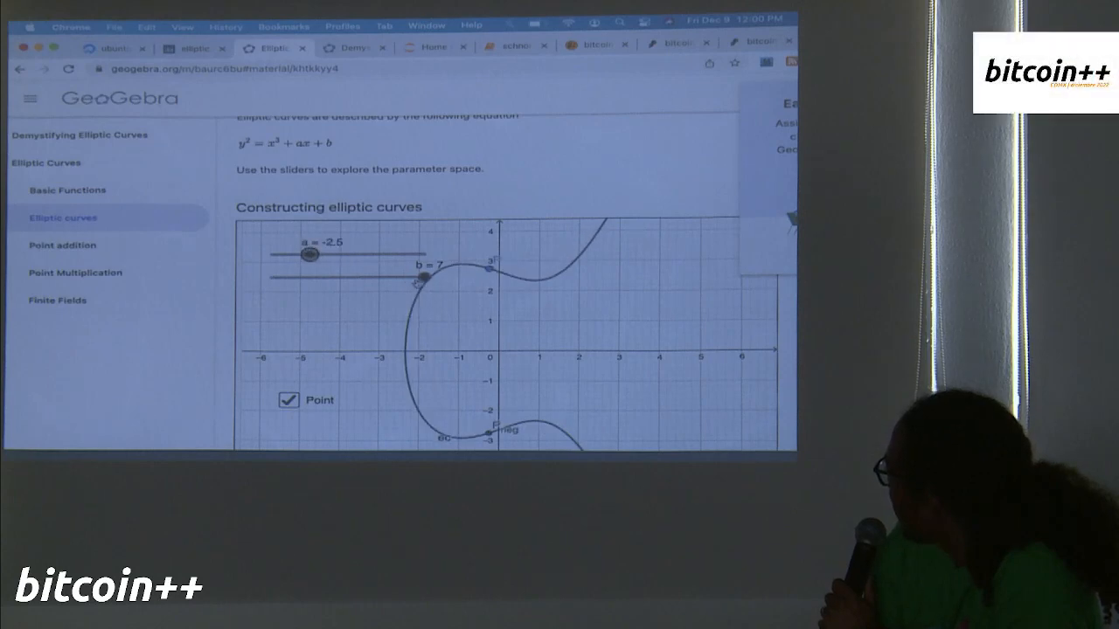
# - Vary b from about 2.9 down to 0.7 so the curve splits into an oval and a branch
pyautogui.moveTo(421, 276); pyautogui.dragTo(330, 276)
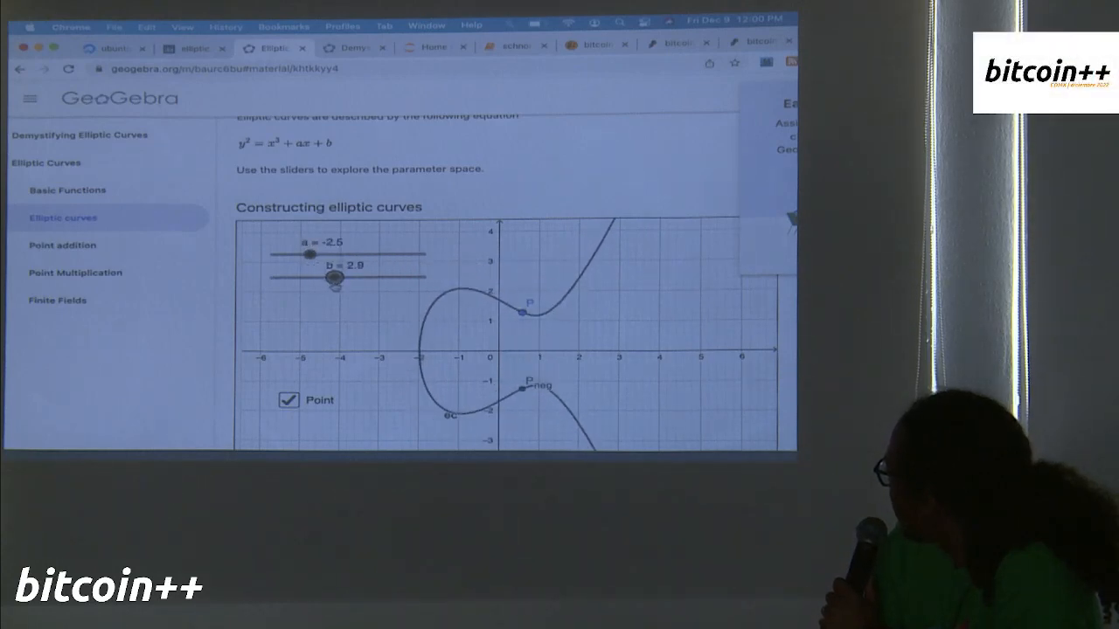
pyautogui.moveTo(334, 278); pyautogui.dragTo(289, 278)
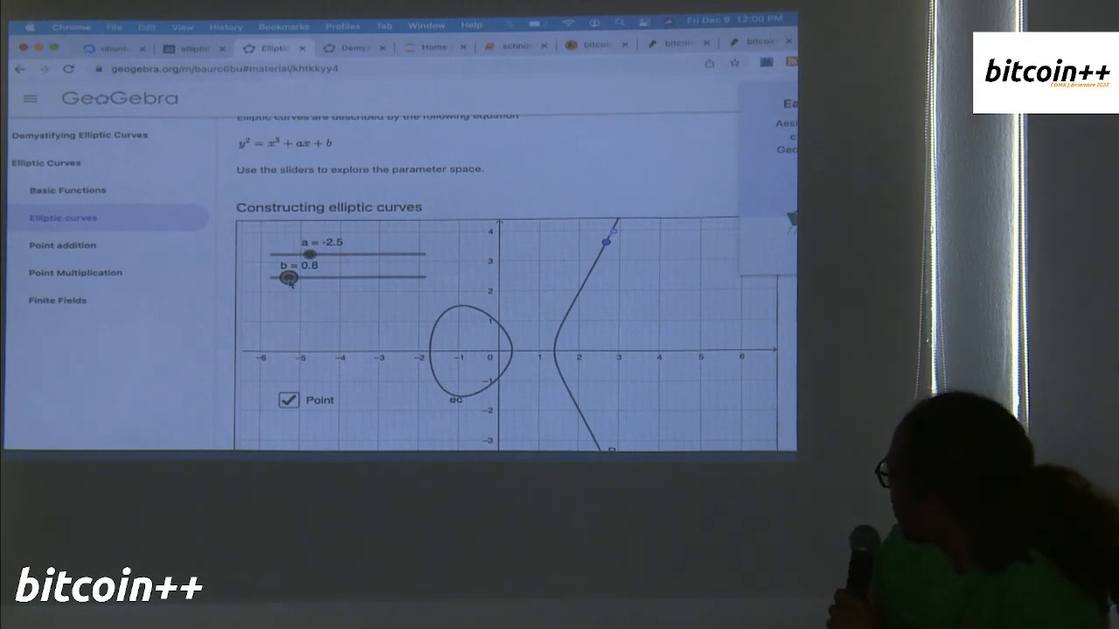
pyautogui.moveTo(289, 278); pyautogui.dragTo(313, 278)
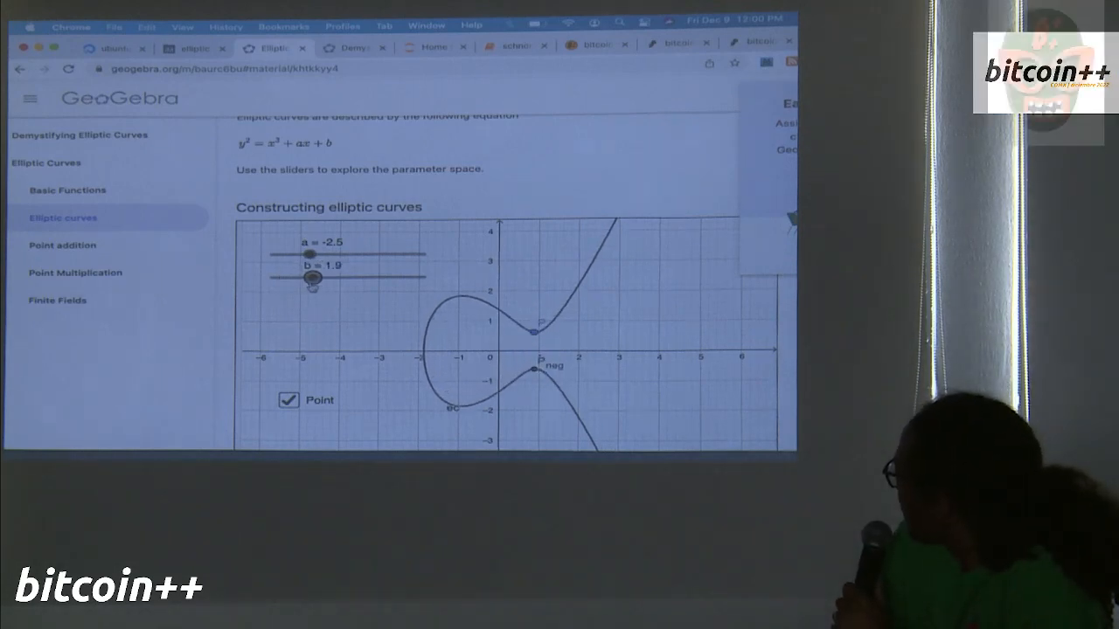
pyautogui.moveTo(315, 277); pyautogui.dragTo(283, 276)
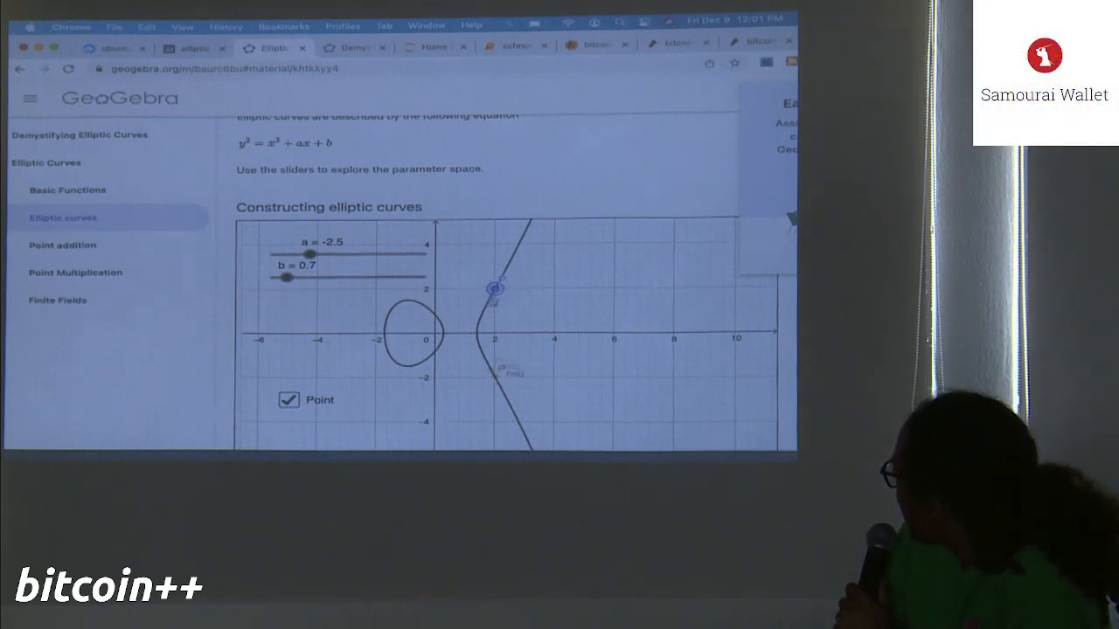
# - Move point P onto the right-hand branch of the split curve
pyautogui.moveTo(496, 289); pyautogui.dragTo(500, 277)
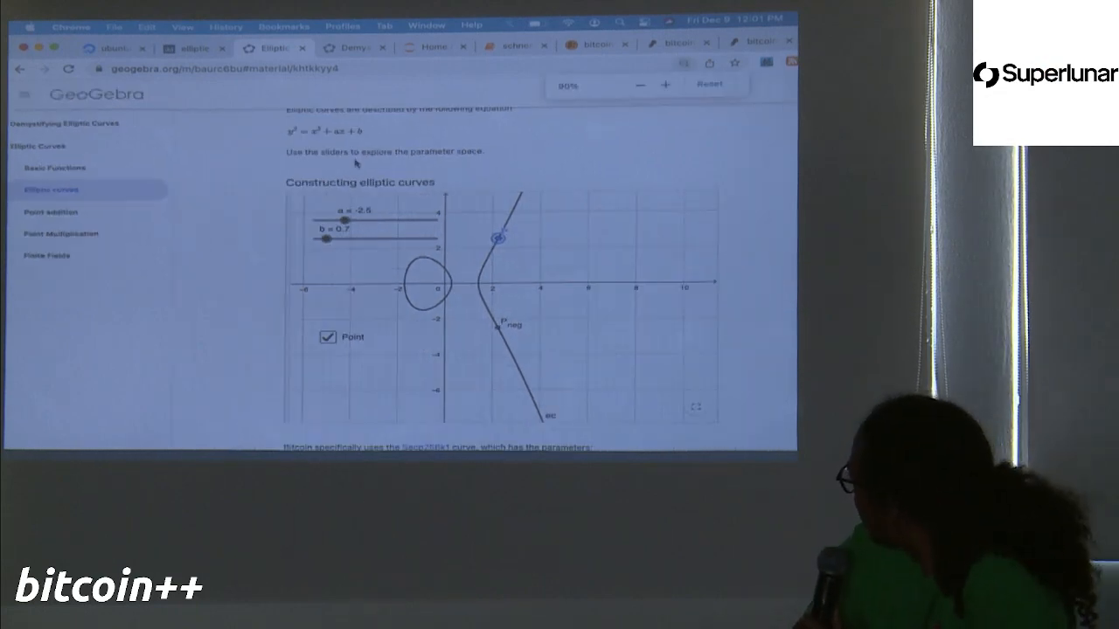
# - Scroll between the graph and the secp256k1 parameter note below it
pyautogui.scroll(-3)
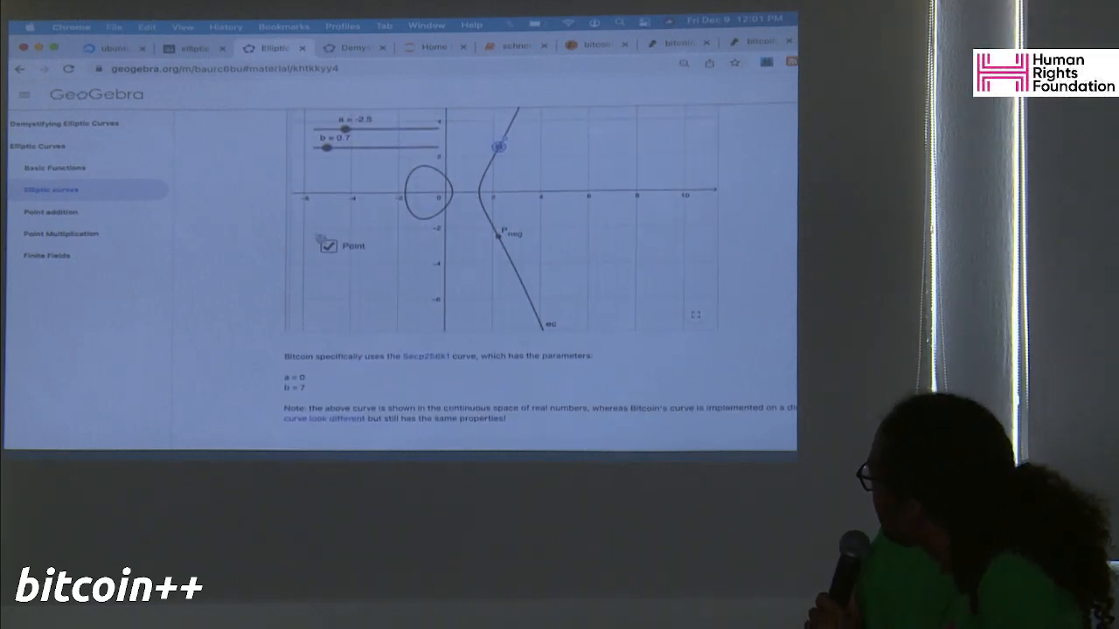
pyautogui.scroll(3)
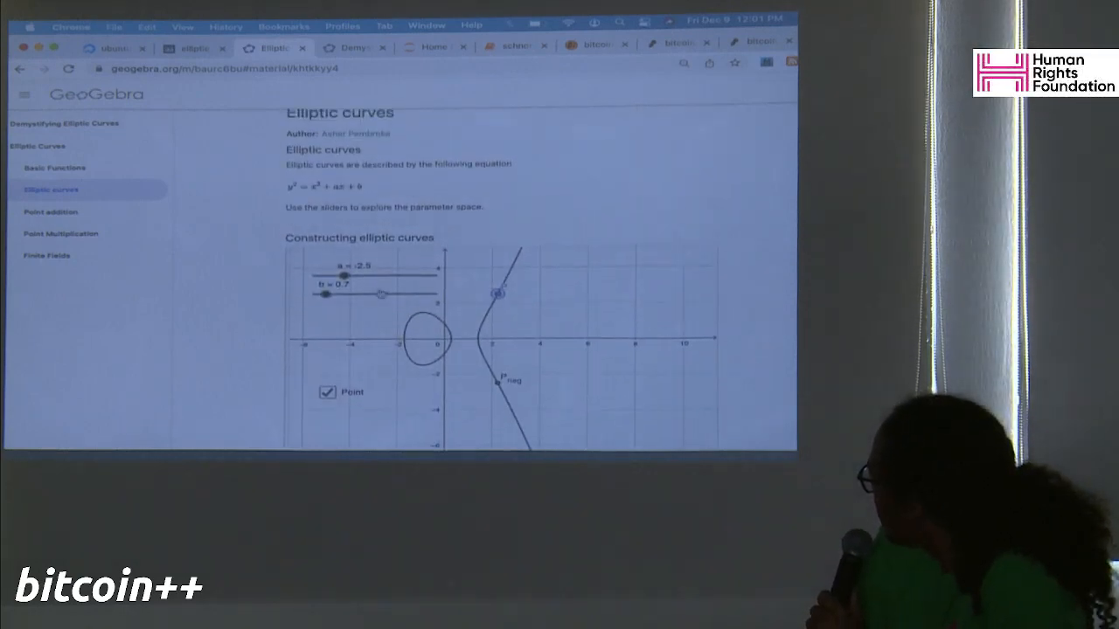
pyautogui.scroll(-3)
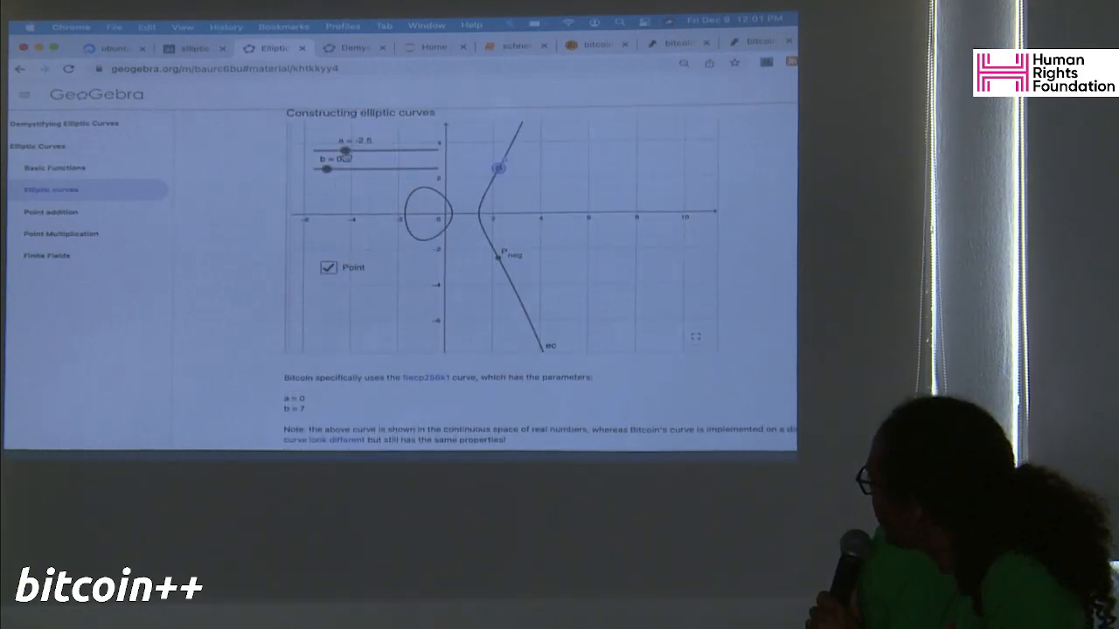
# - Set a = 0 and b = 7 to show the secp256k1 curve, then scroll past the graph
pyautogui.moveTo(347, 150); pyautogui.dragTo(367, 151)
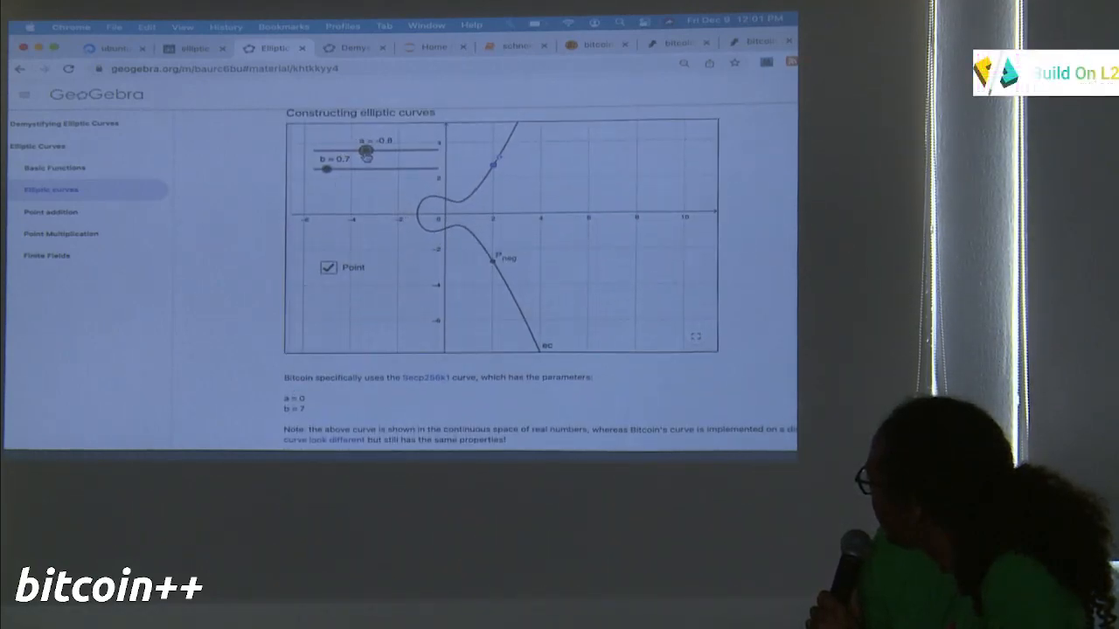
pyautogui.moveTo(365, 154); pyautogui.dragTo(376, 150)
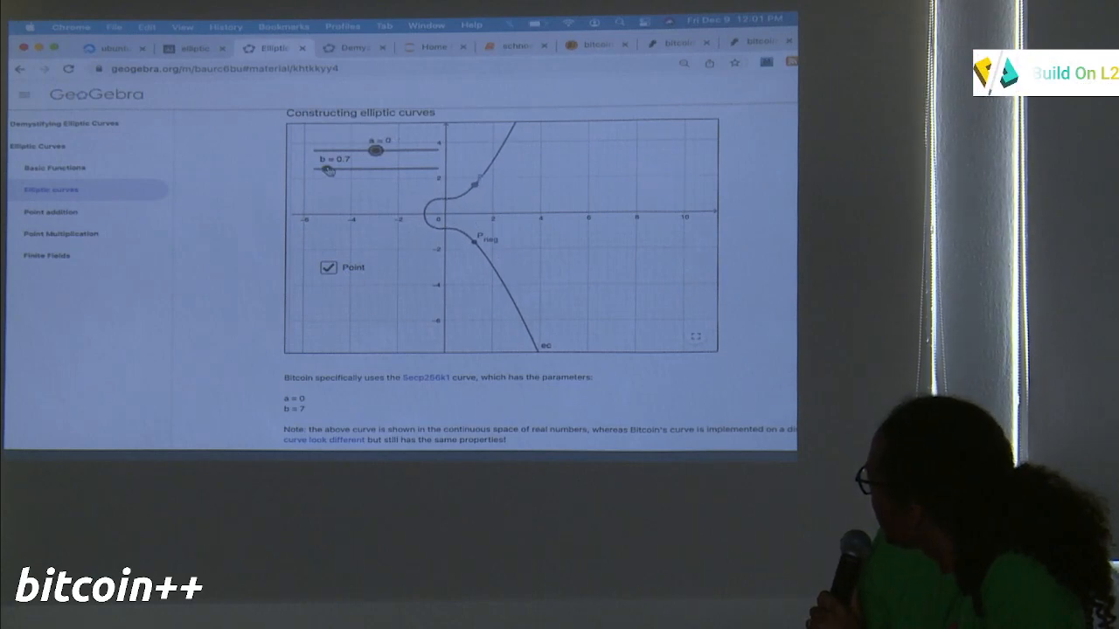
pyautogui.moveTo(328, 171); pyautogui.dragTo(437, 168)
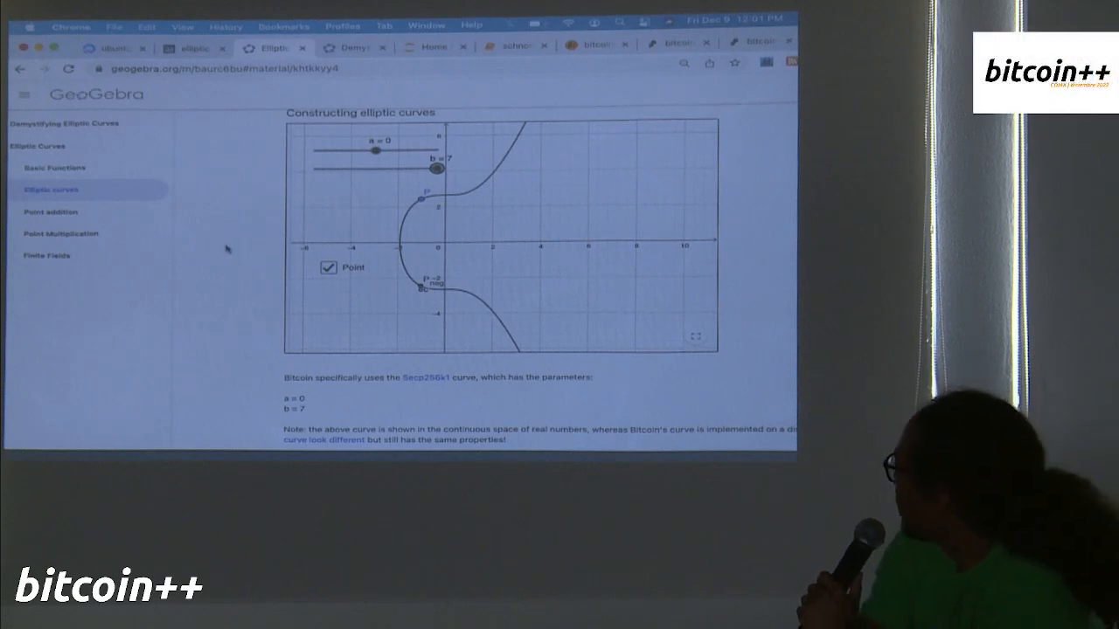
pyautogui.scroll(-3)
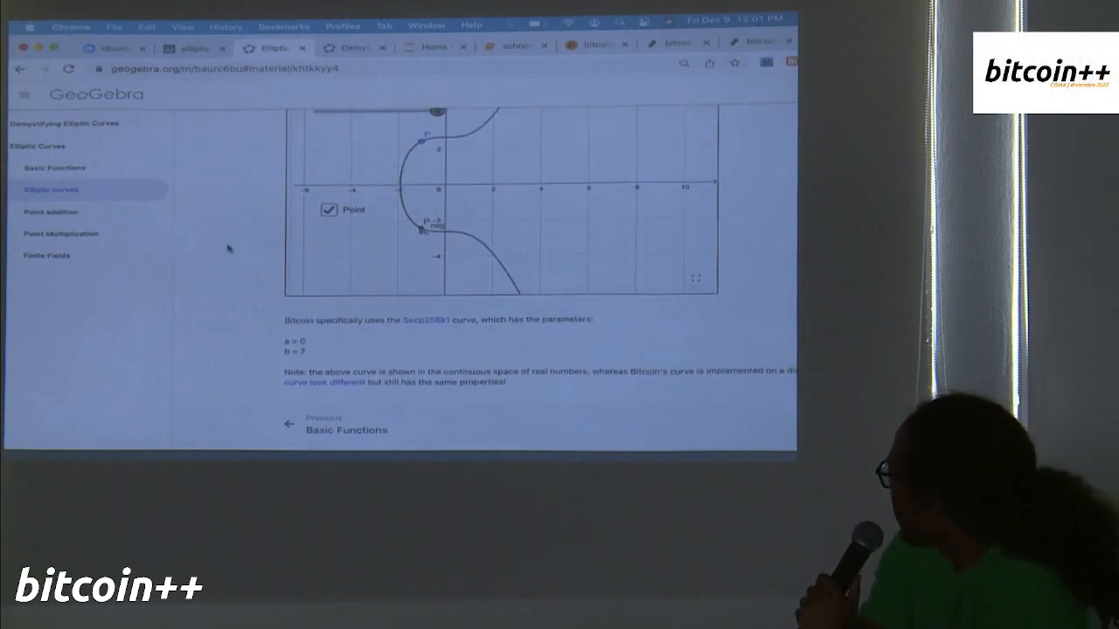
pyautogui.scroll(-3)
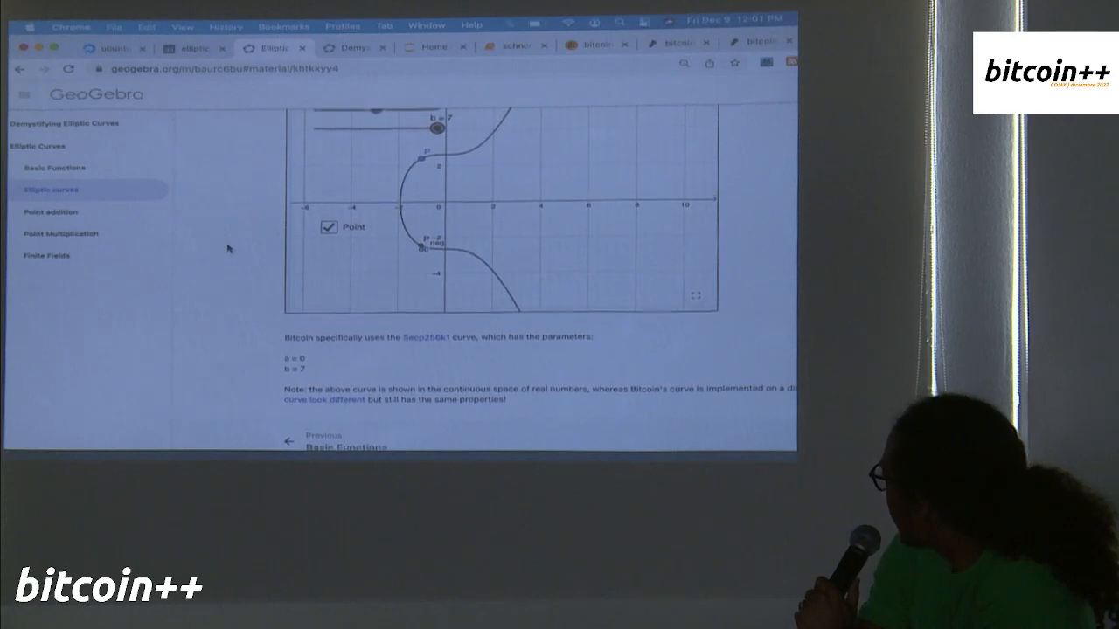
pyautogui.scroll(3)
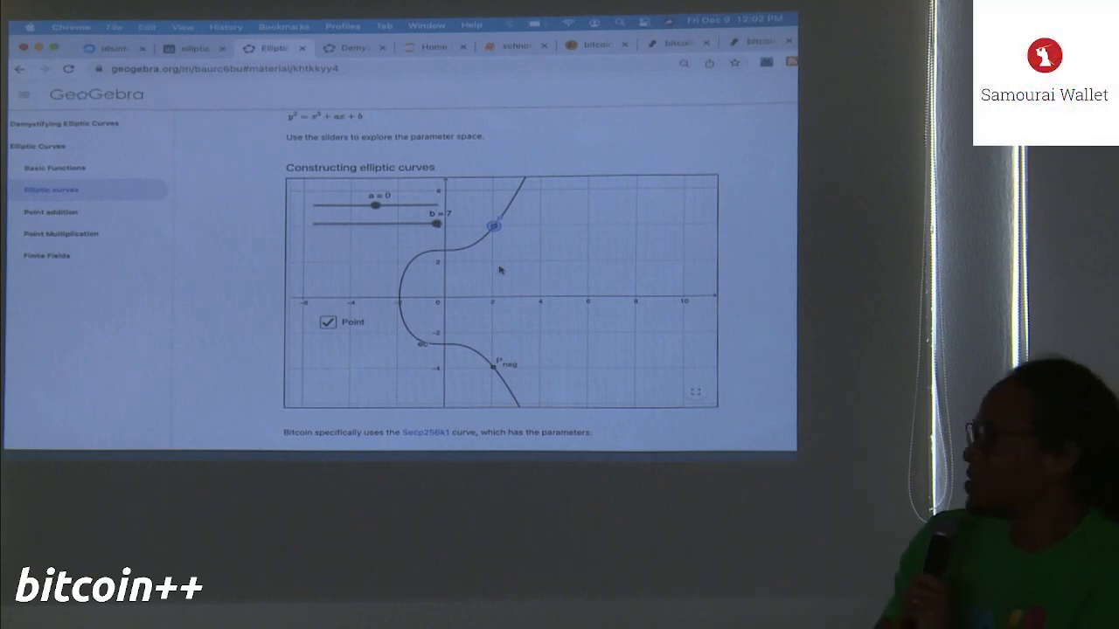
pyautogui.moveTo(364, 362)
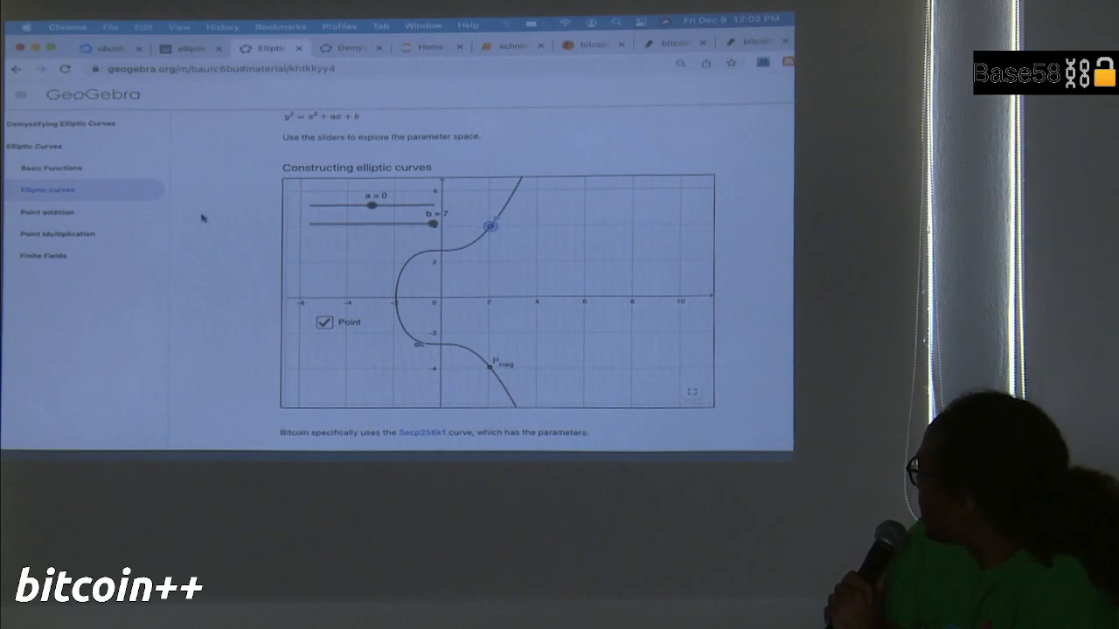
# - Switch to the Point addition lesson from the sidebar
pyautogui.click(47, 211)
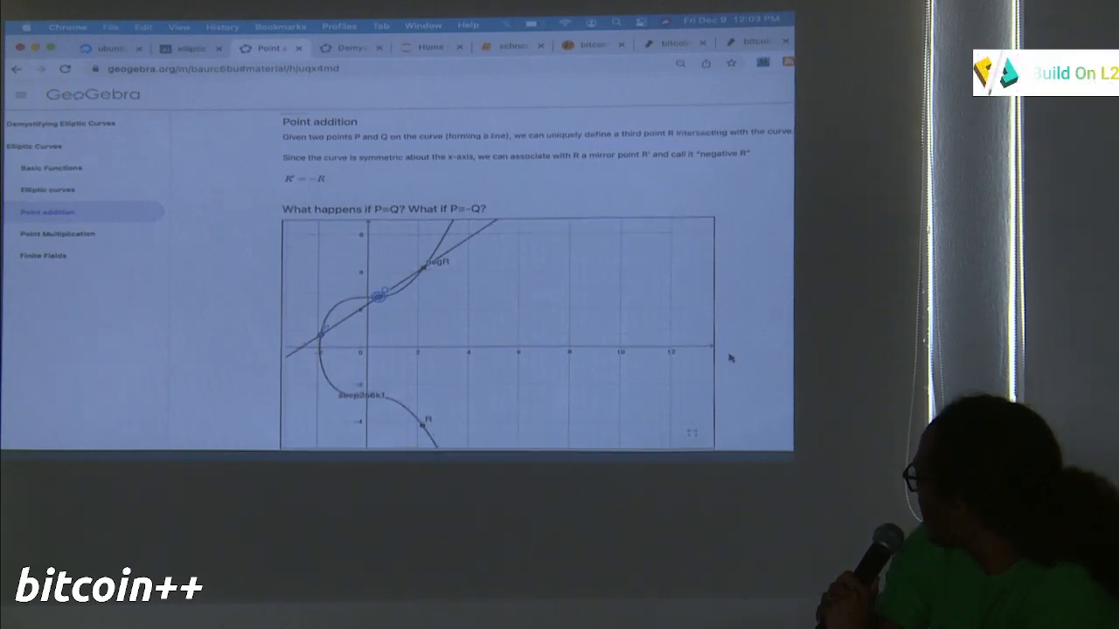
# - Scroll down to the definitions R + (−R) = O and P + Q = −R below the graph
pyautogui.scroll(-3)
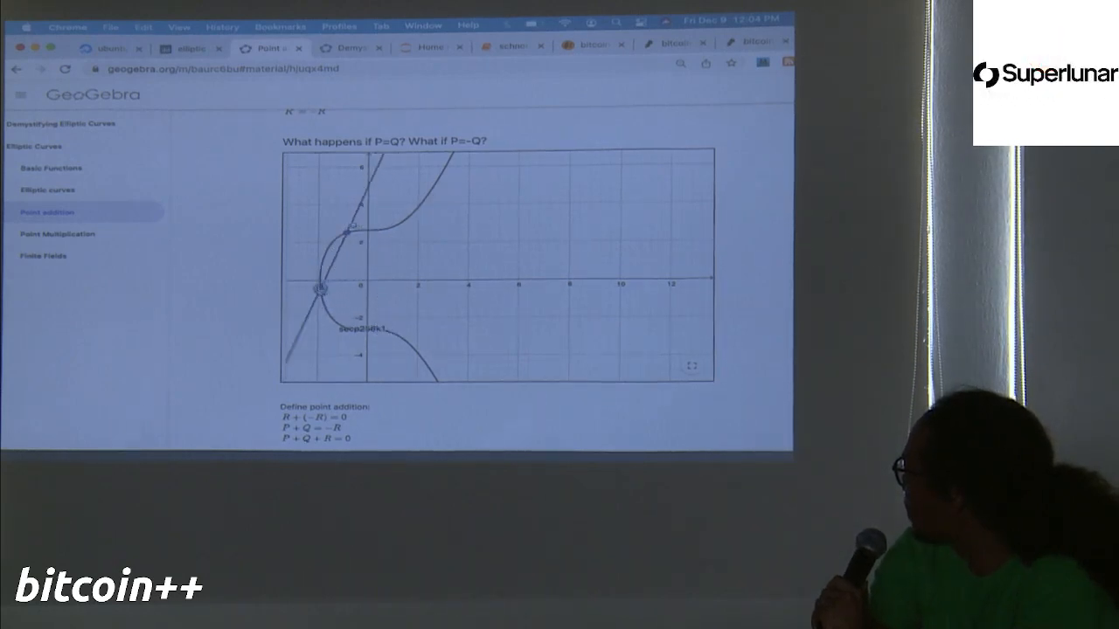
# - Drag a point so the line through P and Q becomes vertical on the secp256k1 curve
pyautogui.moveTo(322, 289); pyautogui.dragTo(367, 227)
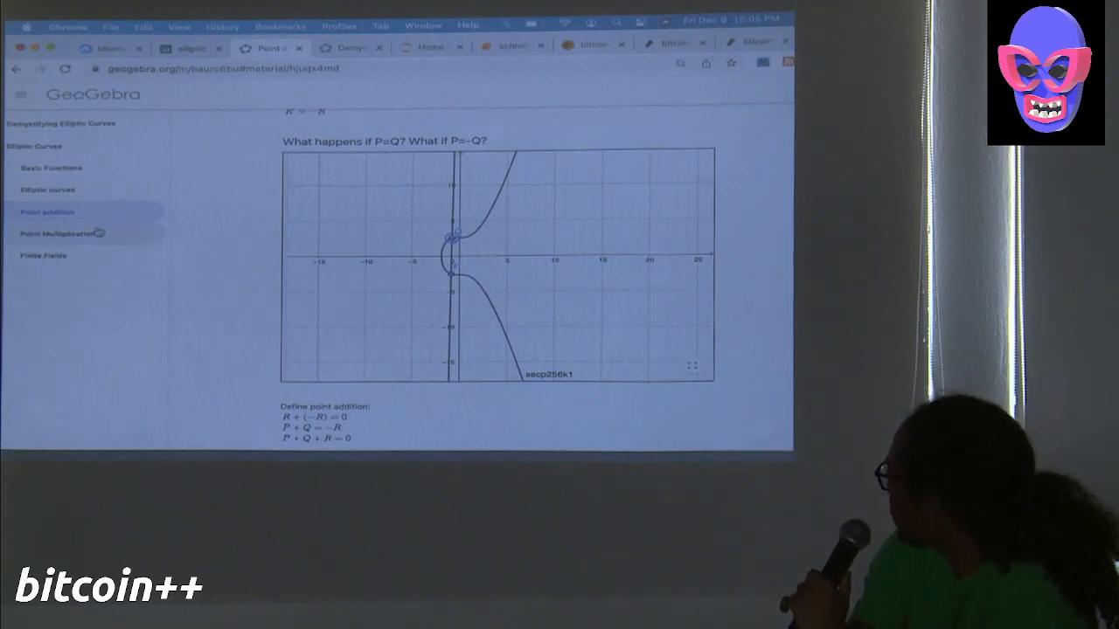
# - Switch to the Point Multiplication lesson and turn on the Path of repeated additions
pyautogui.click(56, 235)
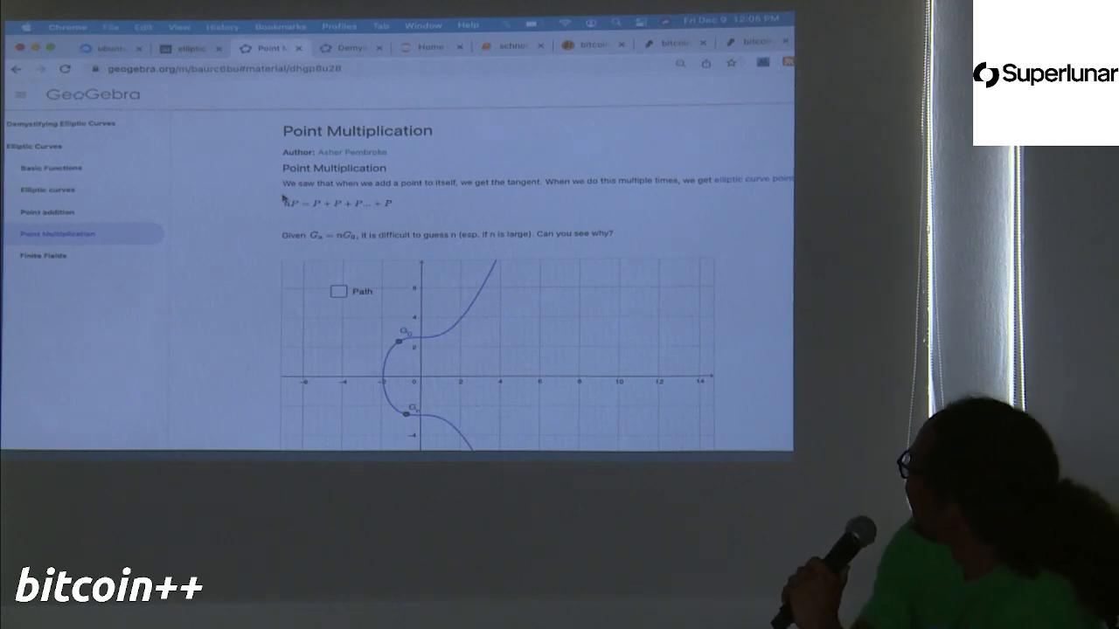
pyautogui.scroll(-3)
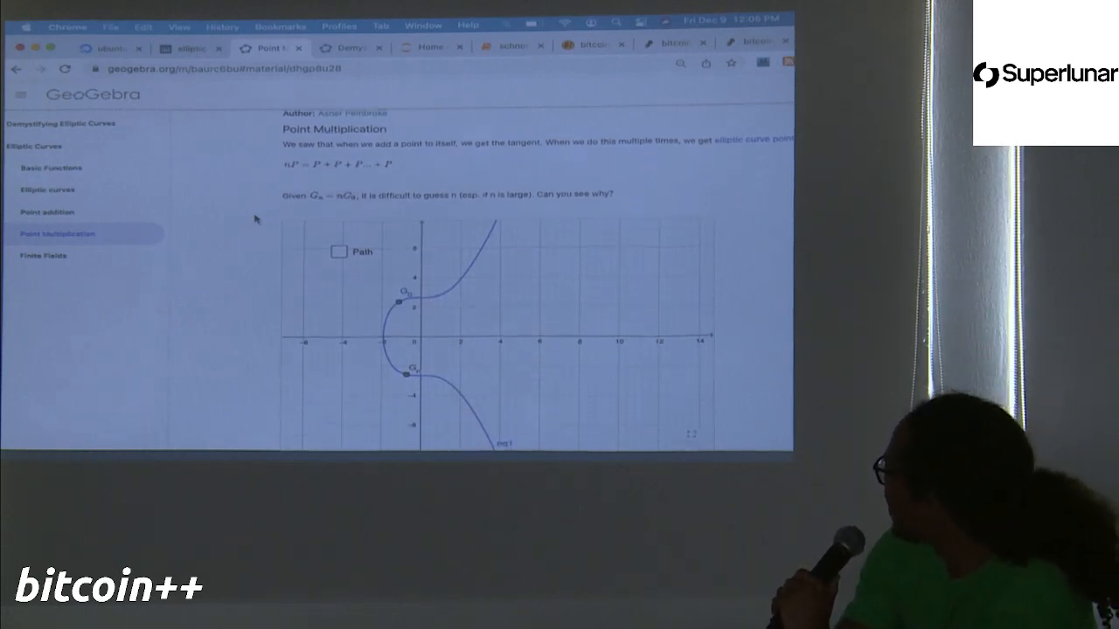
pyautogui.scroll(-3)
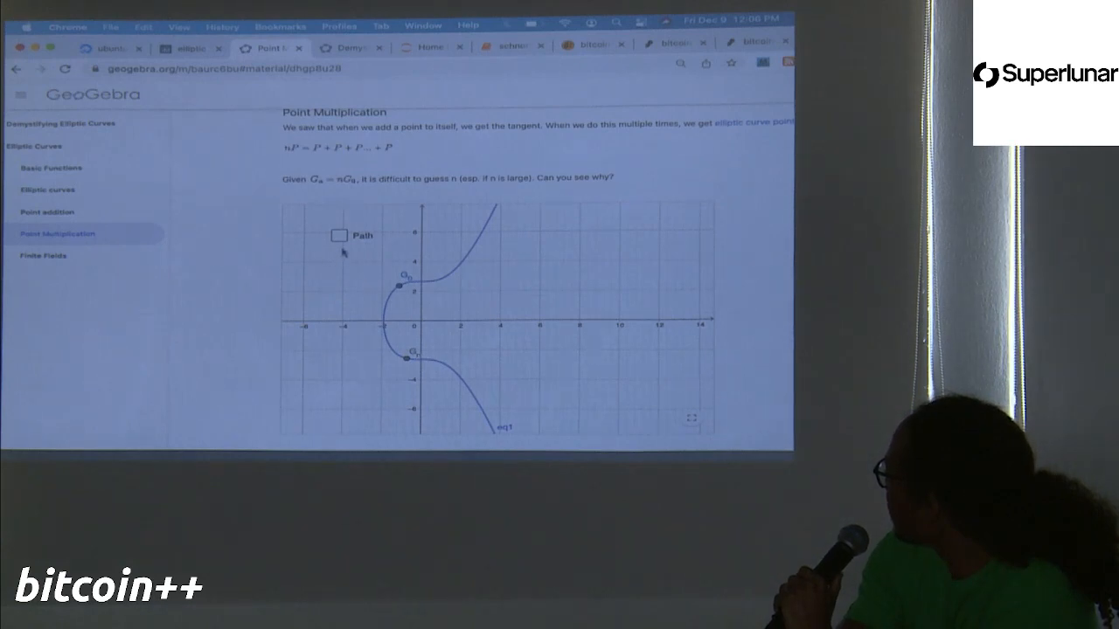
pyautogui.click(340, 235)
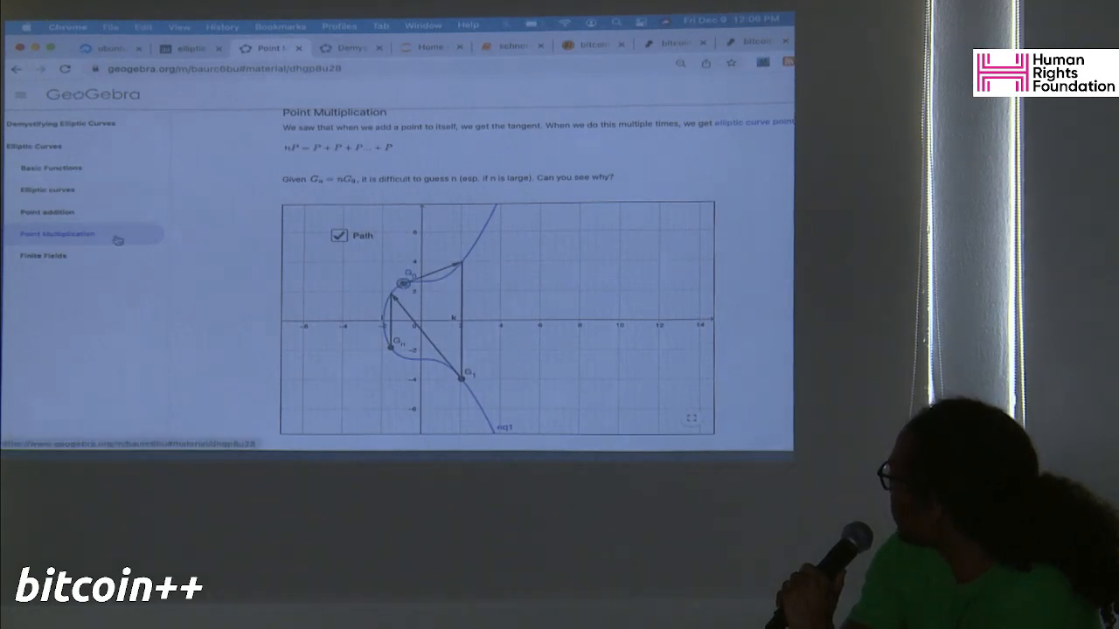
pyautogui.click(48, 211)
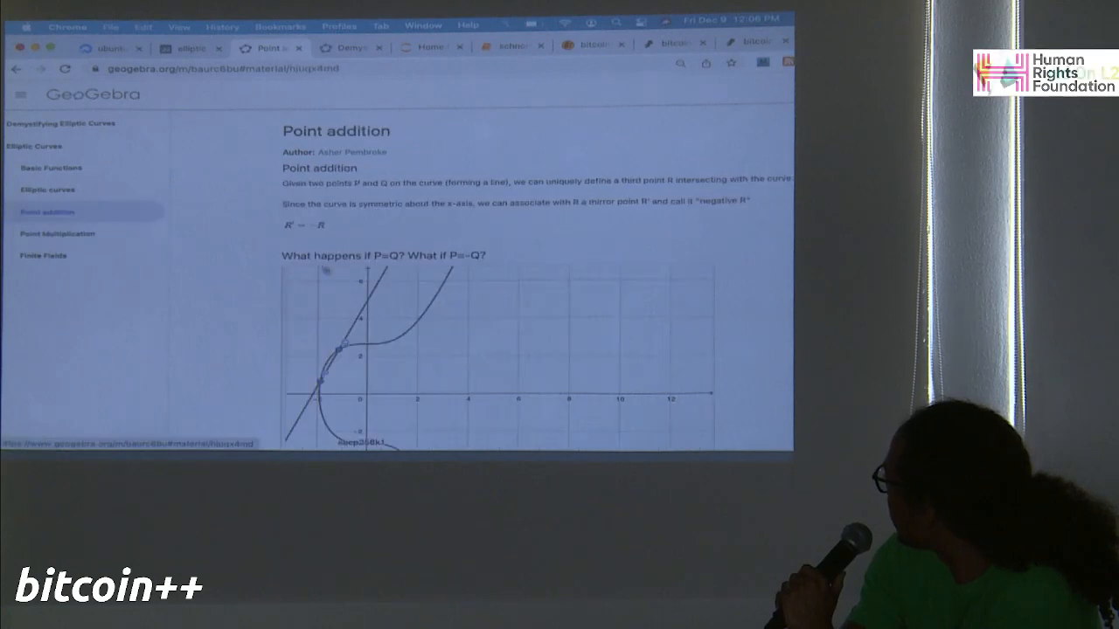
pyautogui.scroll(-3)
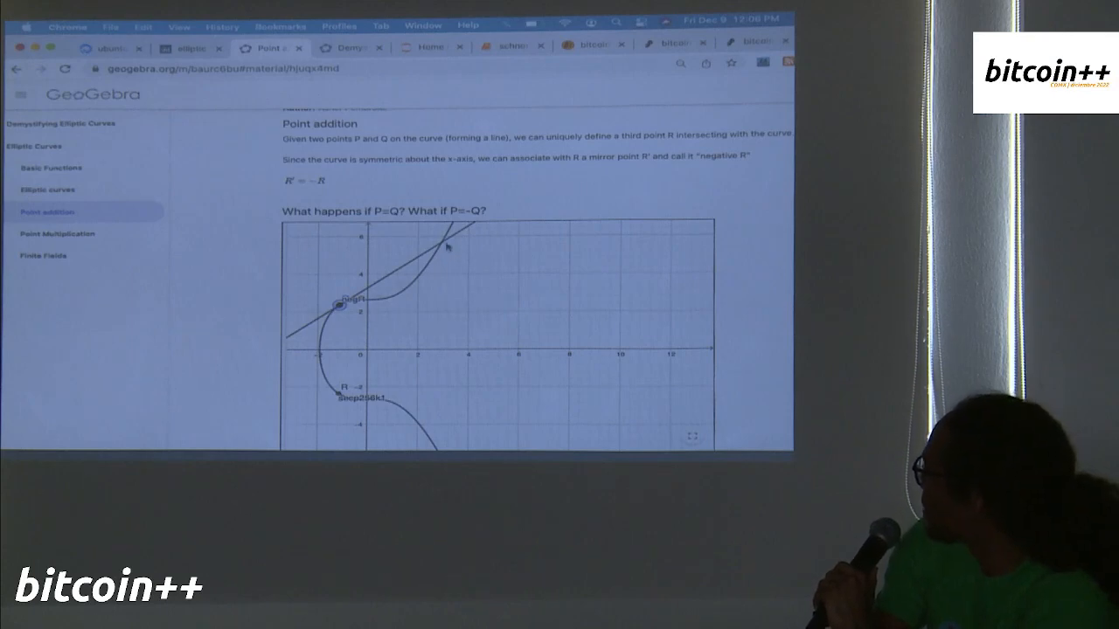
pyautogui.click(56, 234)
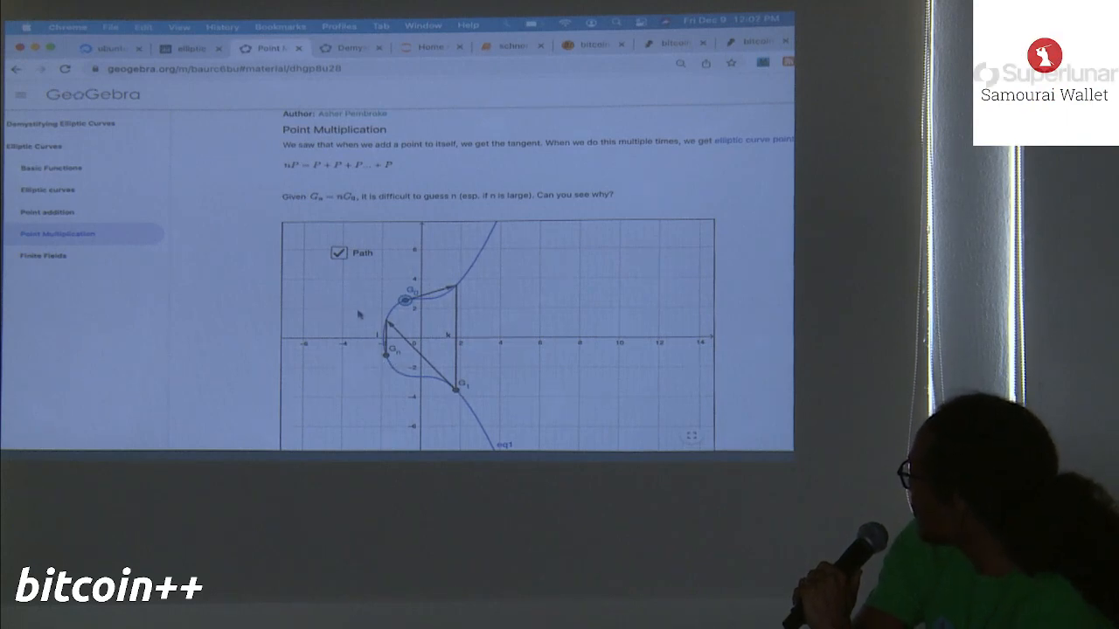
# - Hide the path and drag point P to a new spot along the curve
pyautogui.click(339, 251)
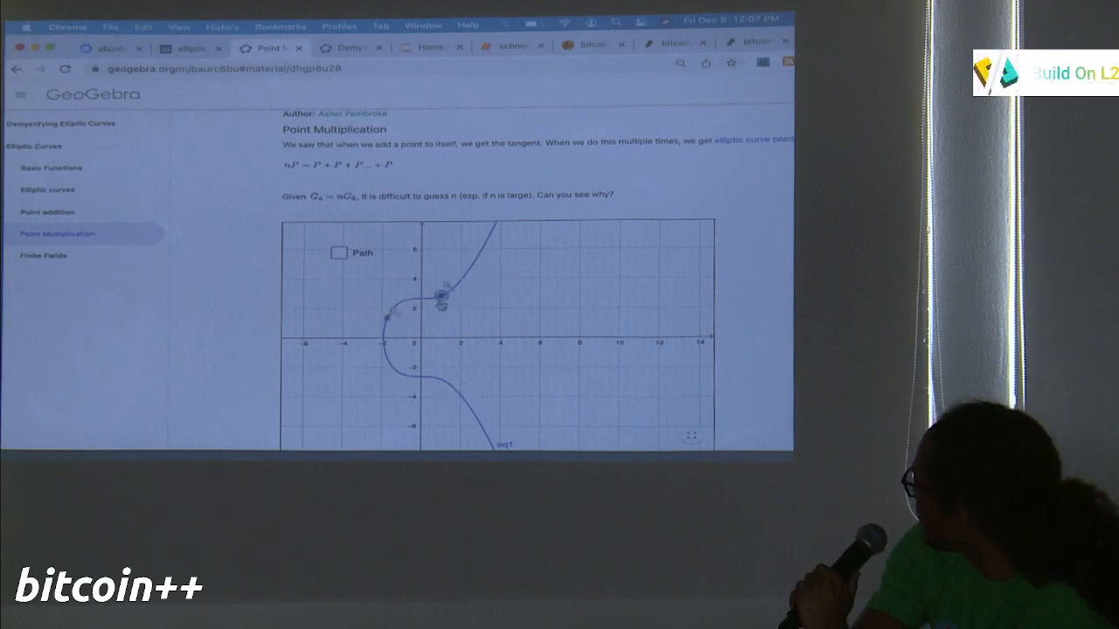
pyautogui.moveTo(441, 298); pyautogui.dragTo(385, 323)
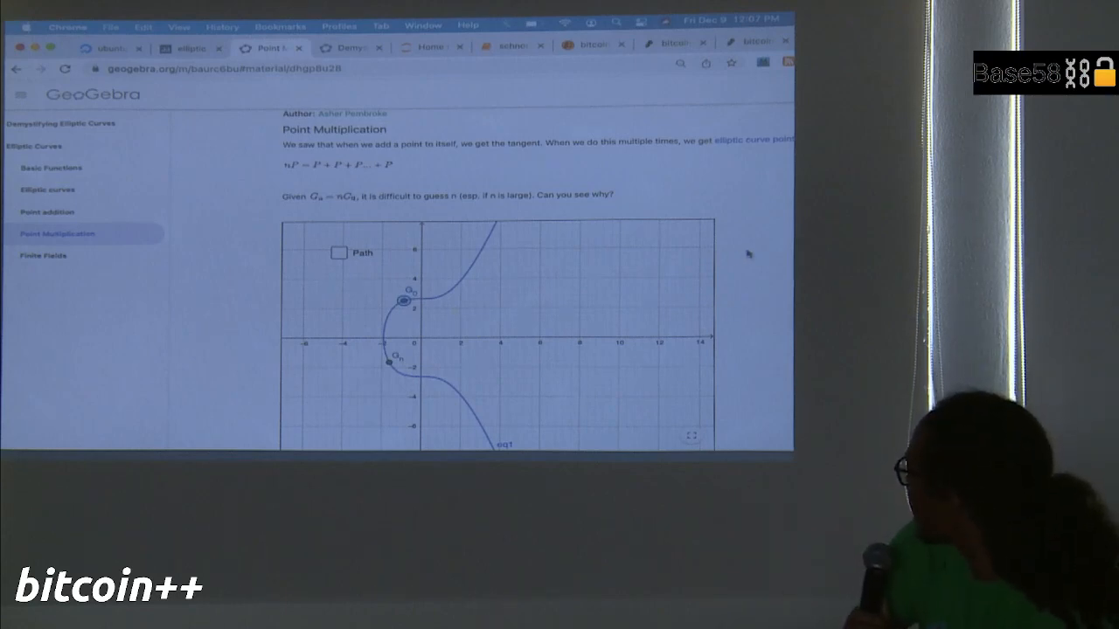
# - Scroll below the Point Multiplication graph to the note naming the elliptic curve discrete logarithm problem
pyautogui.scroll(-3)
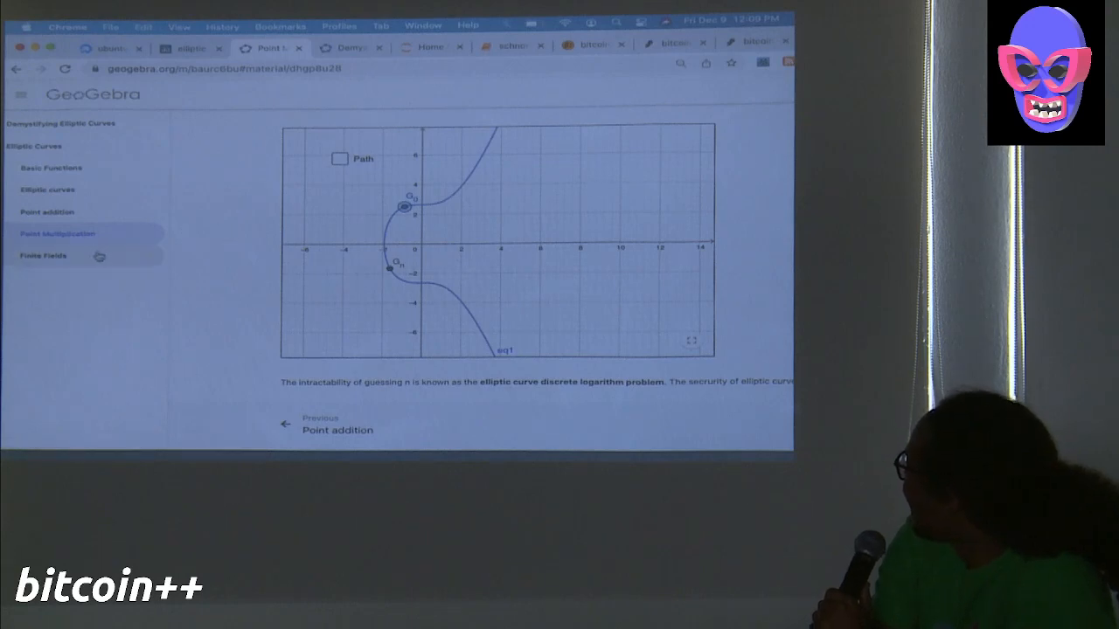
# - Switch to the Finite Fields lesson and bring its curve graph with the n = 8 slider into view
pyautogui.click(42, 255)
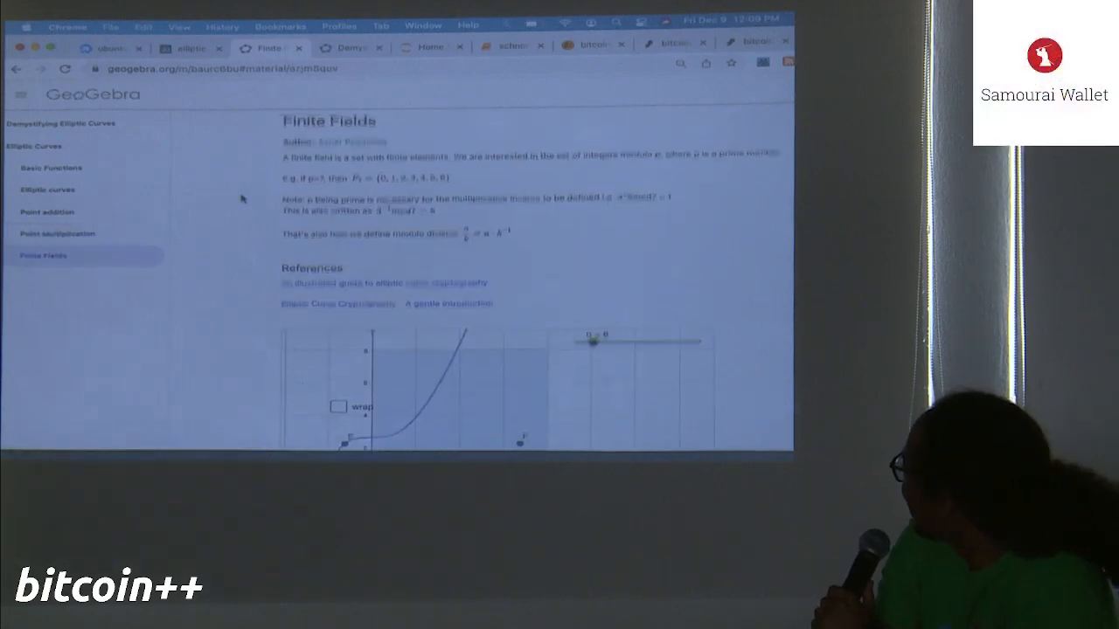
pyautogui.scroll(-3)
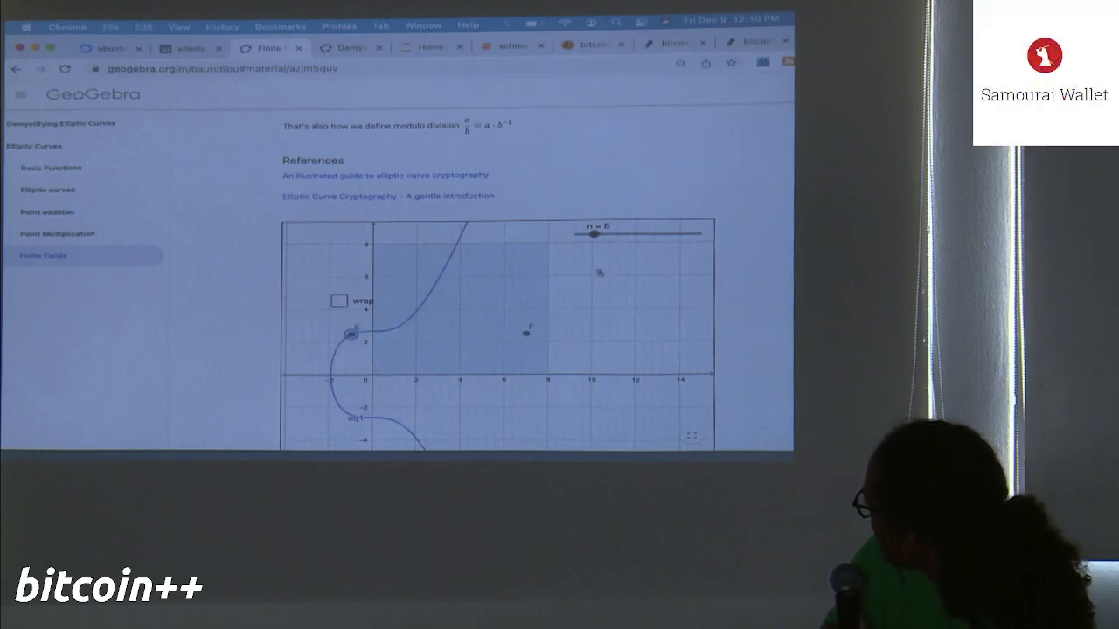
# - Lower the n slider to shrink the shaded region, then turn on wrapping so the curve tiles across the grid
pyautogui.moveTo(594, 236); pyautogui.dragTo(608, 236)
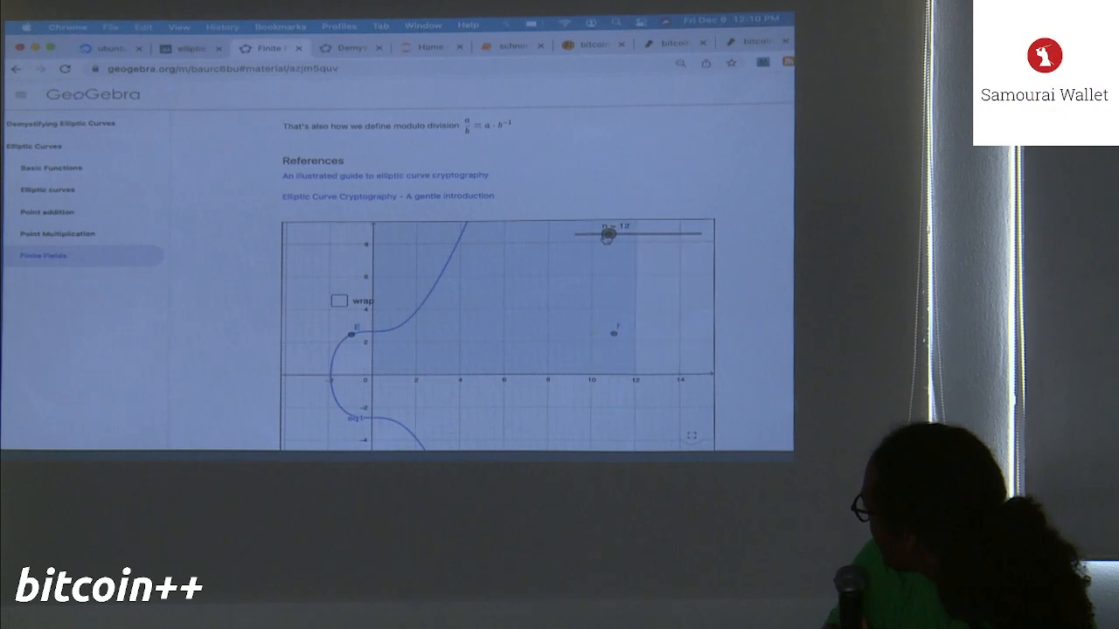
pyautogui.moveTo(609, 235); pyautogui.dragTo(584, 235)
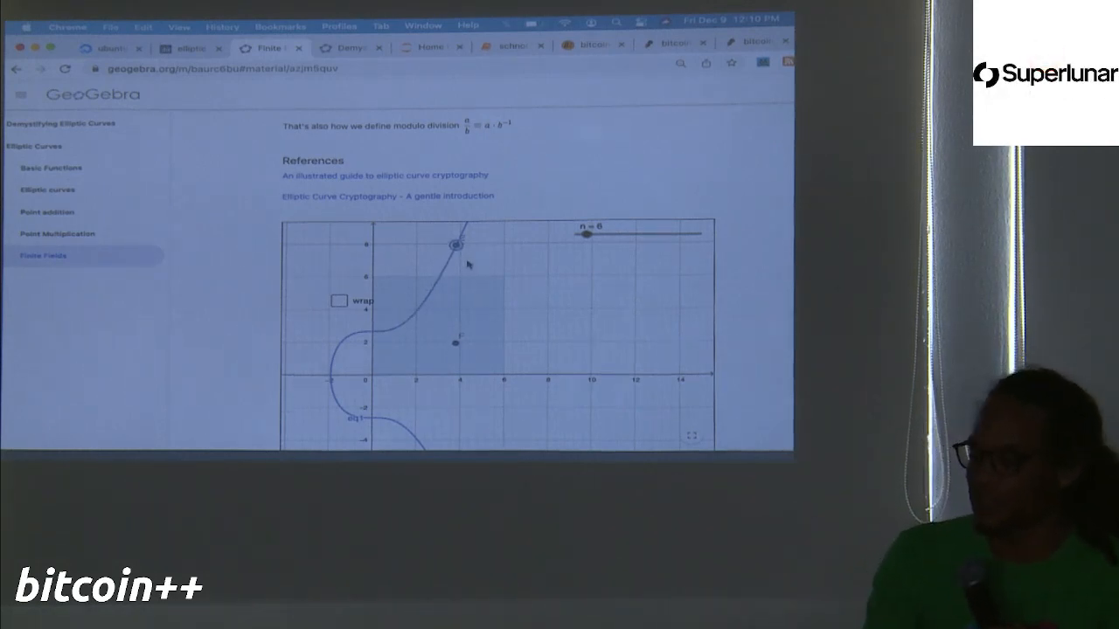
pyautogui.click(339, 300)
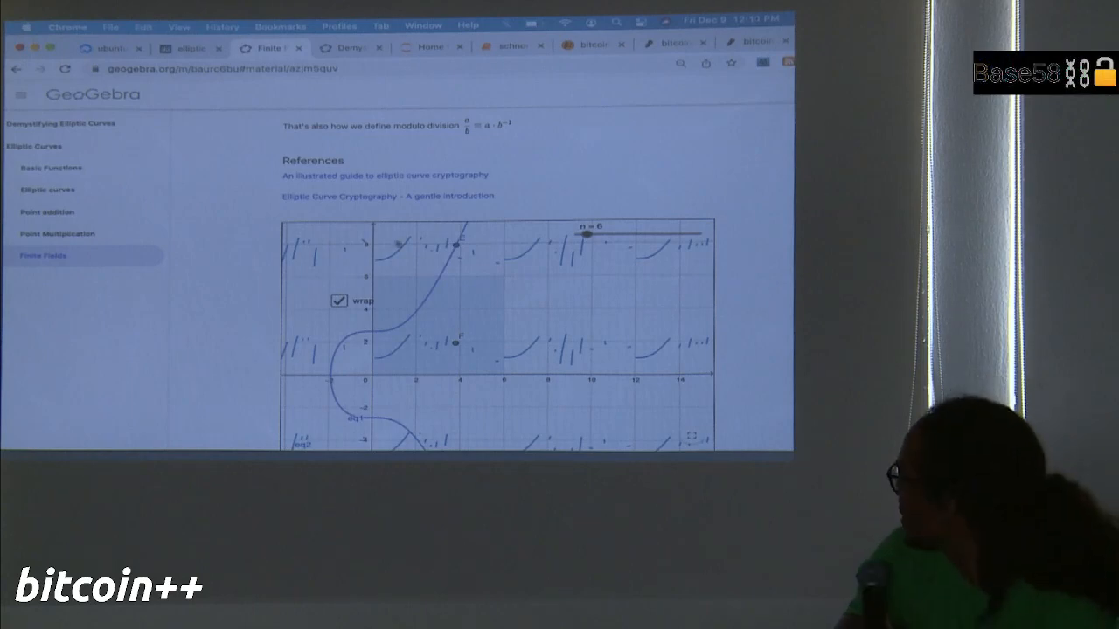
# - Turn off curve wrapping, then bring up the web demo's y² = x³ + 7 point plot with N = 39
pyautogui.click(340, 301)
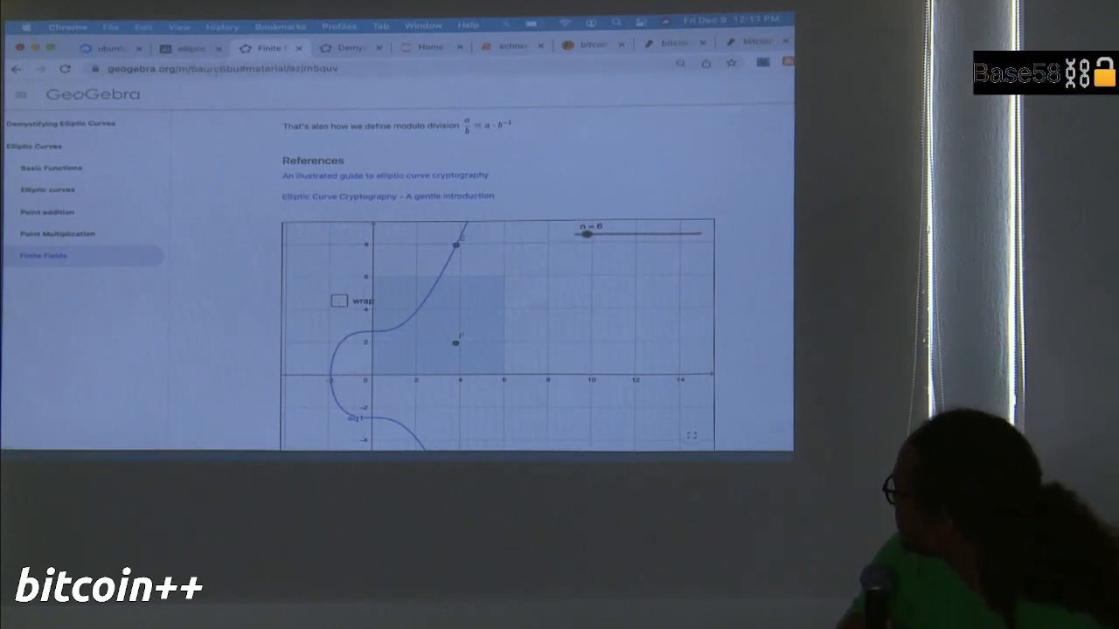
pyautogui.click(262, 49)
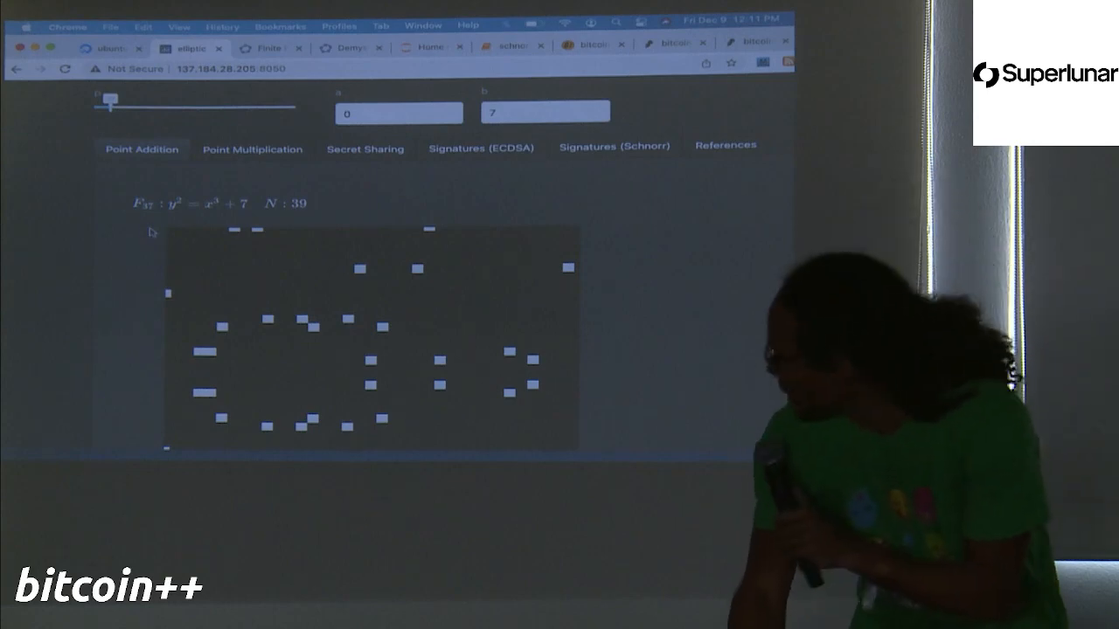
# - Scroll the demo's y² = x³ + 7 point plot fully into view, where a 'Callback failed' notice appears
pyautogui.scroll(-3)
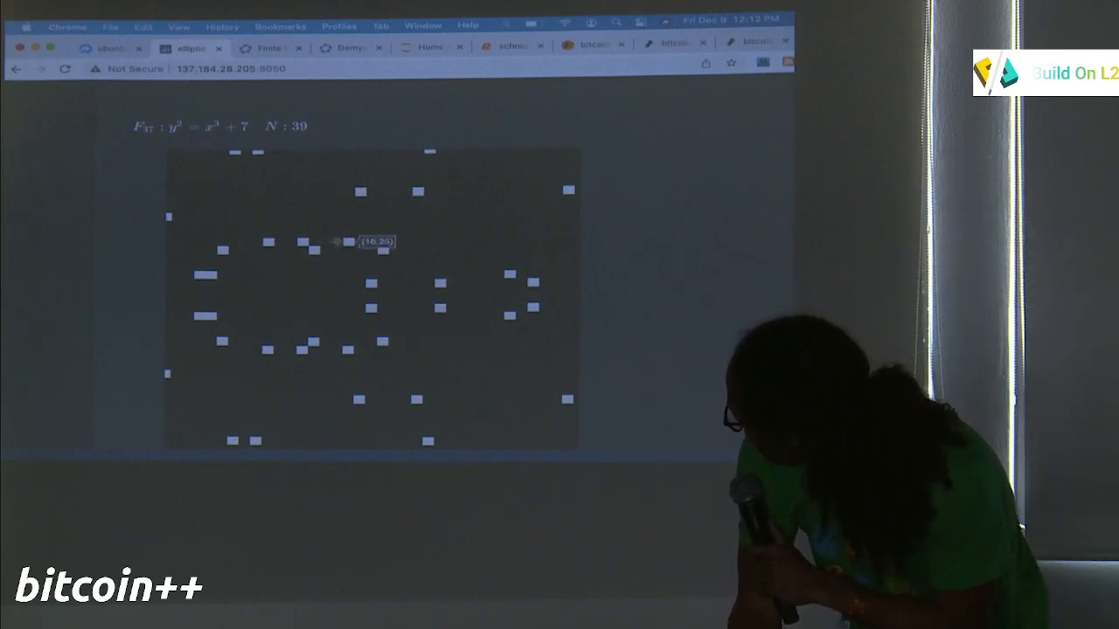
pyautogui.moveTo(112, 212)
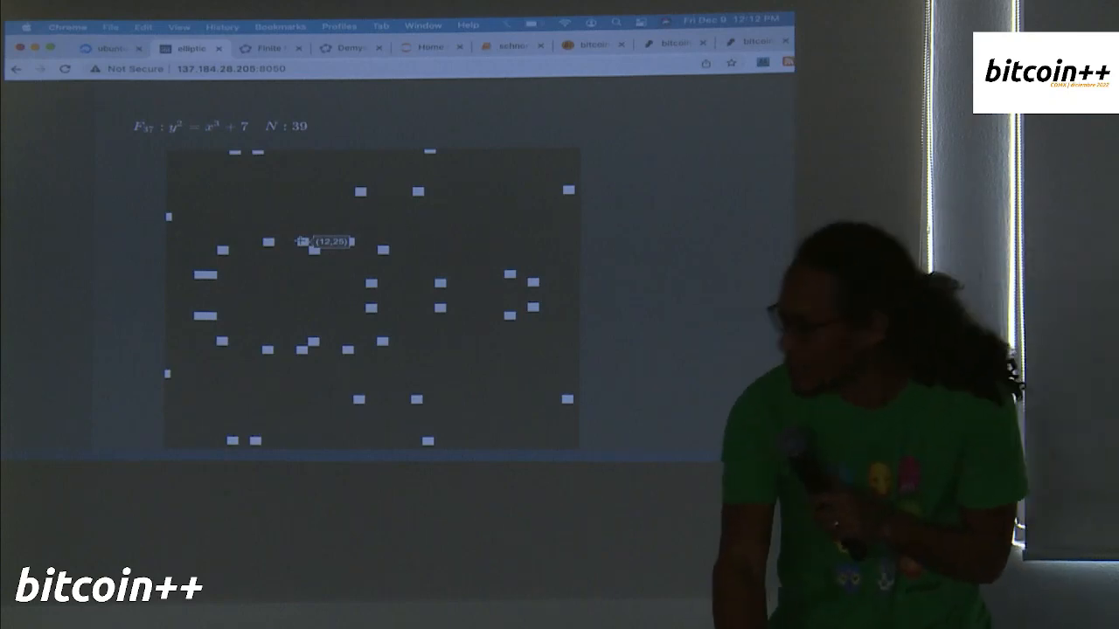
pyautogui.scroll(3)
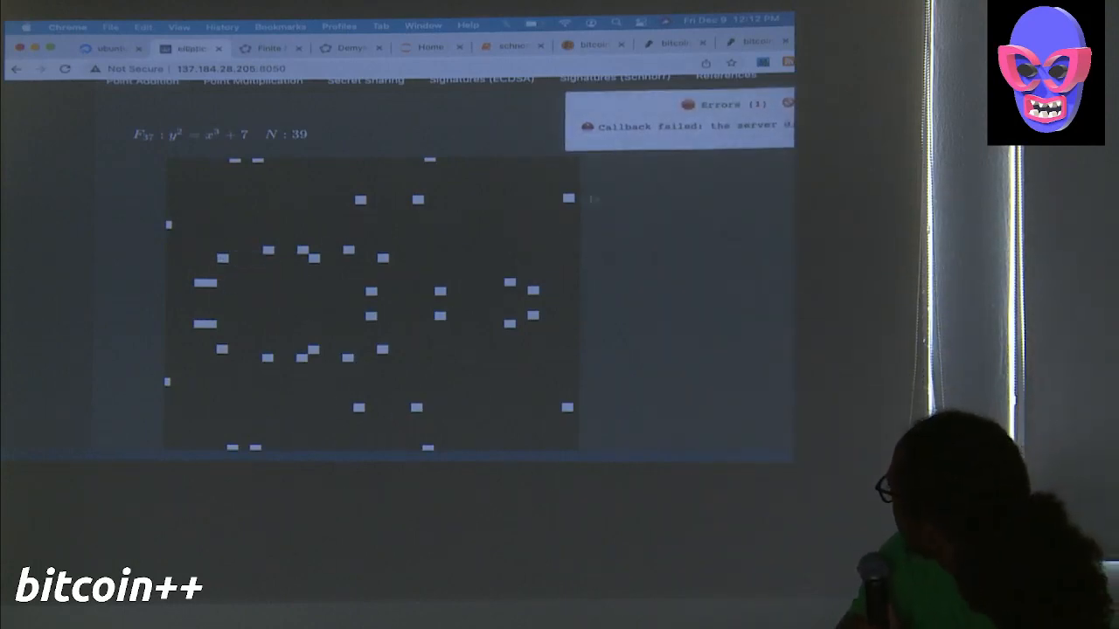
# - Return to the GeoGebra lessons, show the book's table of contents, then go back to the web demo
pyautogui.click(682, 126)
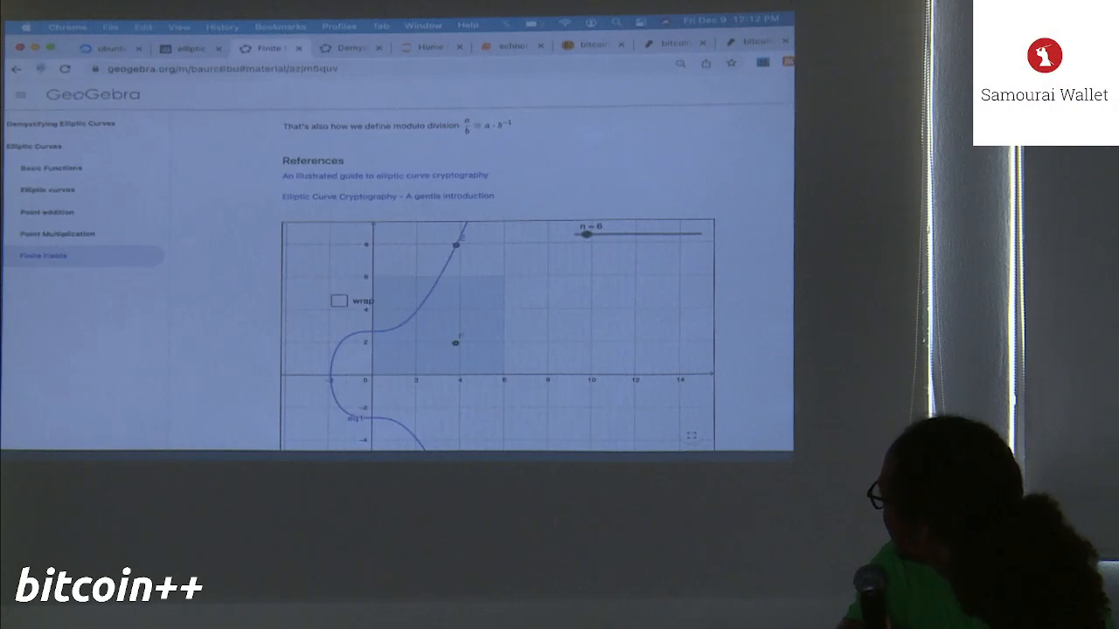
pyautogui.click(56, 211)
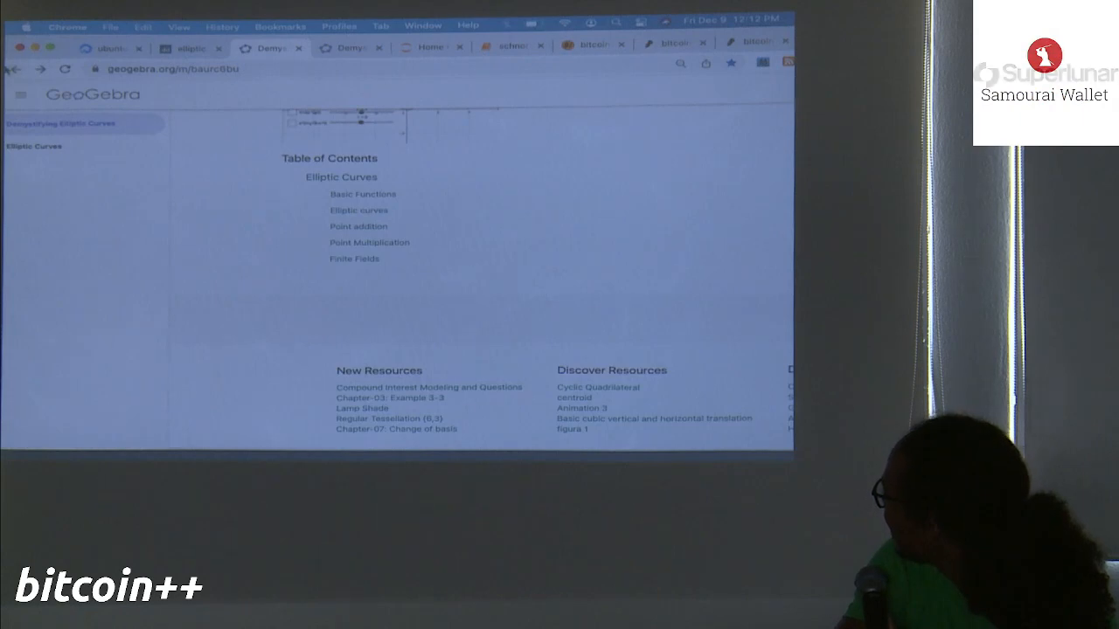
pyautogui.click(270, 47)
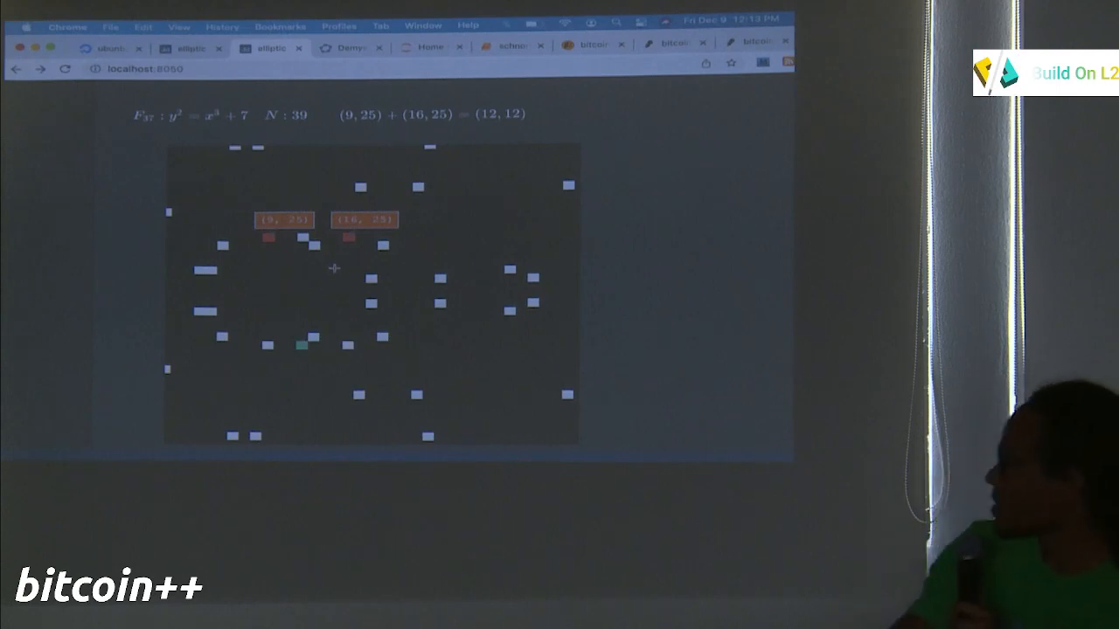
pyautogui.moveTo(416, 228)
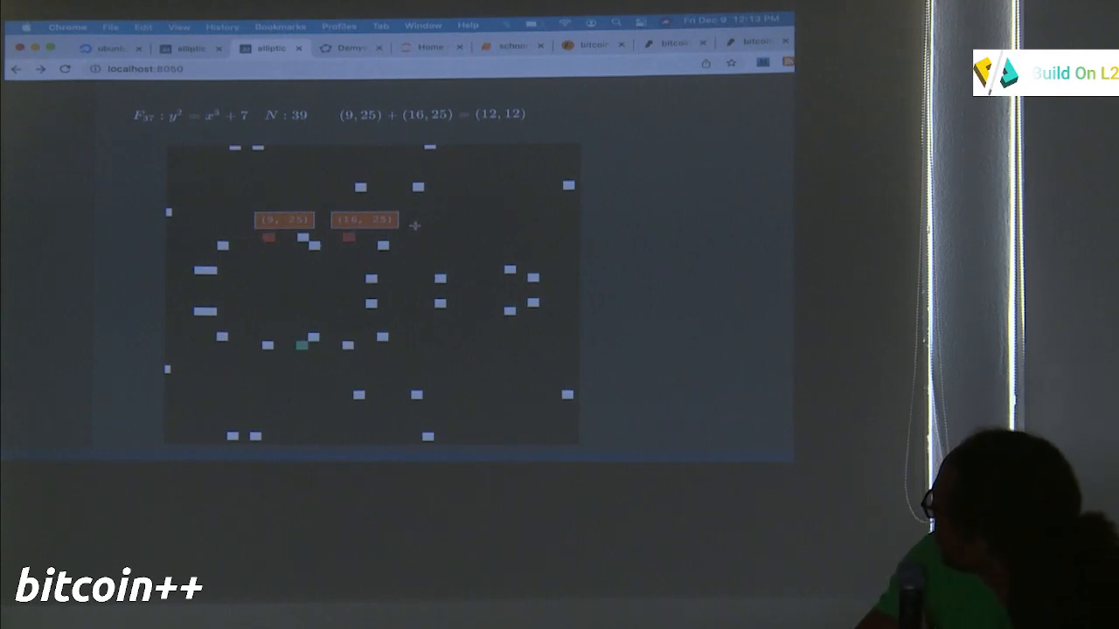
pyautogui.moveTo(413, 156)
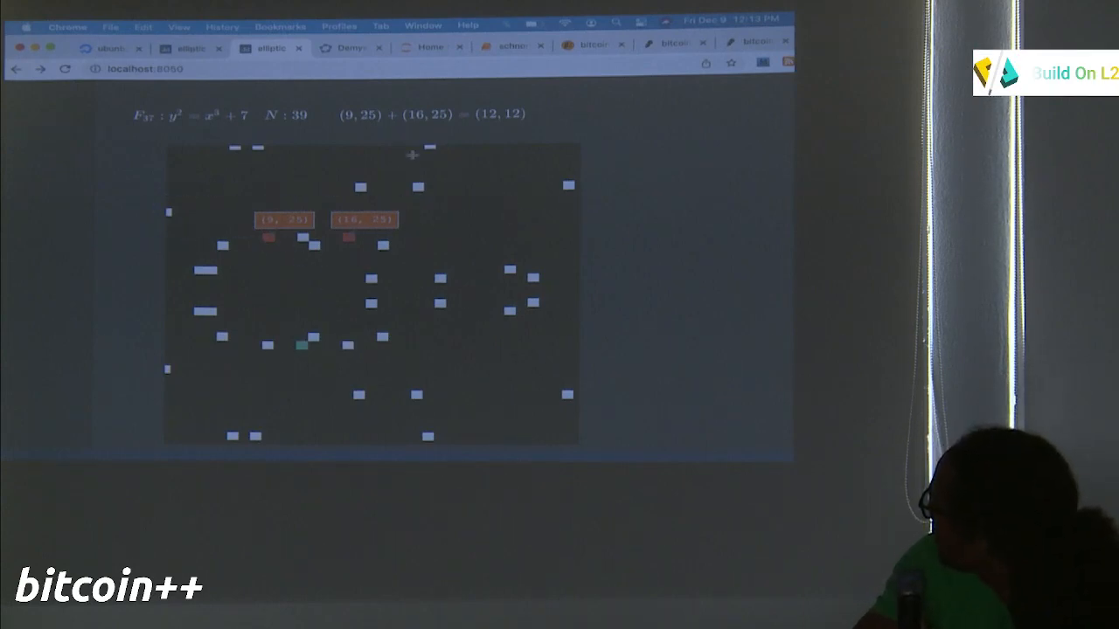
pyautogui.moveTo(249, 156)
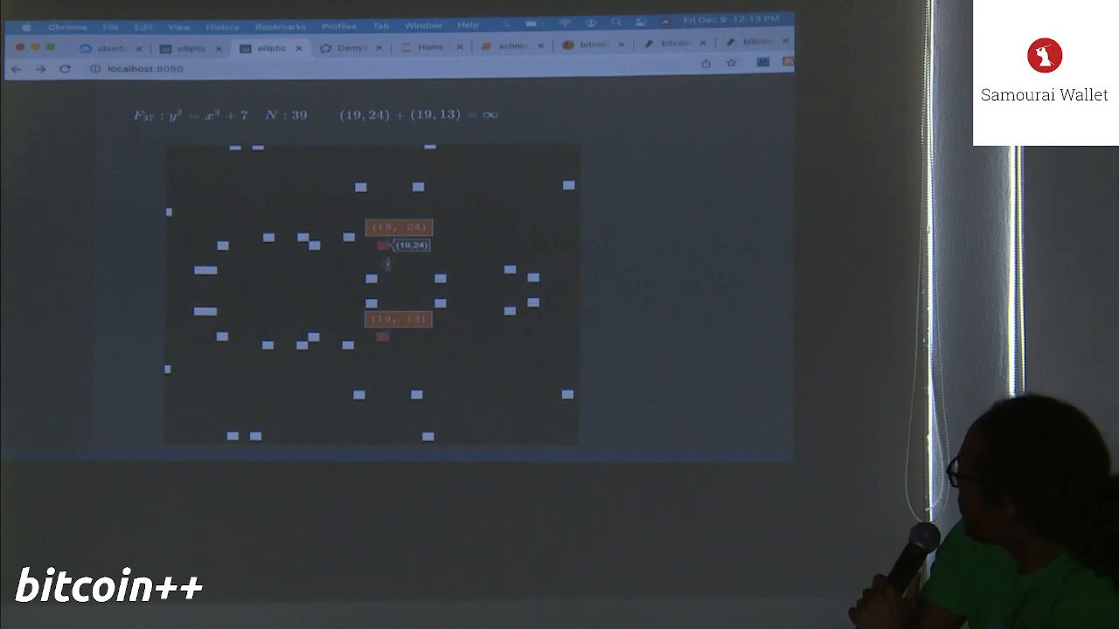
pyautogui.moveTo(381, 339)
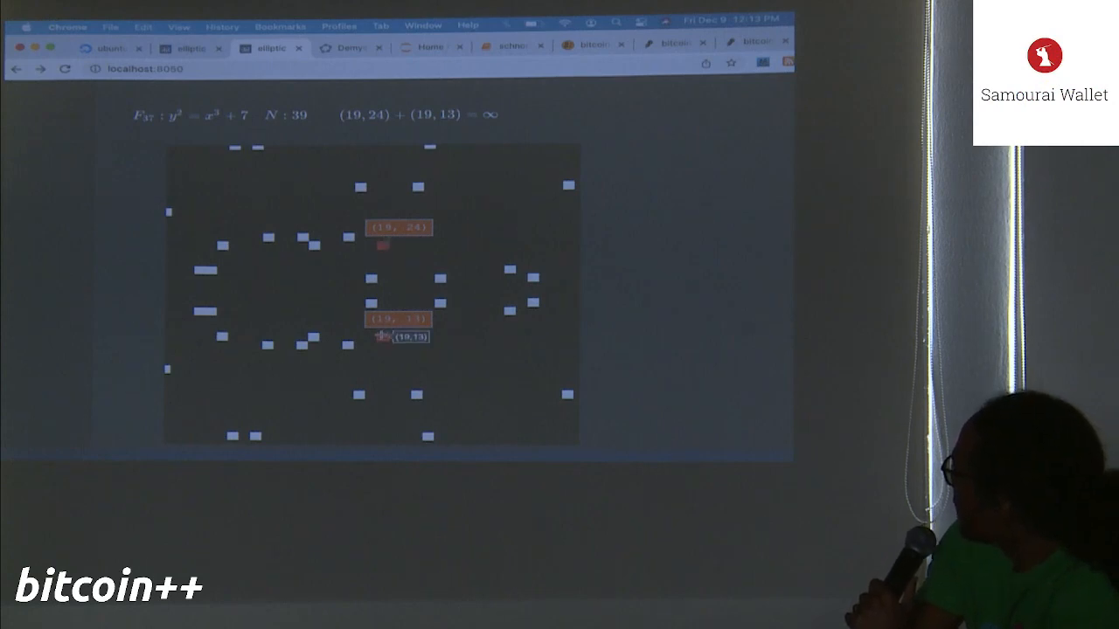
pyautogui.moveTo(399, 147)
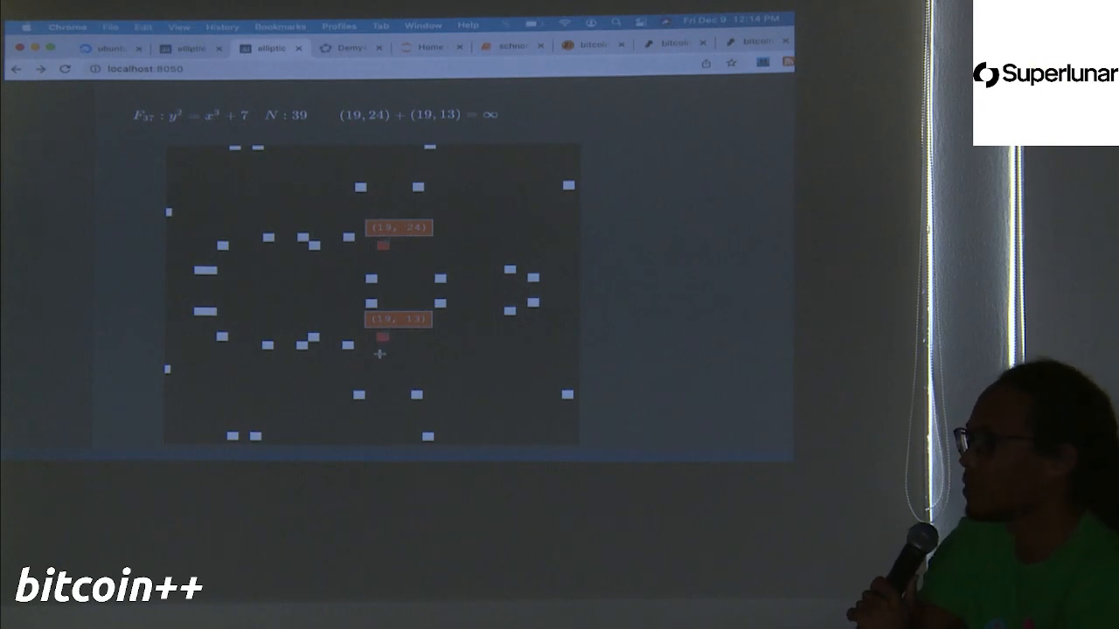
pyautogui.moveTo(371, 377)
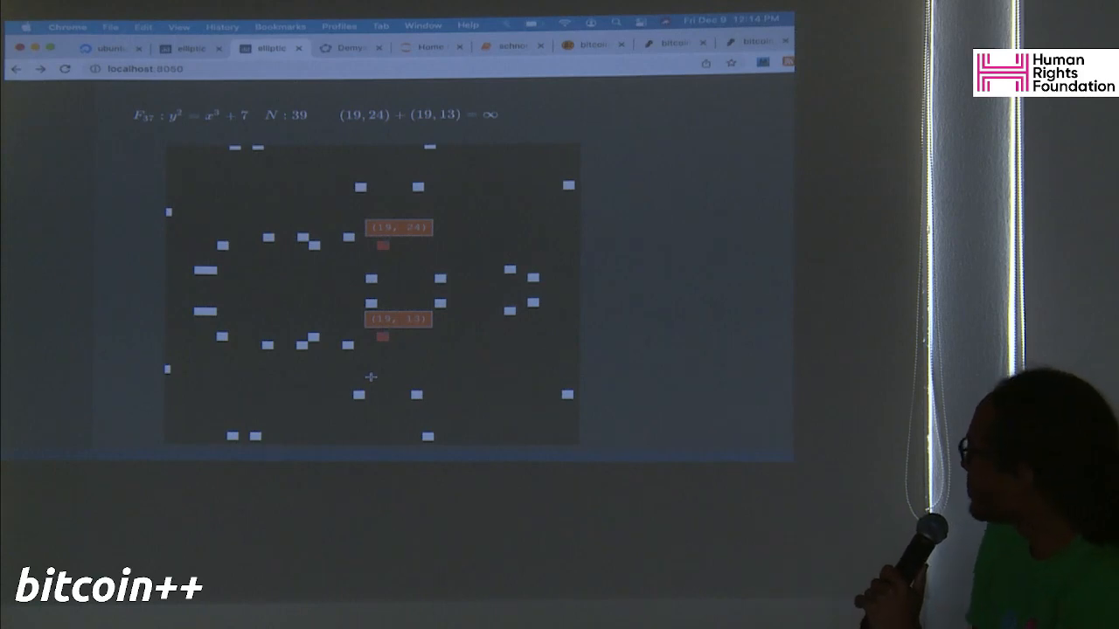
pyautogui.moveTo(510, 372)
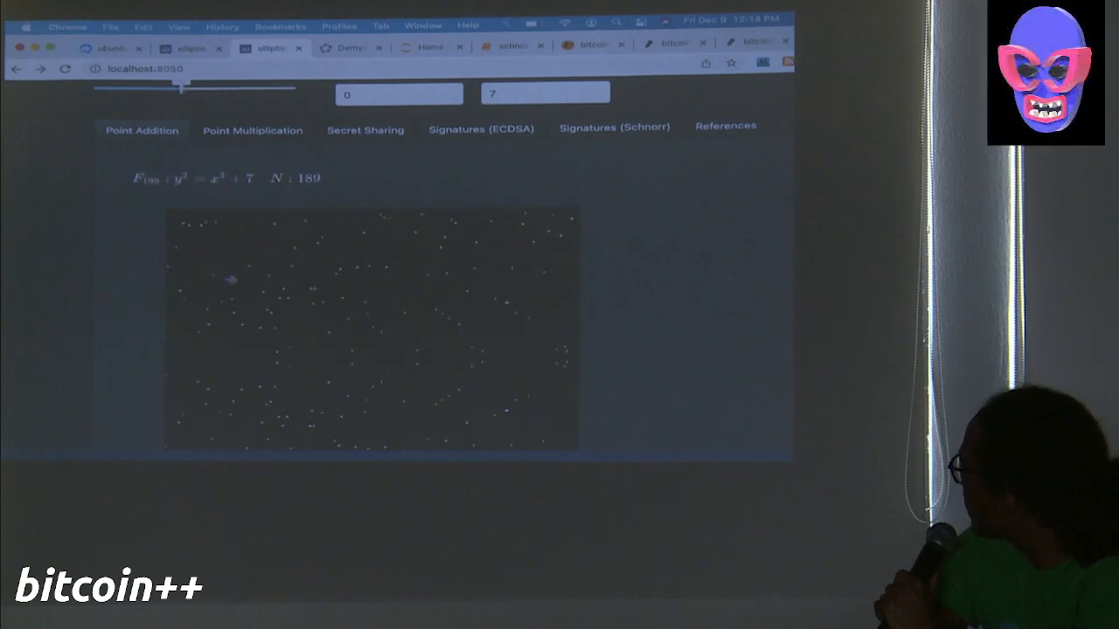
# - Scroll to the enlarged-field plot of y² = x³ + 7 showing N = 189 points
pyautogui.scroll(-3)
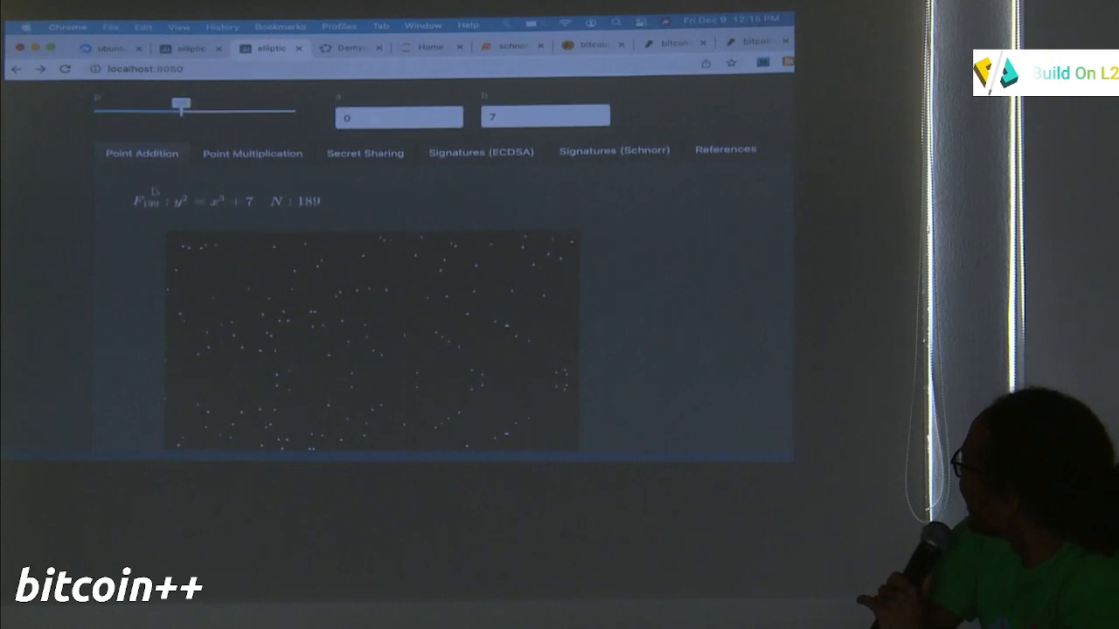
# - Shrink the field back to the 39-point curve and switch the demo to Point Multiplication
pyautogui.moveTo(178, 106); pyautogui.dragTo(131, 106)
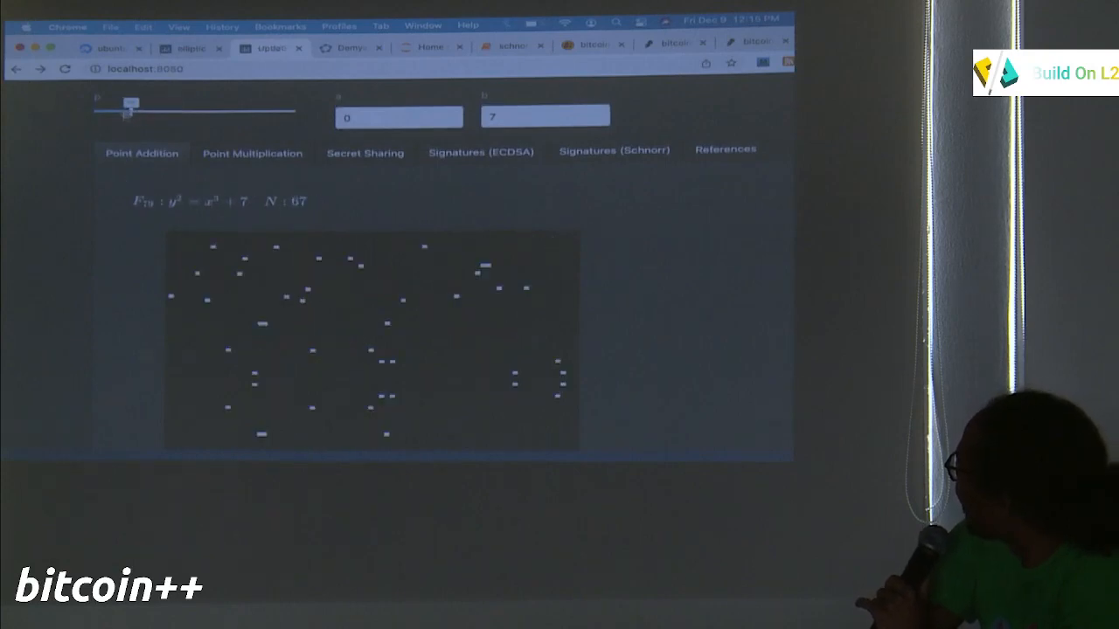
pyautogui.moveTo(131, 107); pyautogui.dragTo(129, 106)
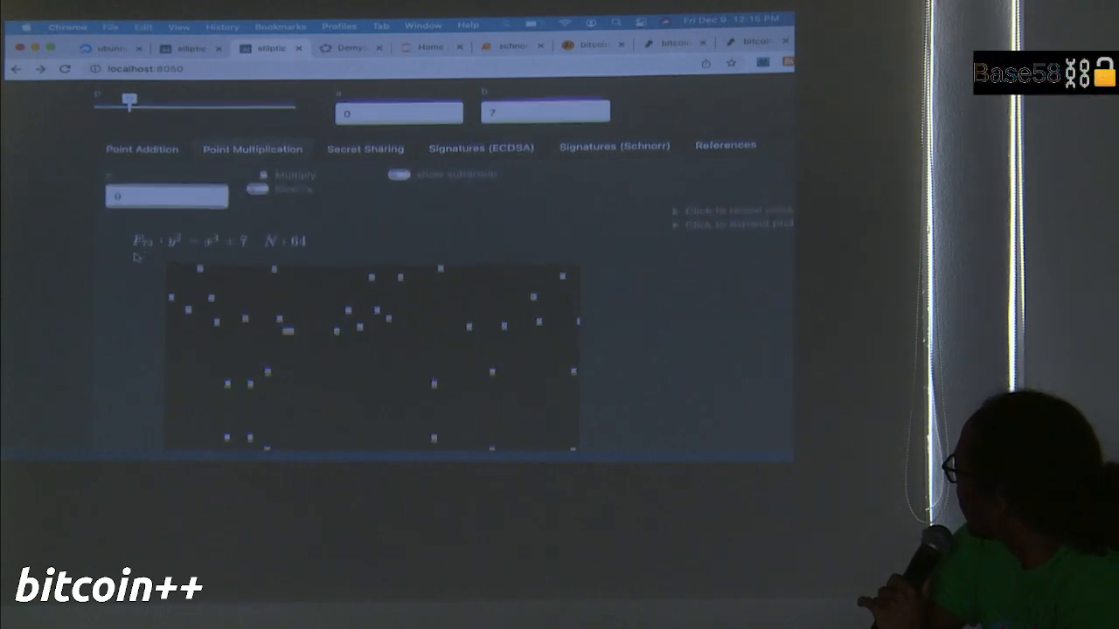
pyautogui.scroll(-3)
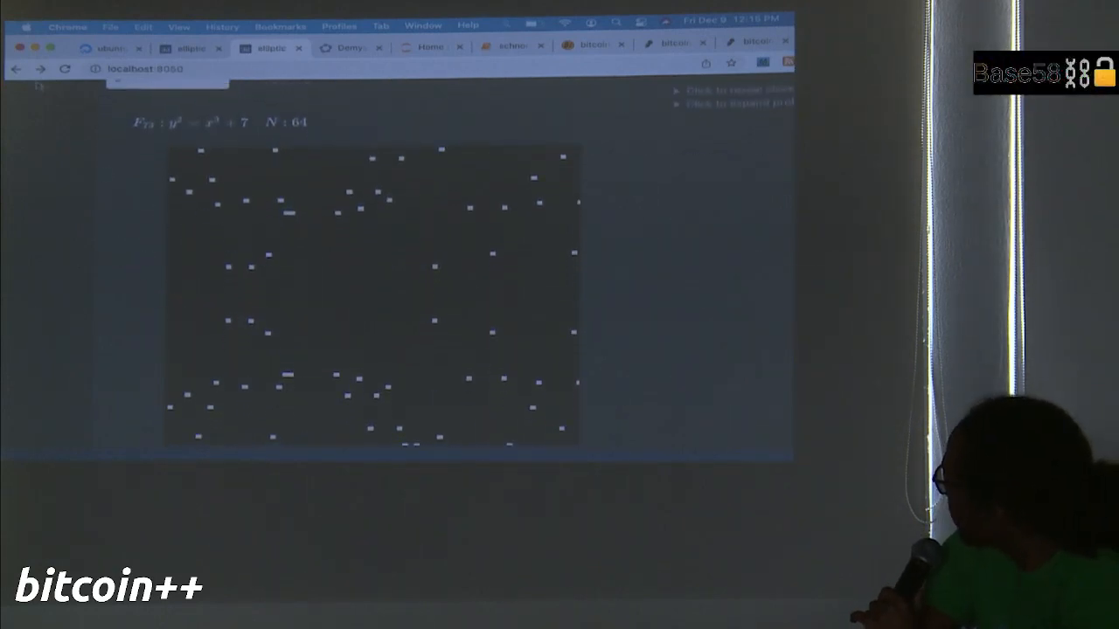
pyautogui.click(66, 70)
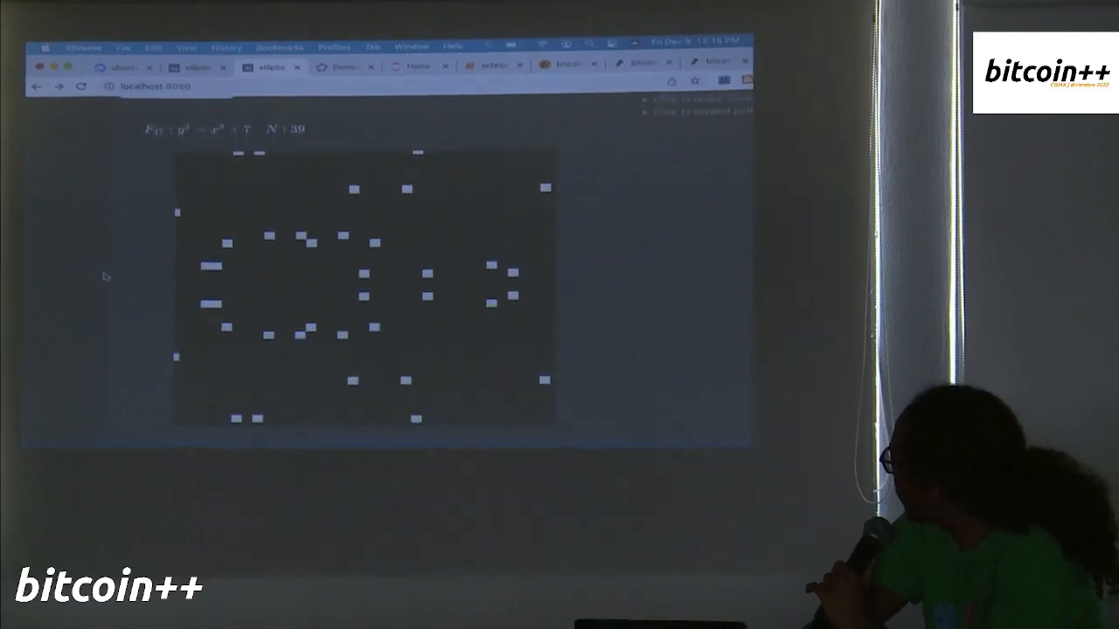
pyautogui.click(424, 276)
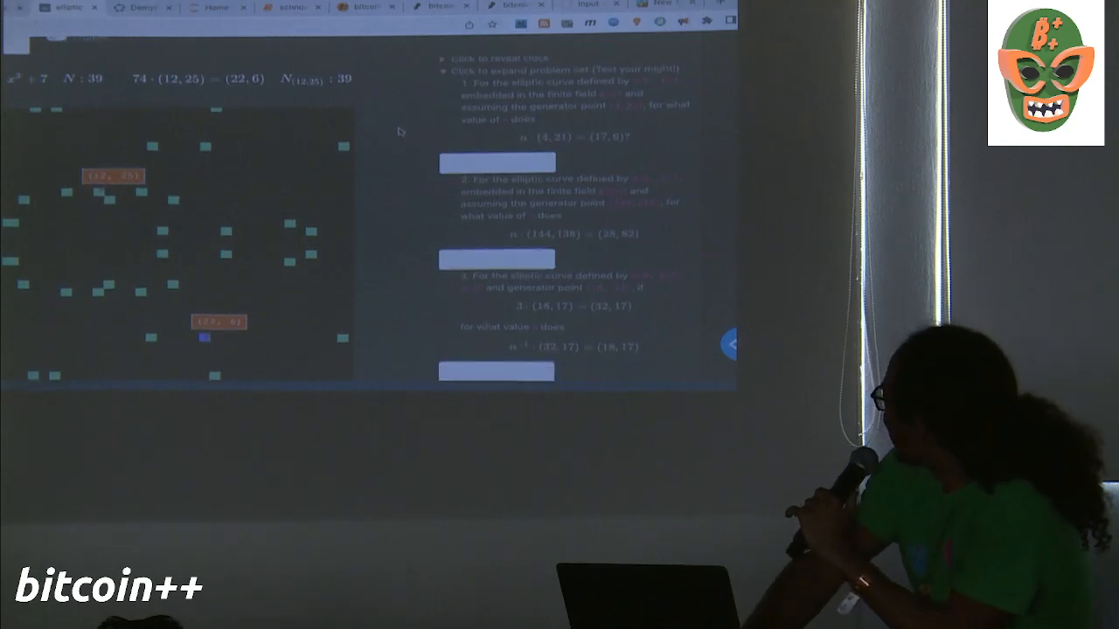
pyautogui.scroll(-3)
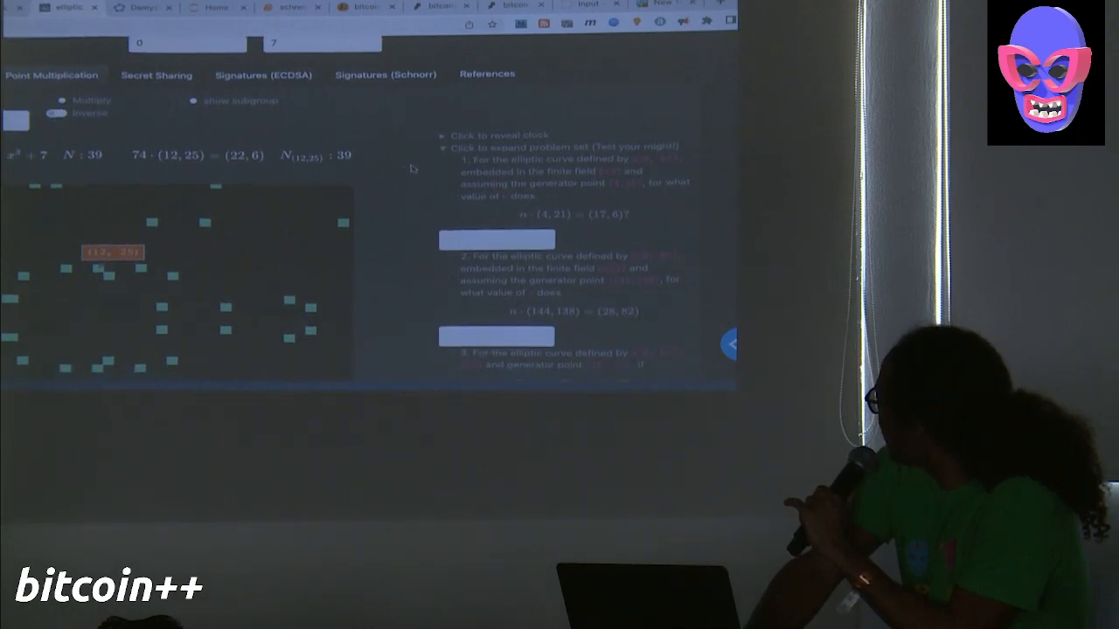
pyautogui.scroll(-3)
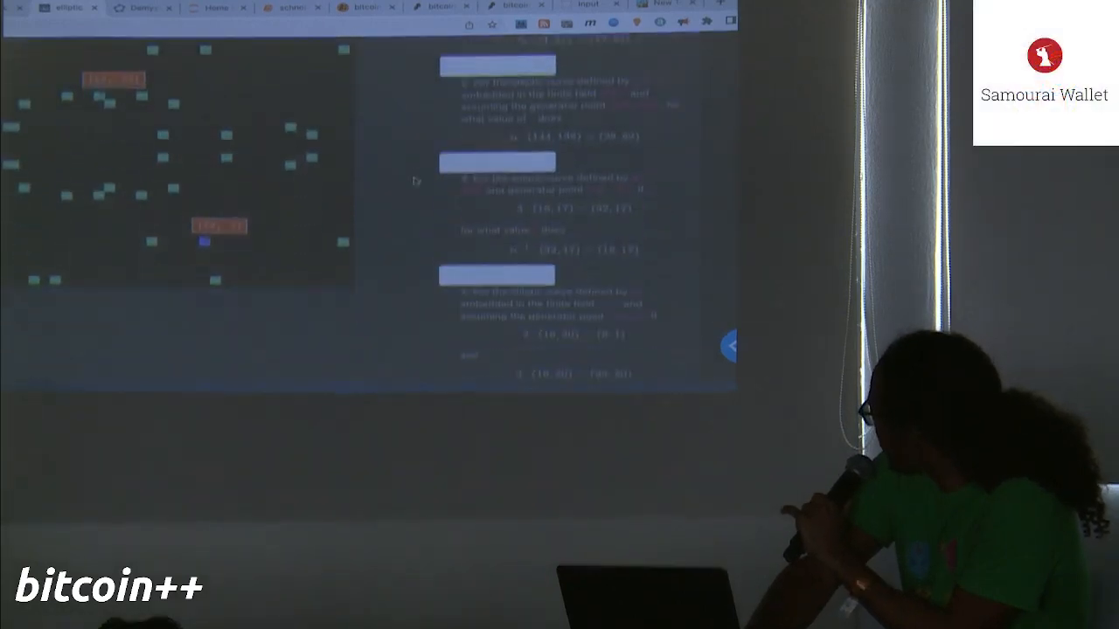
pyautogui.scroll(-3)
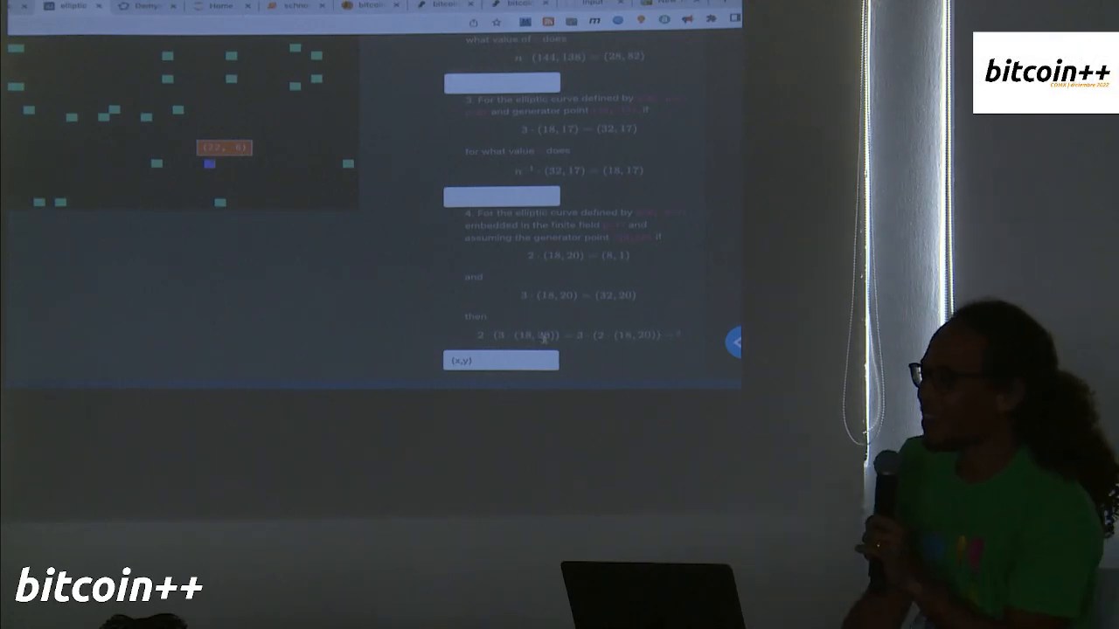
pyautogui.moveTo(416, 254)
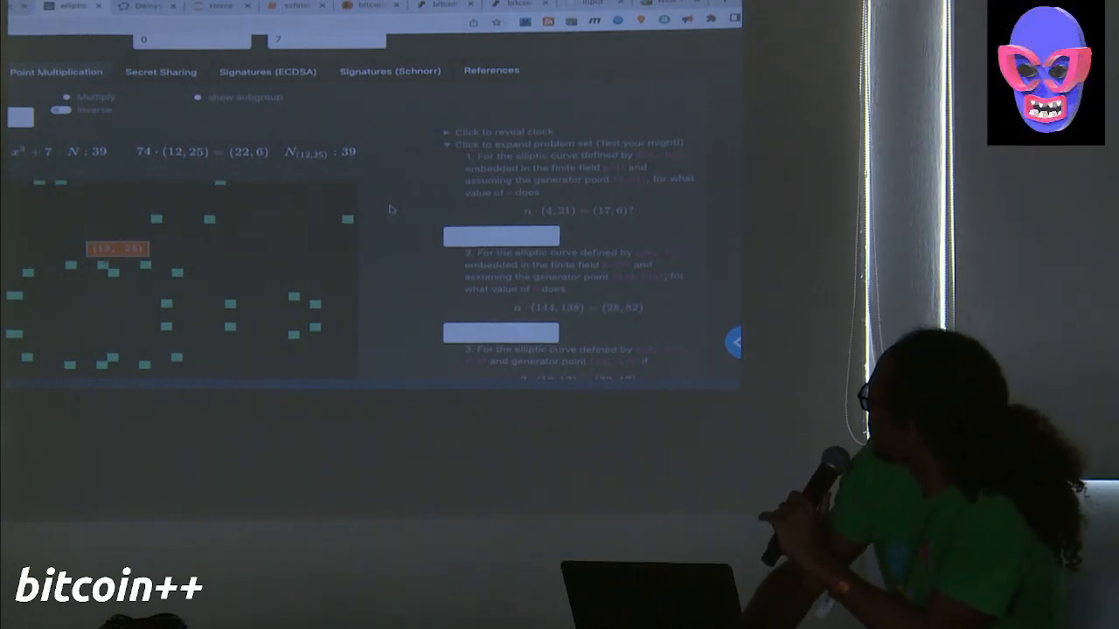
pyautogui.click(161, 70)
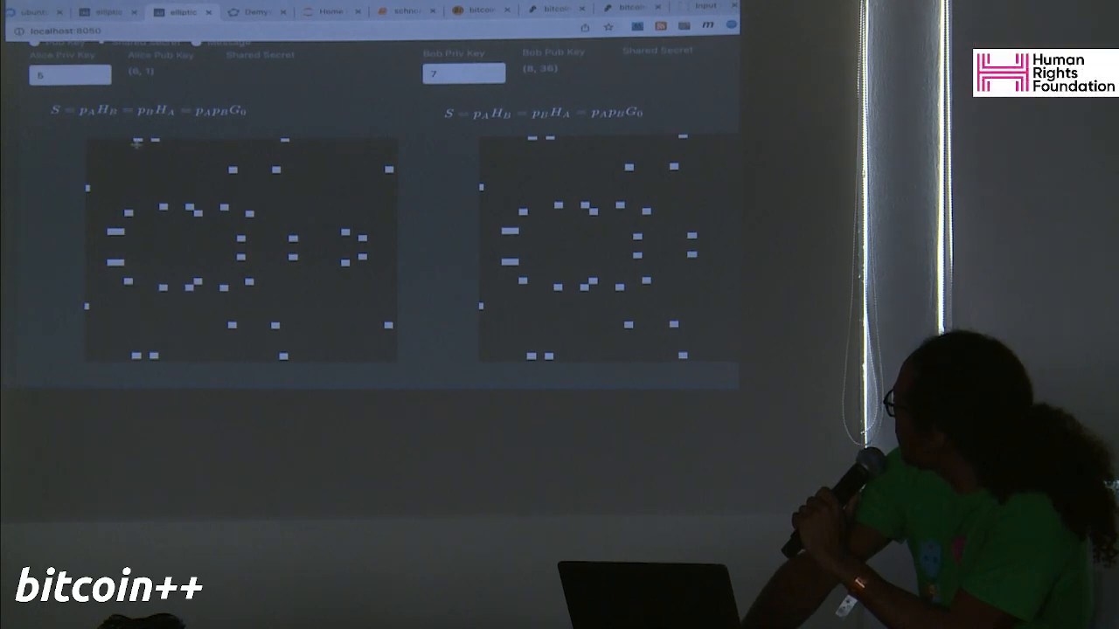
pyautogui.moveTo(140, 139)
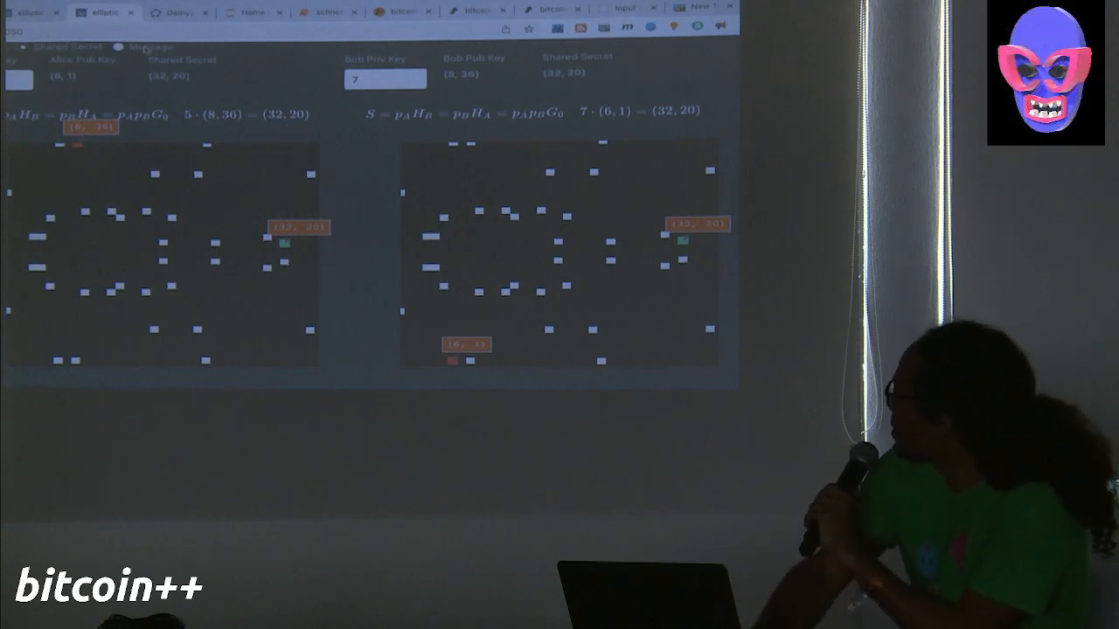
# - View both parties' public-key and shared-secret (32, 20) computations, then switch to the message exchange view
pyautogui.scroll(3)
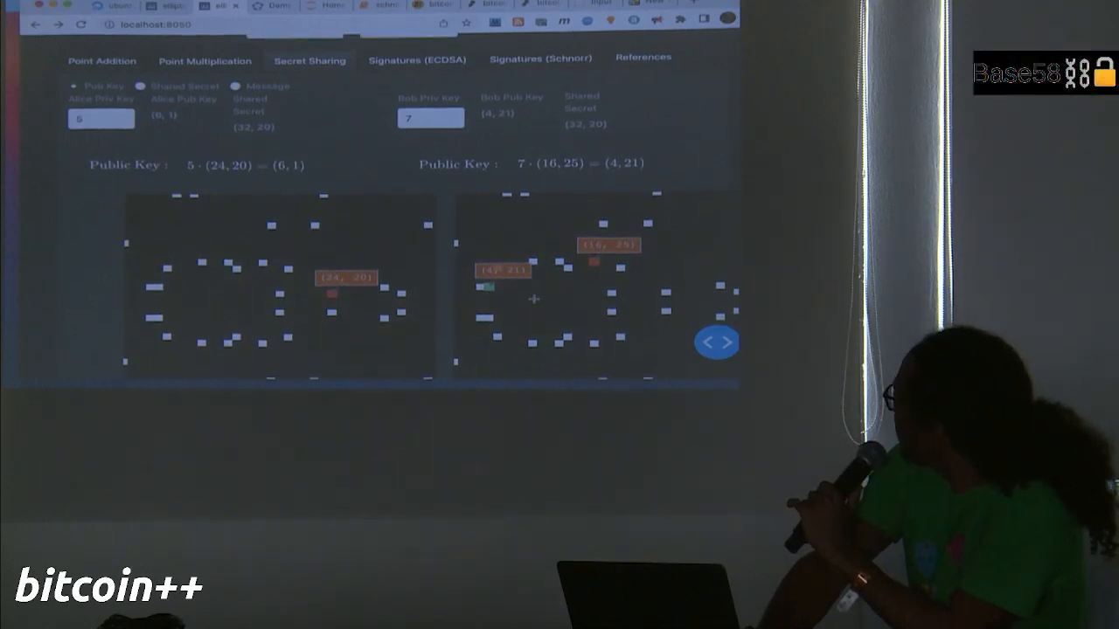
pyautogui.scroll(-3)
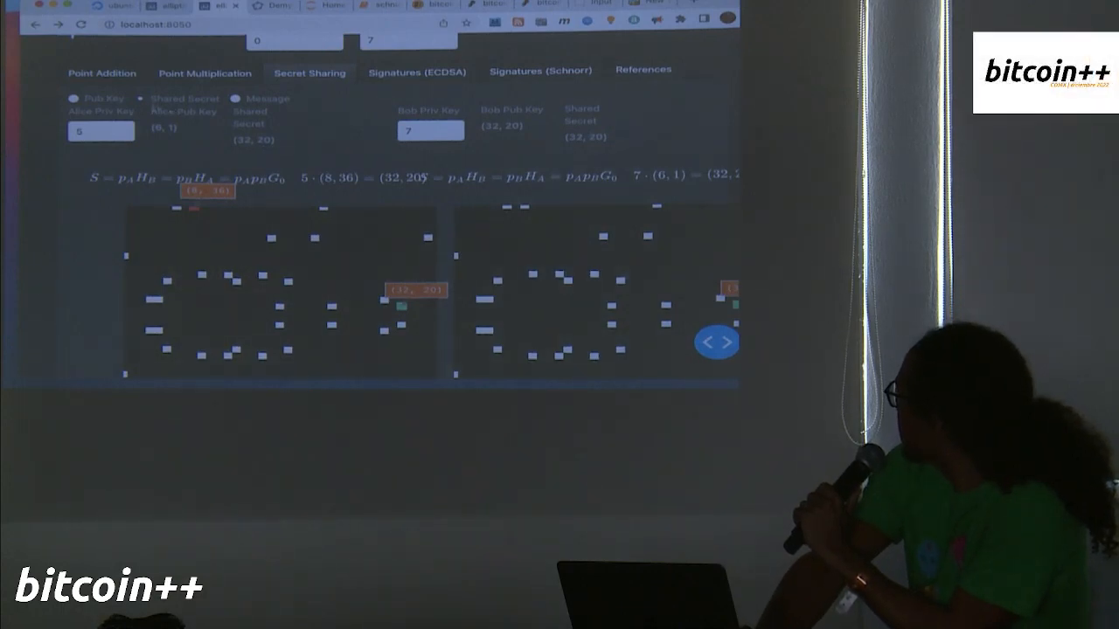
pyautogui.click(73, 98)
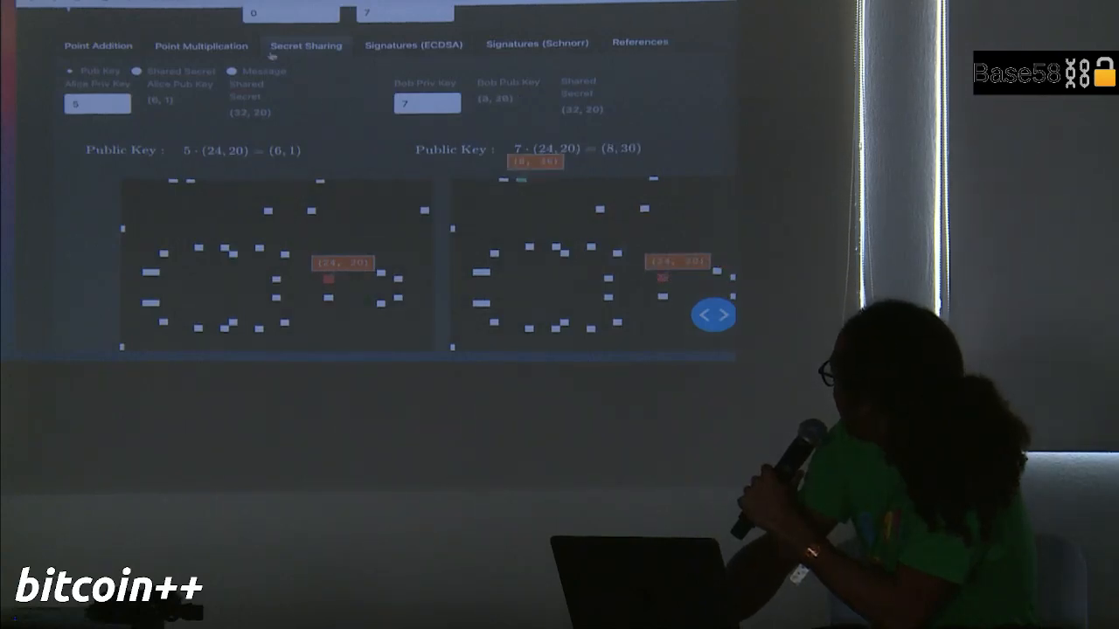
pyautogui.click(136, 70)
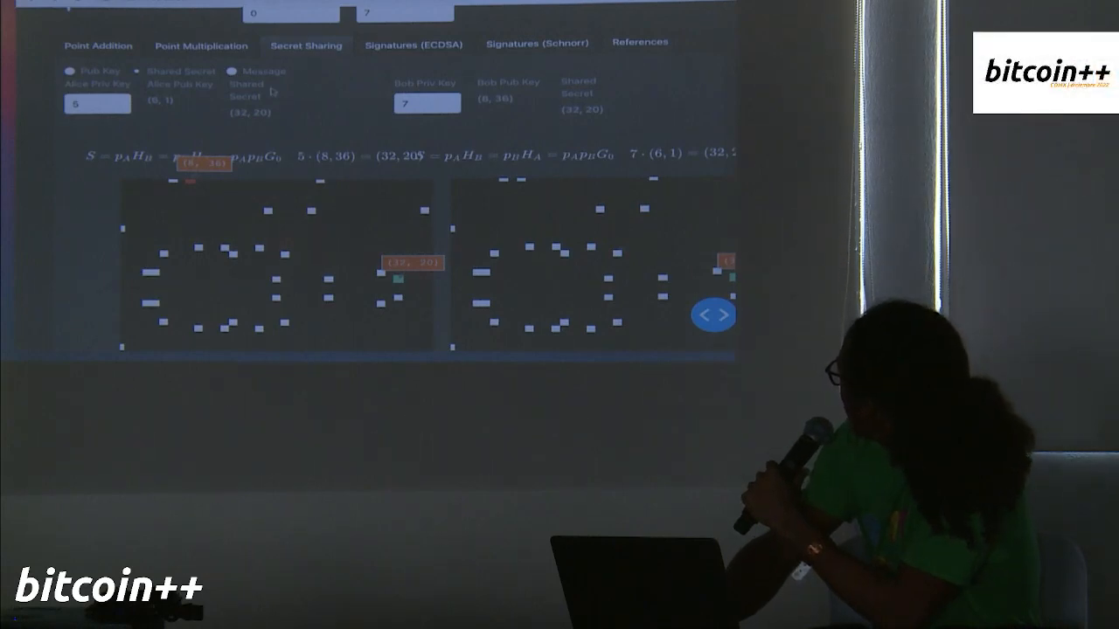
pyautogui.click(233, 70)
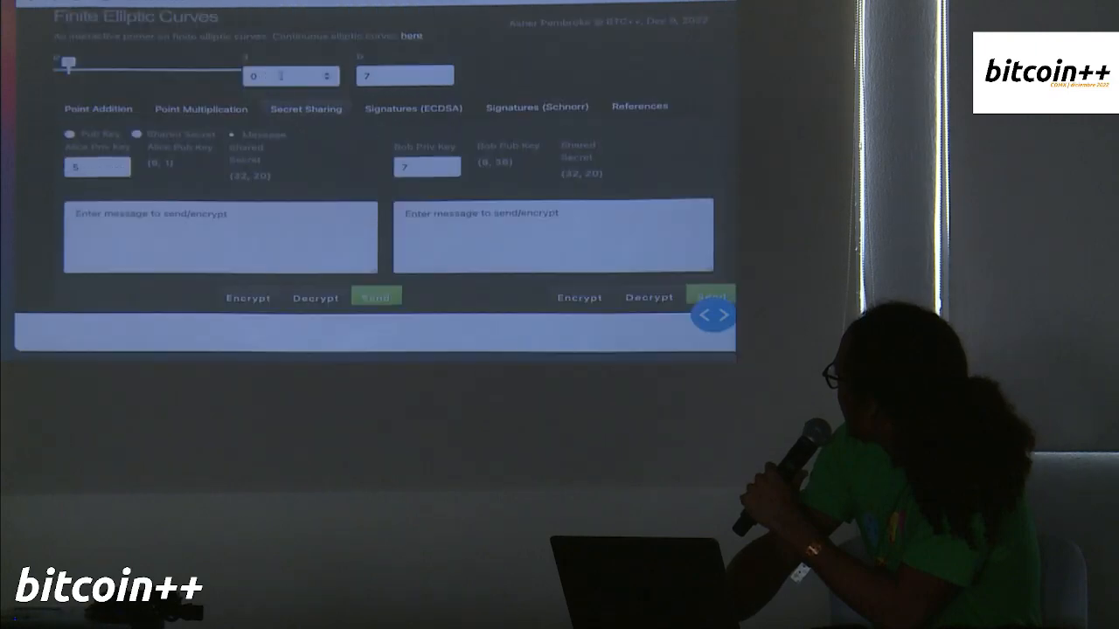
# - Write 'hey bob' (plus 'est') as Alice's message and encrypt it into ciphertext with the shared secret
pyautogui.click(220, 236)
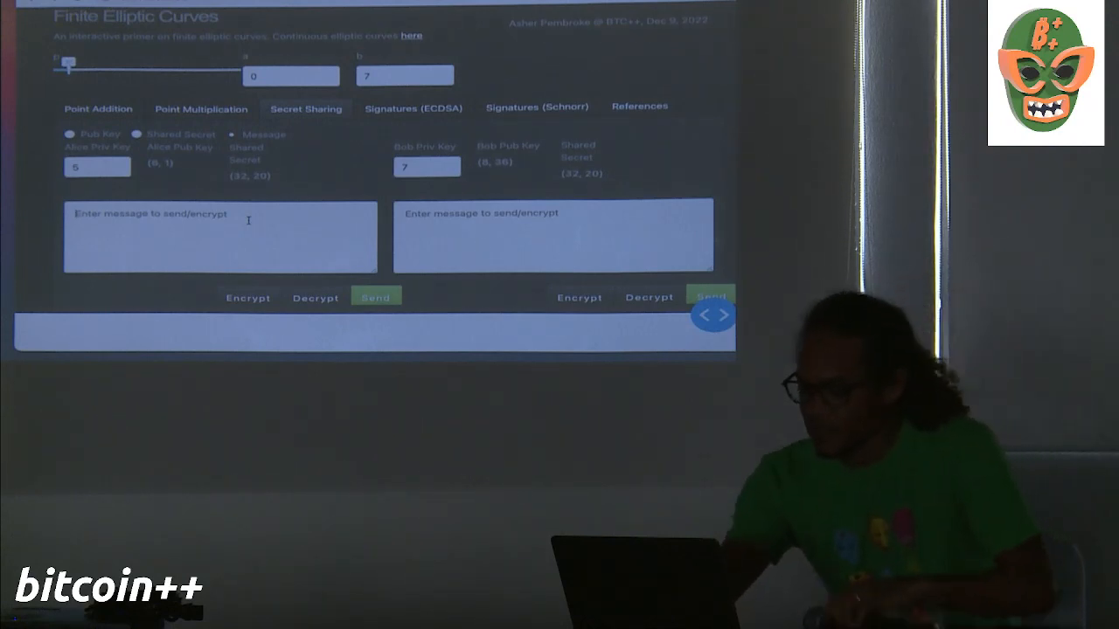
pyautogui.write('hey bob! privacy is the b')
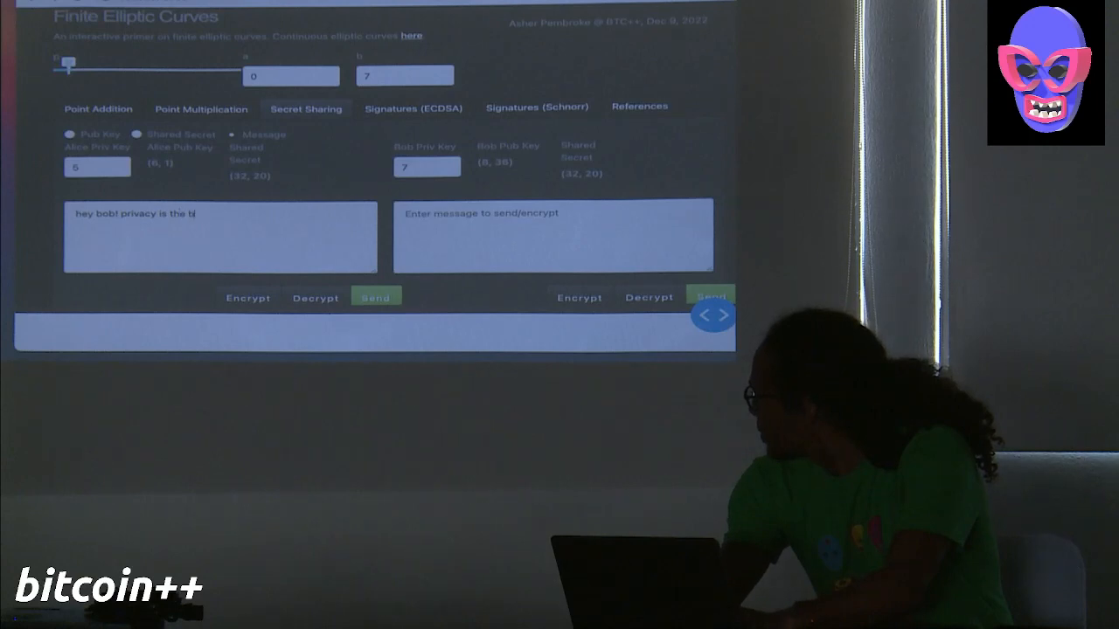
pyautogui.write('est!')
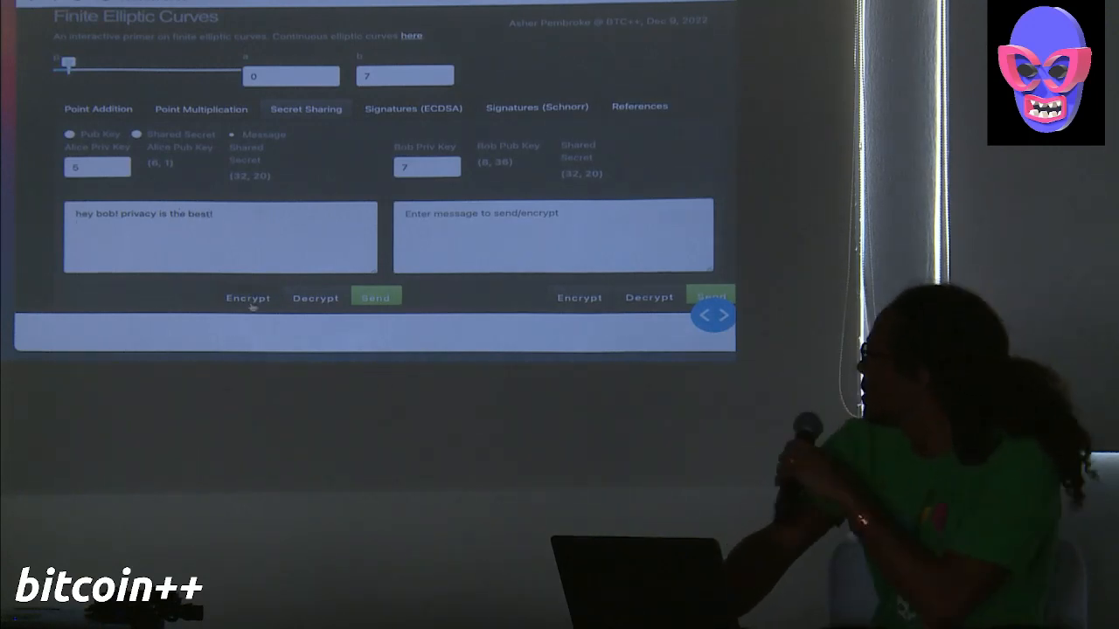
pyautogui.click(248, 297)
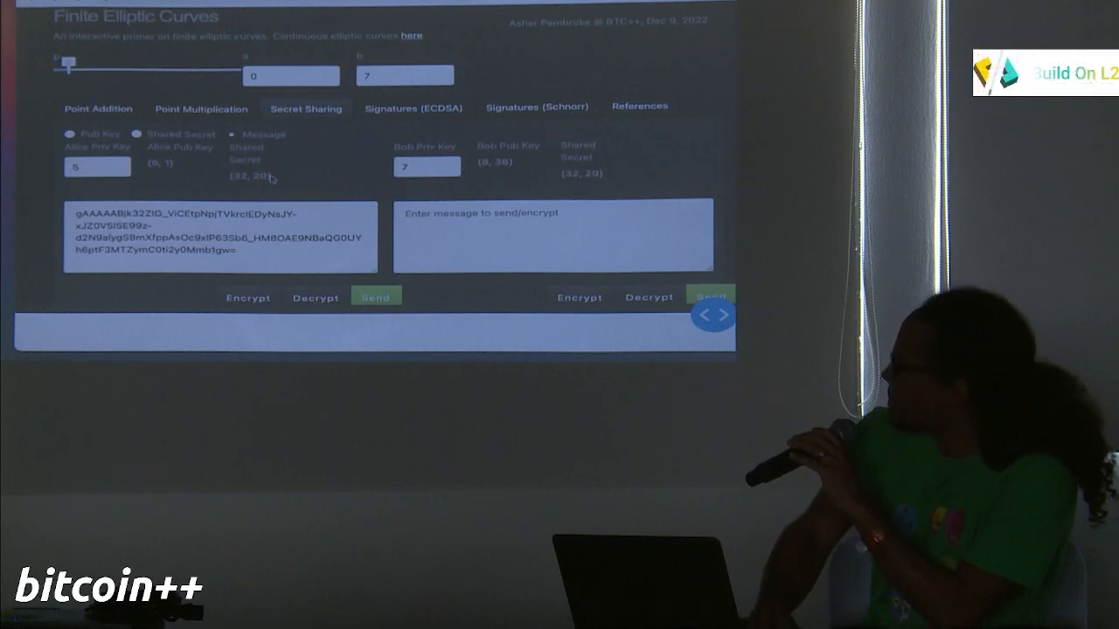
pyautogui.moveTo(253, 190)
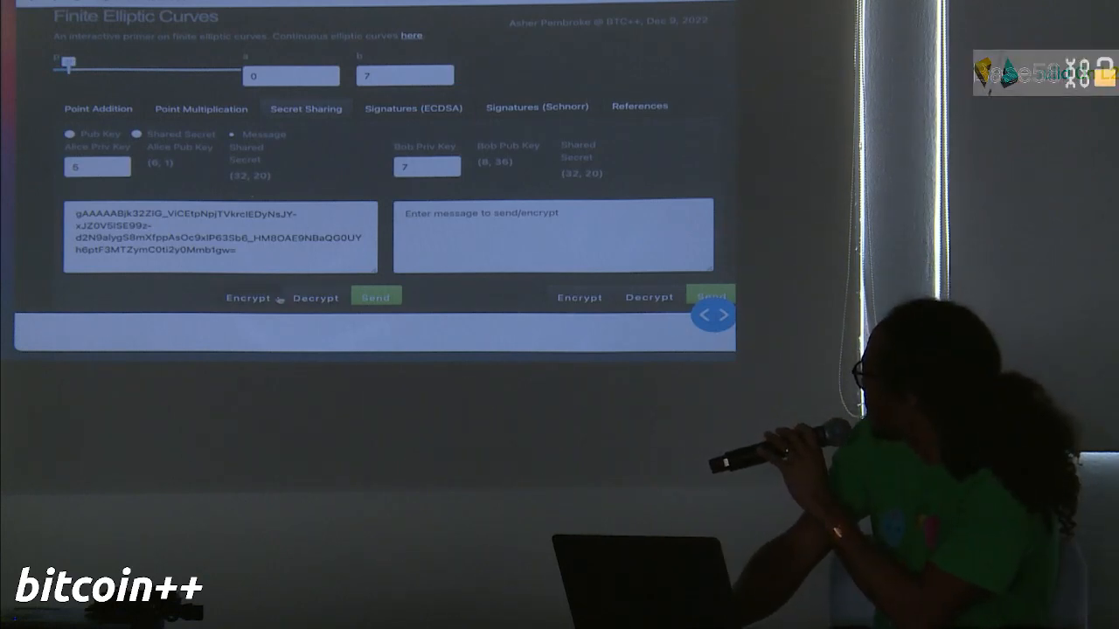
# - Send Alice's encrypted message to Bob, decrypt it there, re-encrypt, and move to the Signatures (ECDSA) demo
pyautogui.click(375, 297)
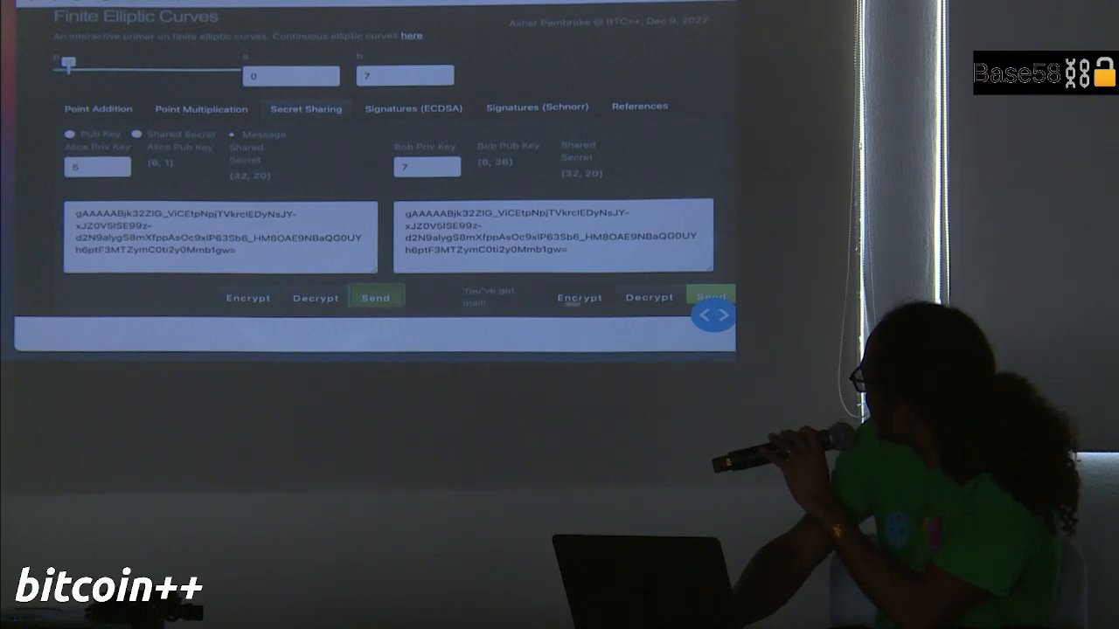
pyautogui.click(649, 298)
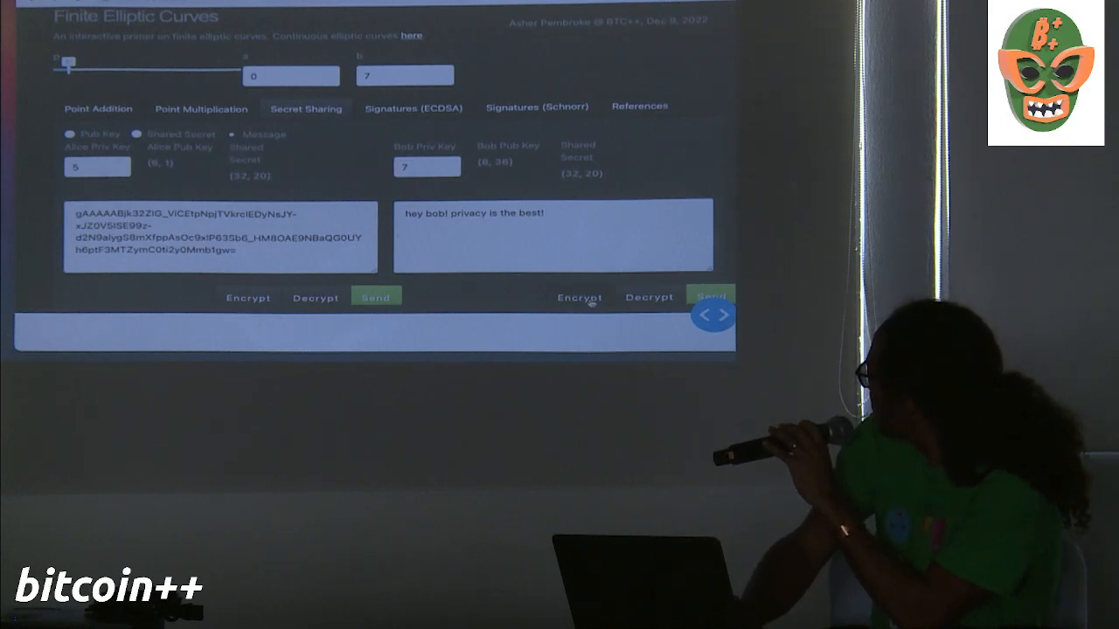
pyautogui.click(579, 297)
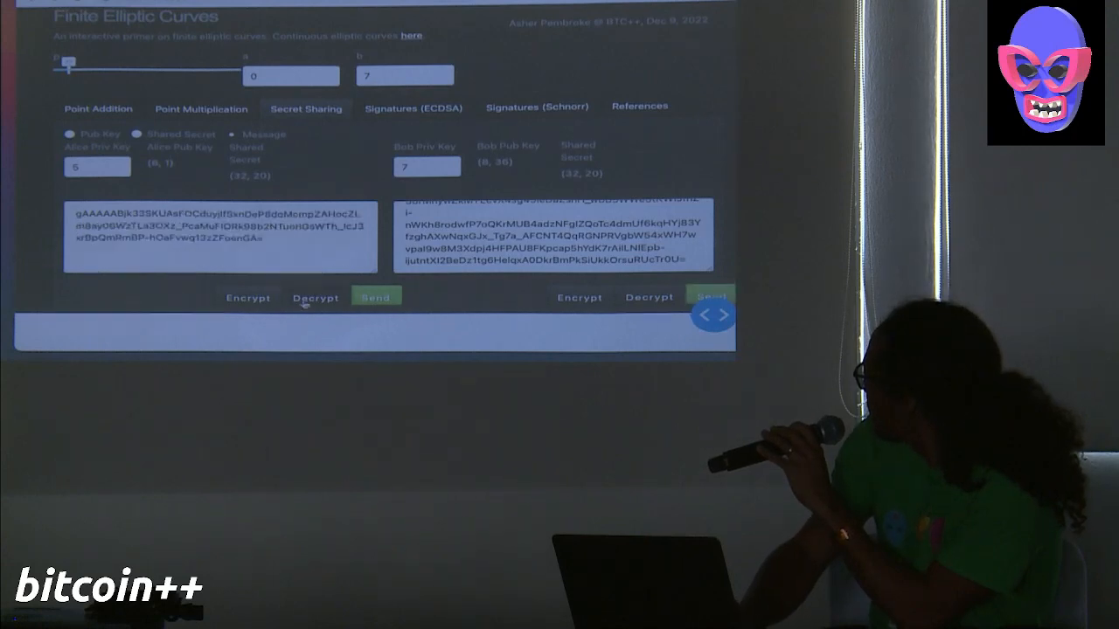
pyautogui.click(314, 297)
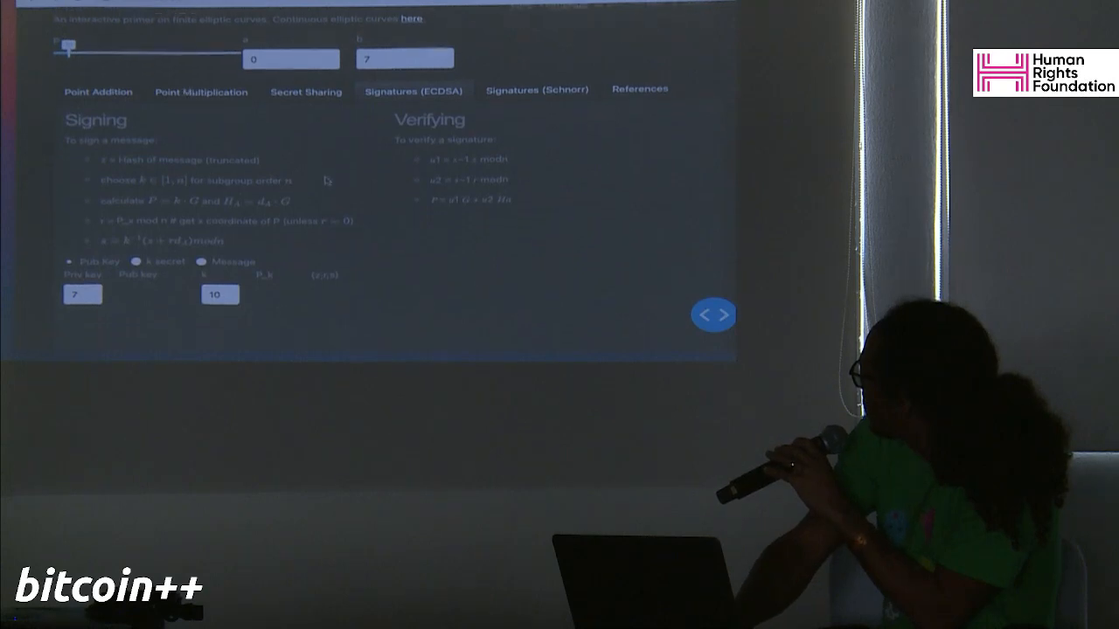
pyautogui.scroll(-3)
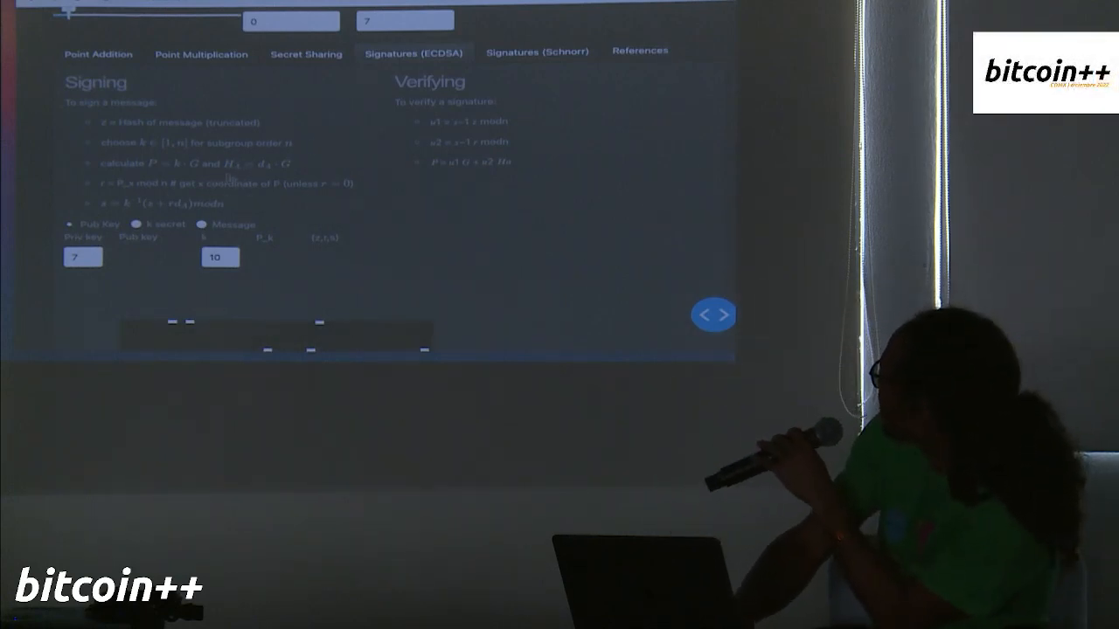
pyautogui.click(537, 52)
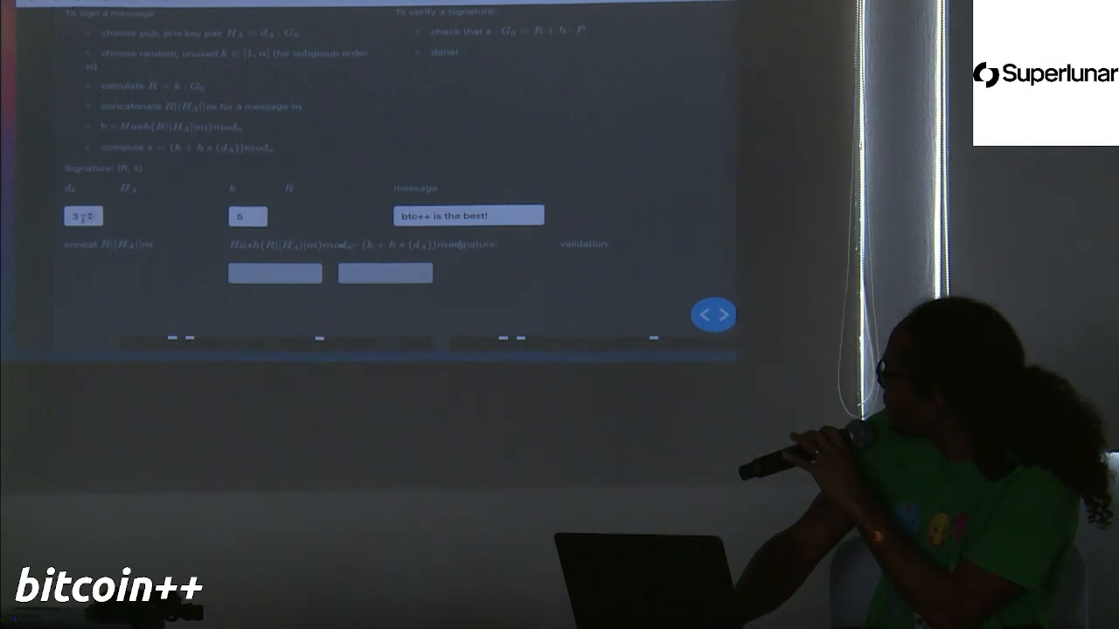
pyautogui.scroll(-3)
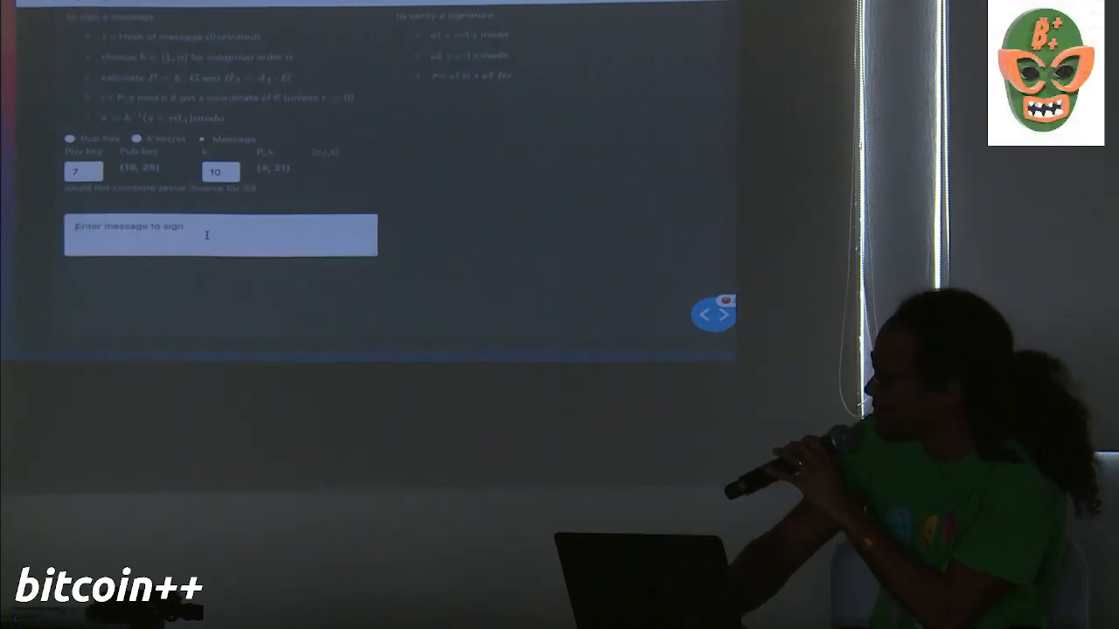
# - Enter a short message ('btd', 'btc++') as the text to sign, yielding nonce computation 10·(27, 25) = (9, 30)
pyautogui.write('btd')
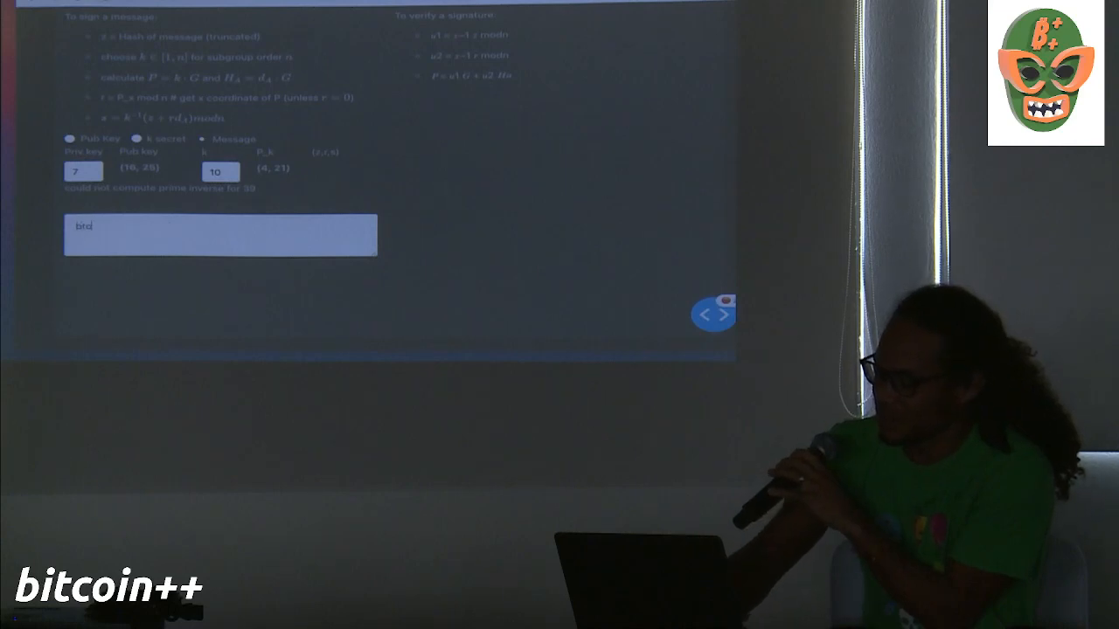
pyautogui.write('btc++')
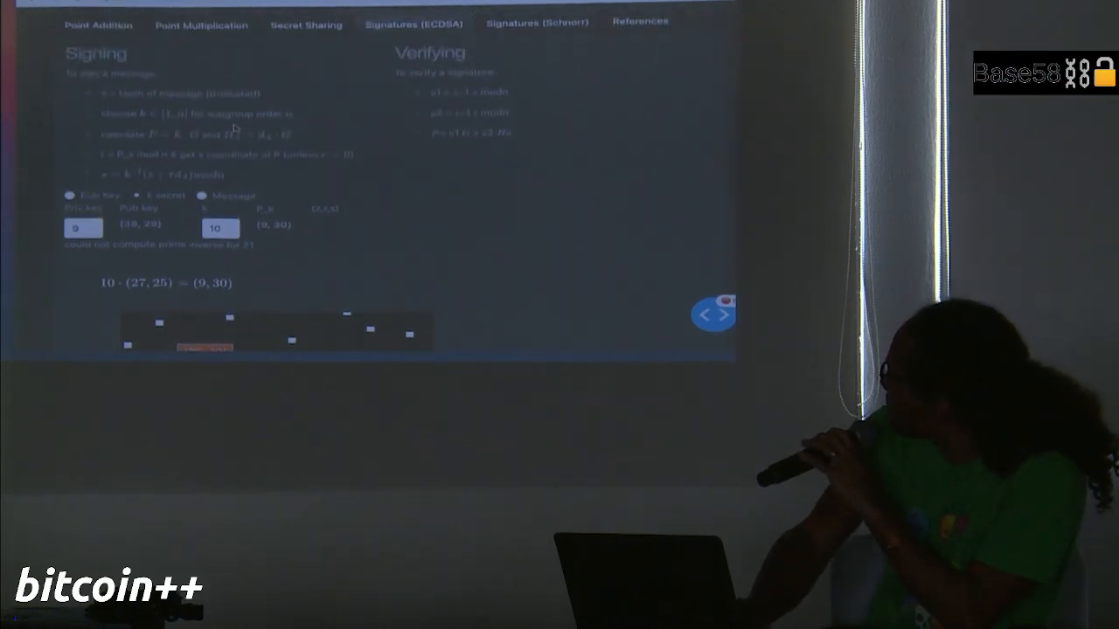
# - Scroll up to the ECDSA signing steps showing 10·(13, 21) = (37, 5)
pyautogui.scroll(3)
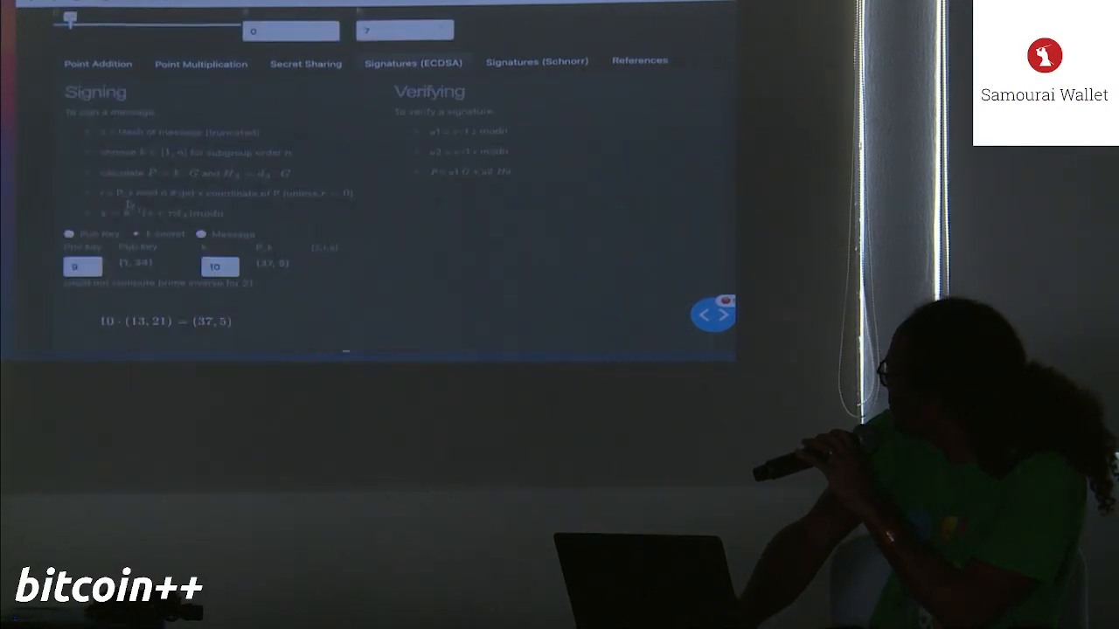
# - Scroll down to the curve-point scatter plot beneath the 10·(13, 21) = (37, 5) calculation
pyautogui.scroll(-3)
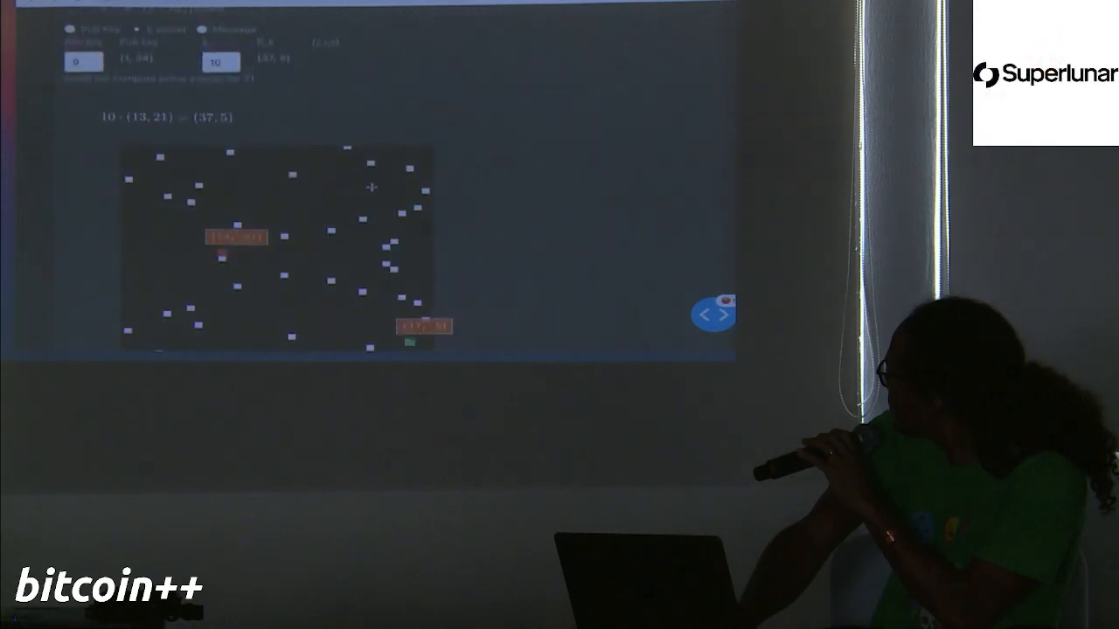
pyautogui.moveTo(362, 217)
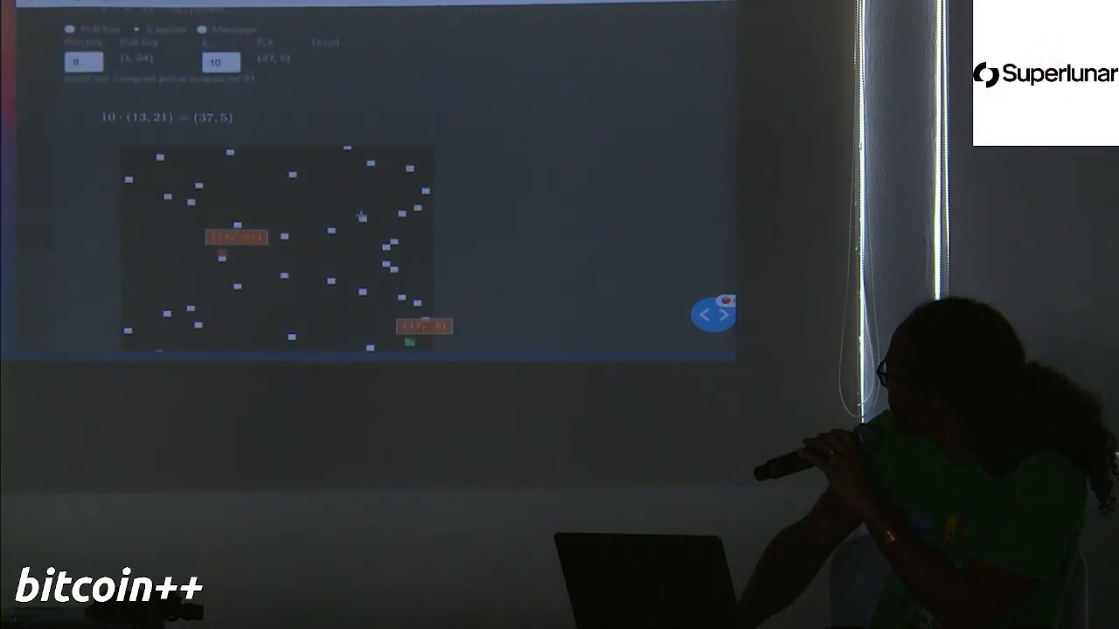
pyautogui.moveTo(312, 168)
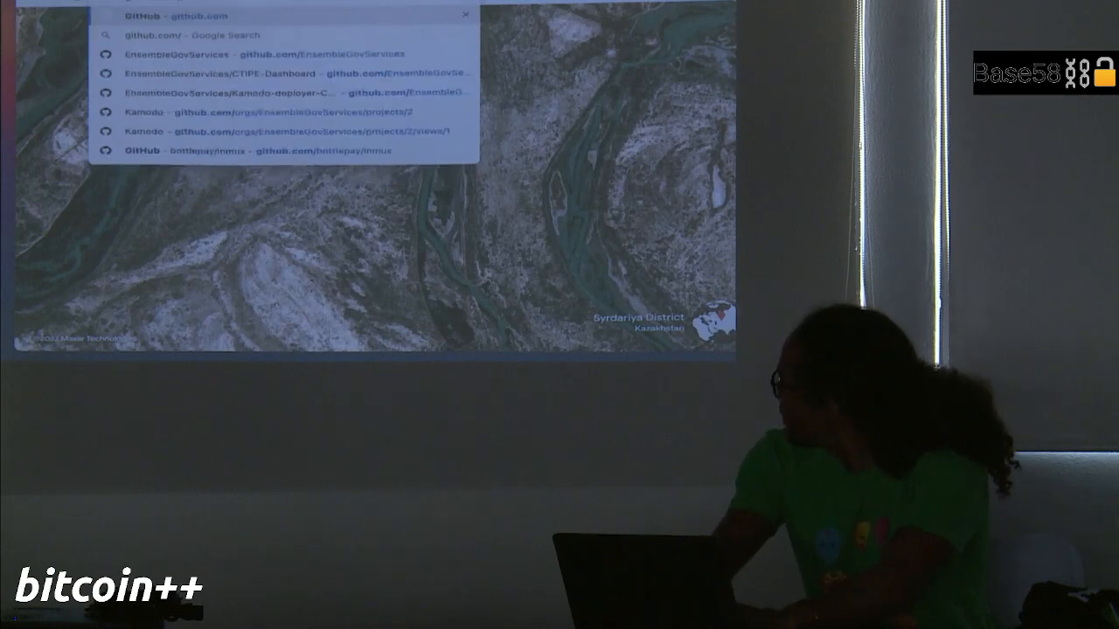
# - Complete the GitHub URL with '/asher' to load the asher-pembroke/elliptic repository page
pyautogui.write('/asher')
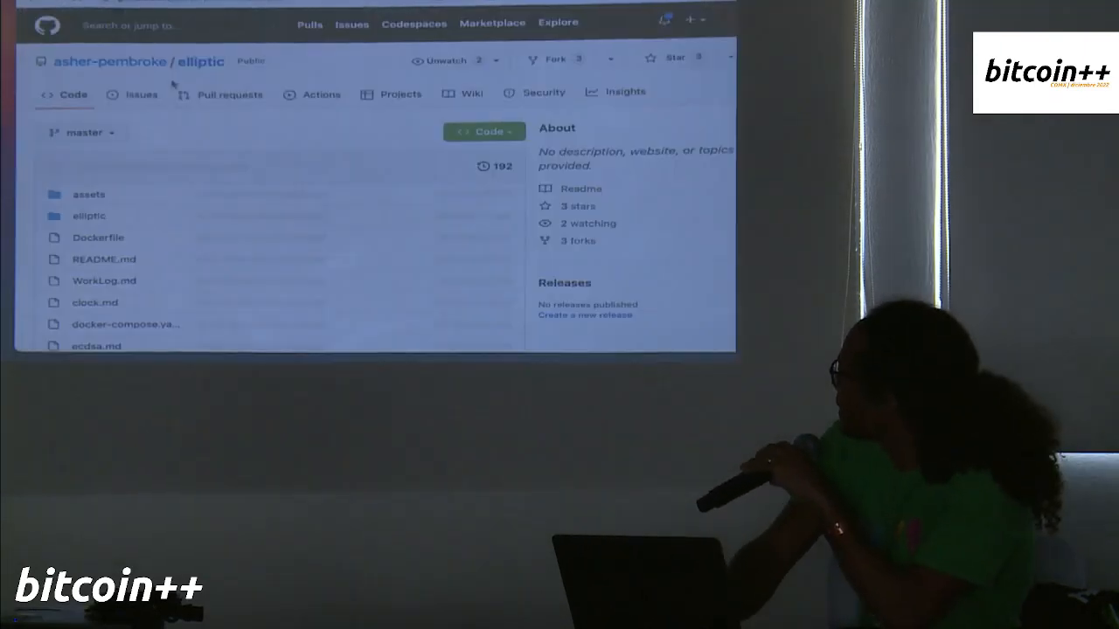
# - Scroll through the README's About, Lessons and Setup sections to the docker compose up and host-install instructions
pyautogui.scroll(-3)
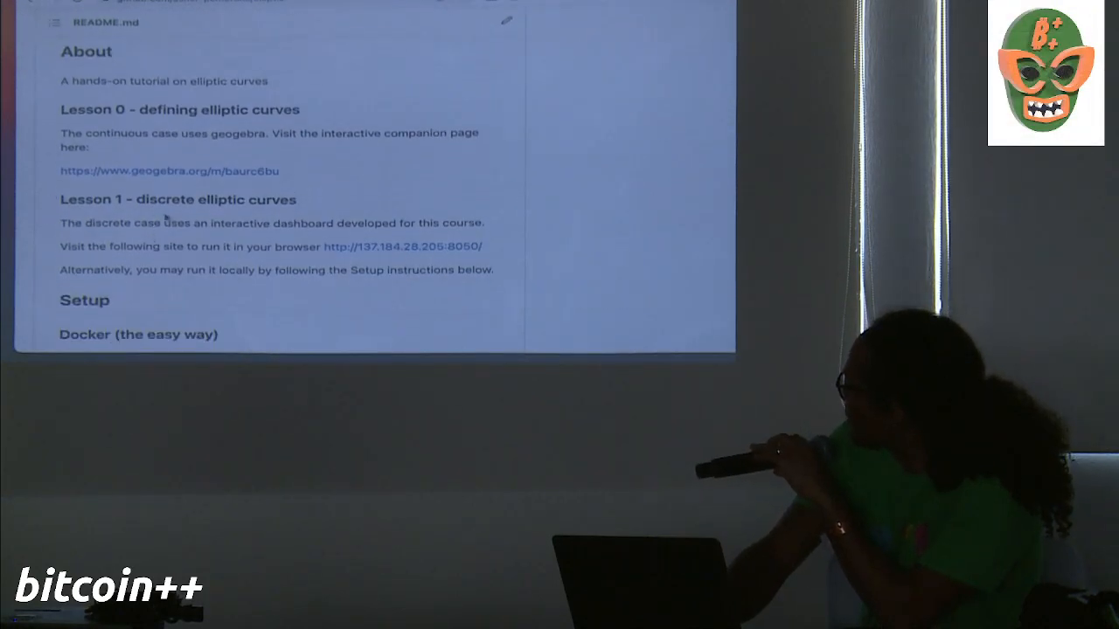
pyautogui.scroll(-3)
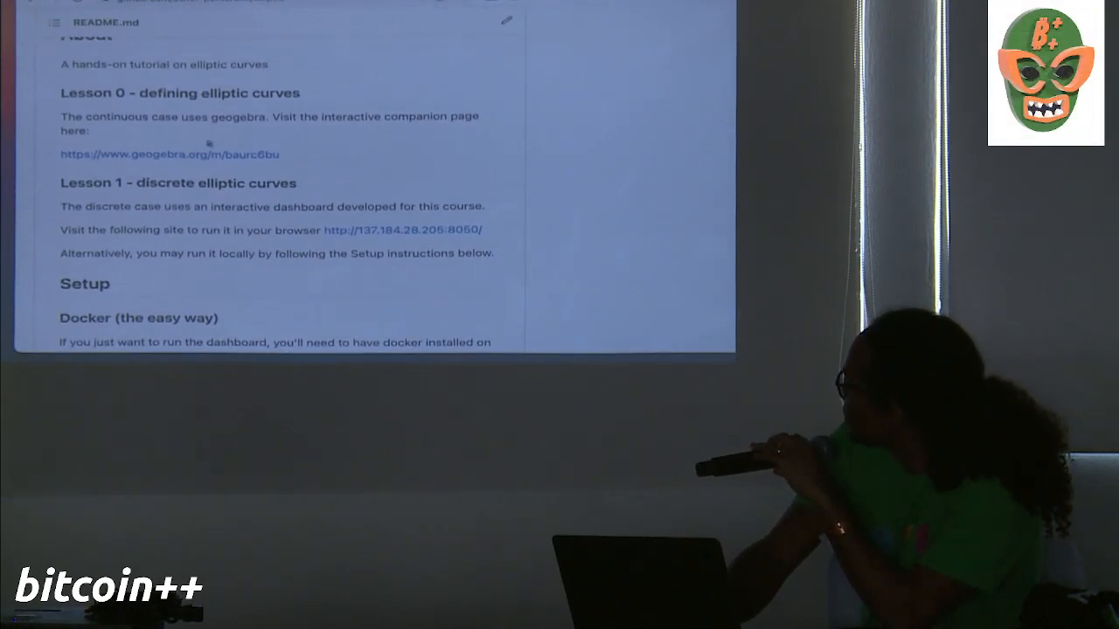
pyautogui.scroll(-3)
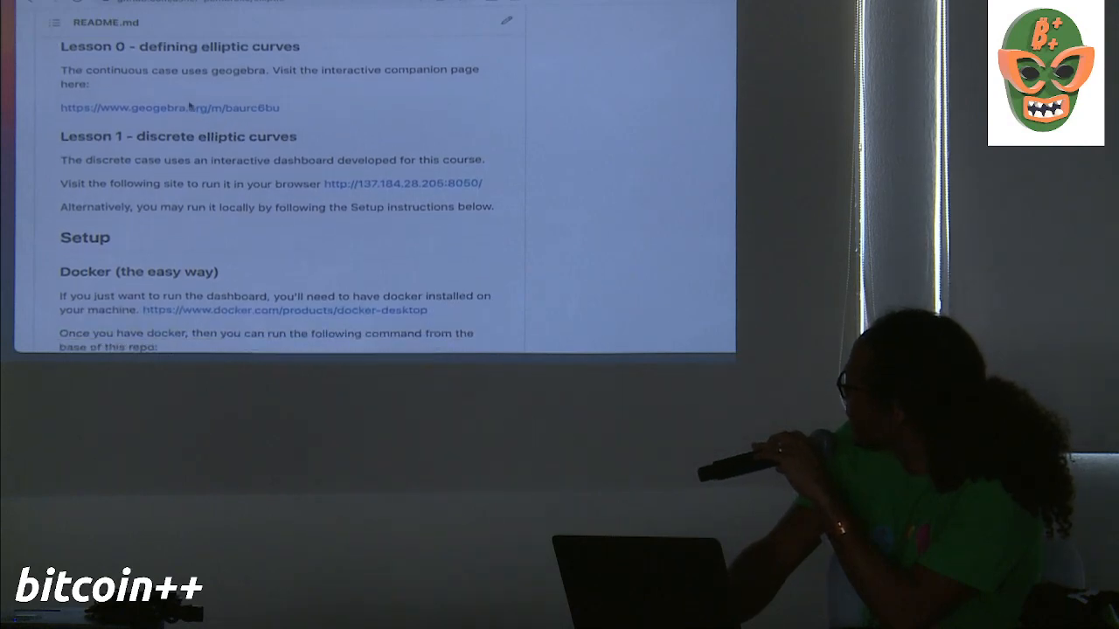
pyautogui.scroll(-3)
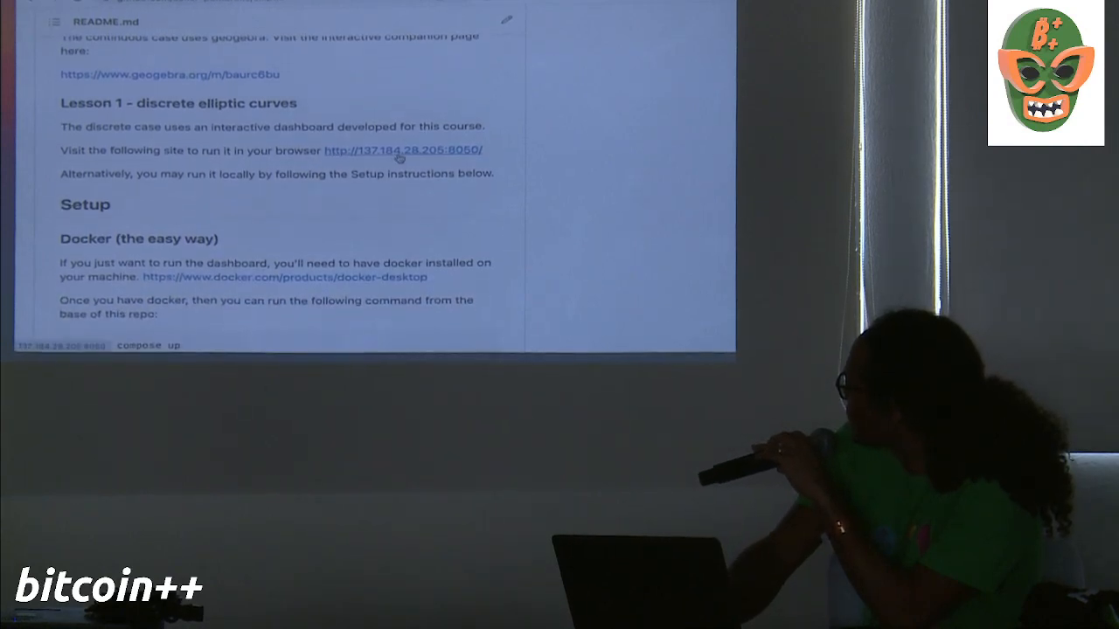
pyautogui.scroll(-3)
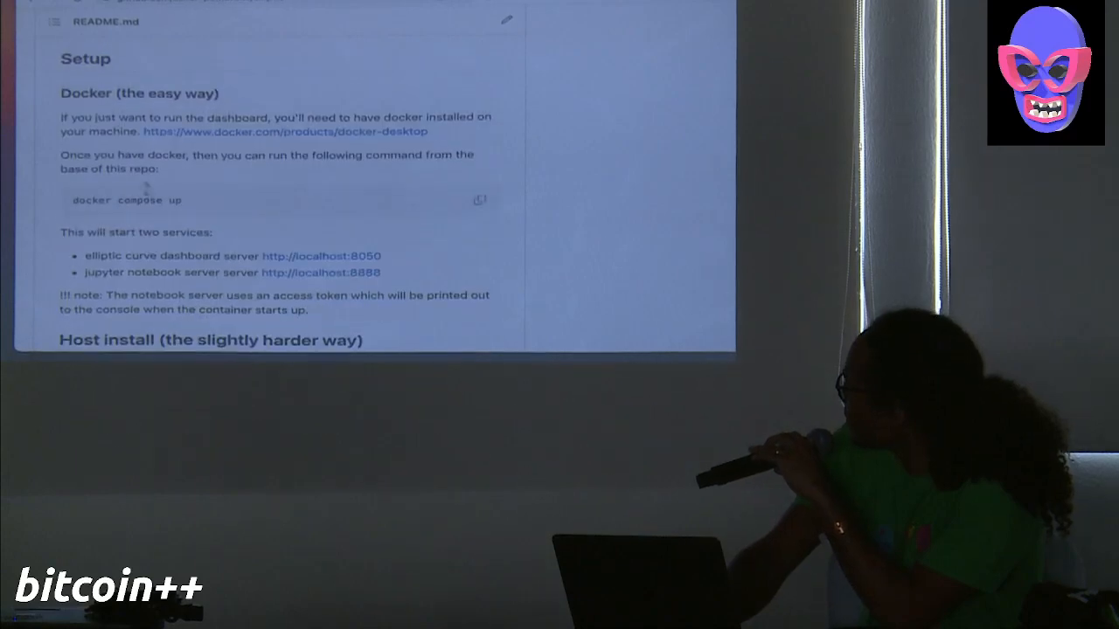
pyautogui.scroll(-3)
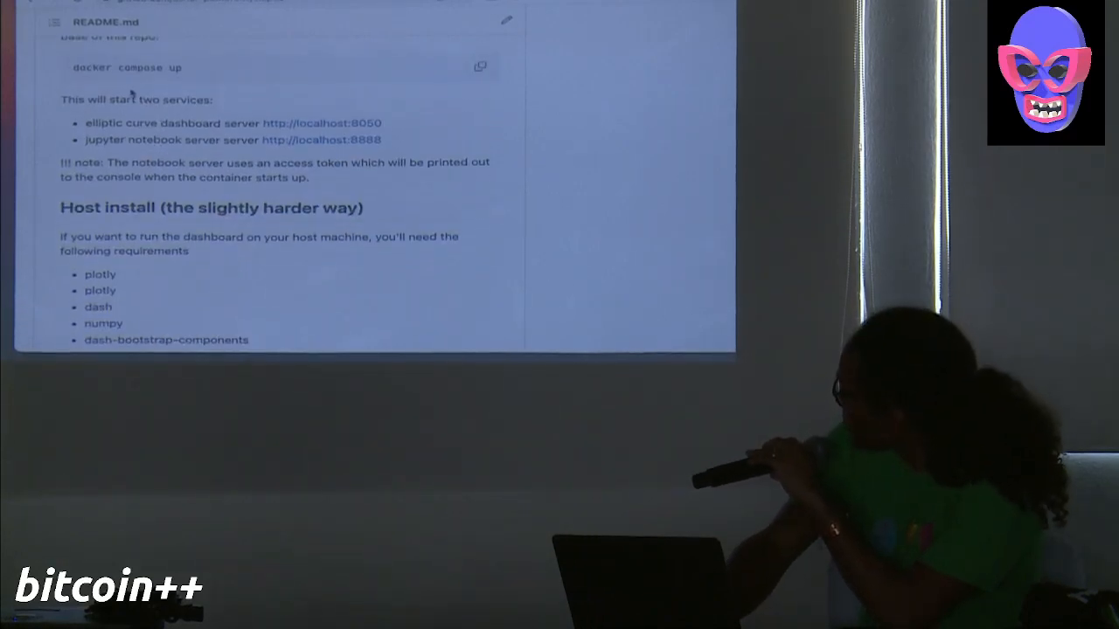
pyautogui.scroll(-3)
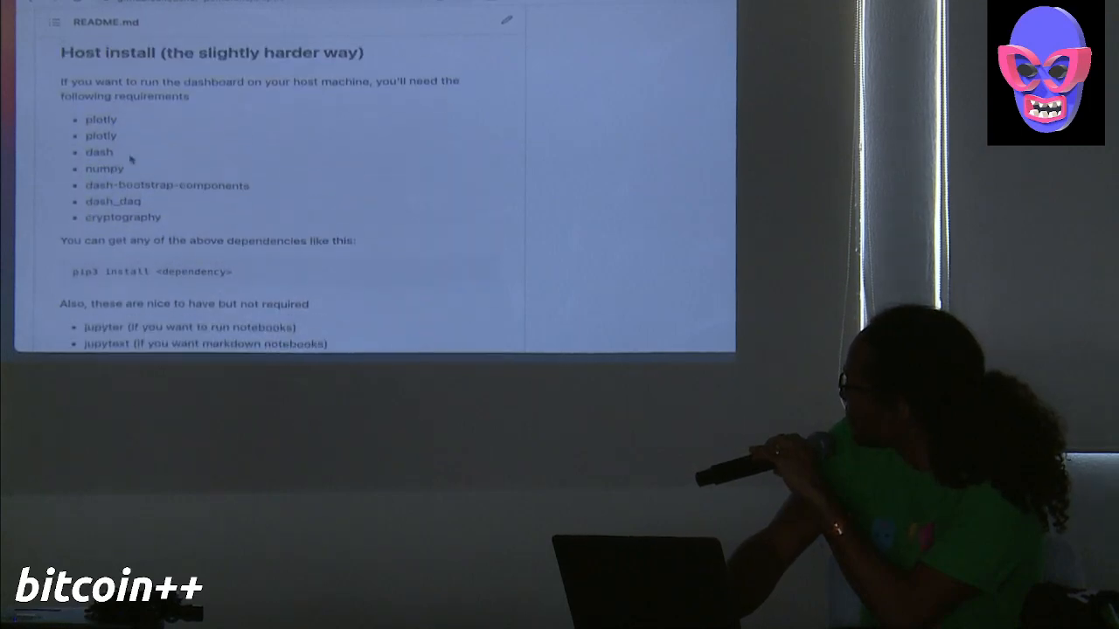
pyautogui.scroll(3)
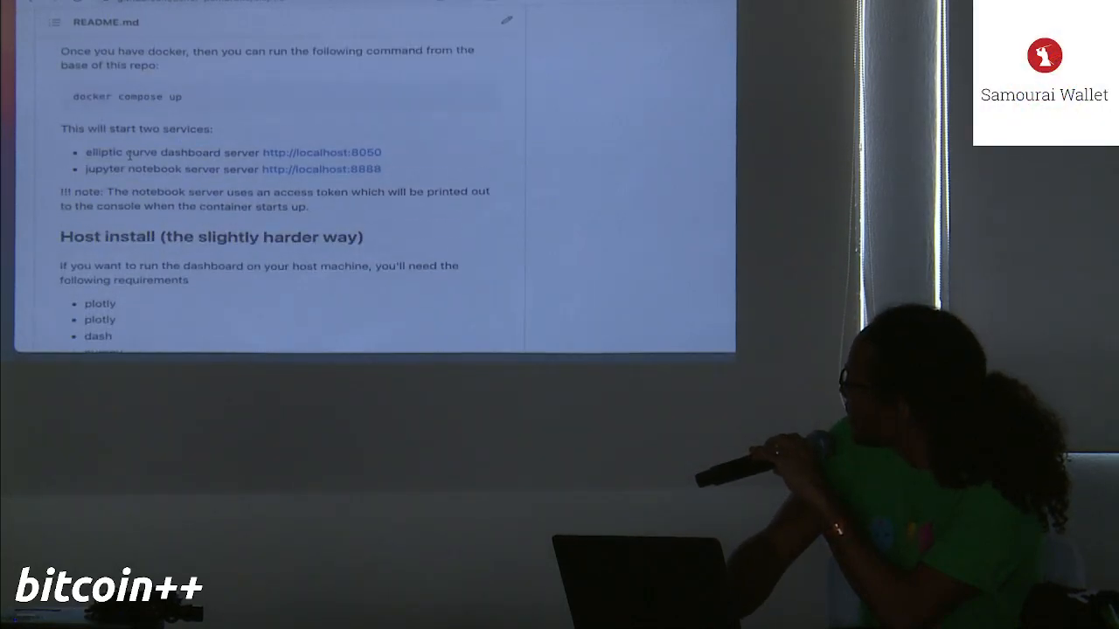
pyautogui.scroll(3)
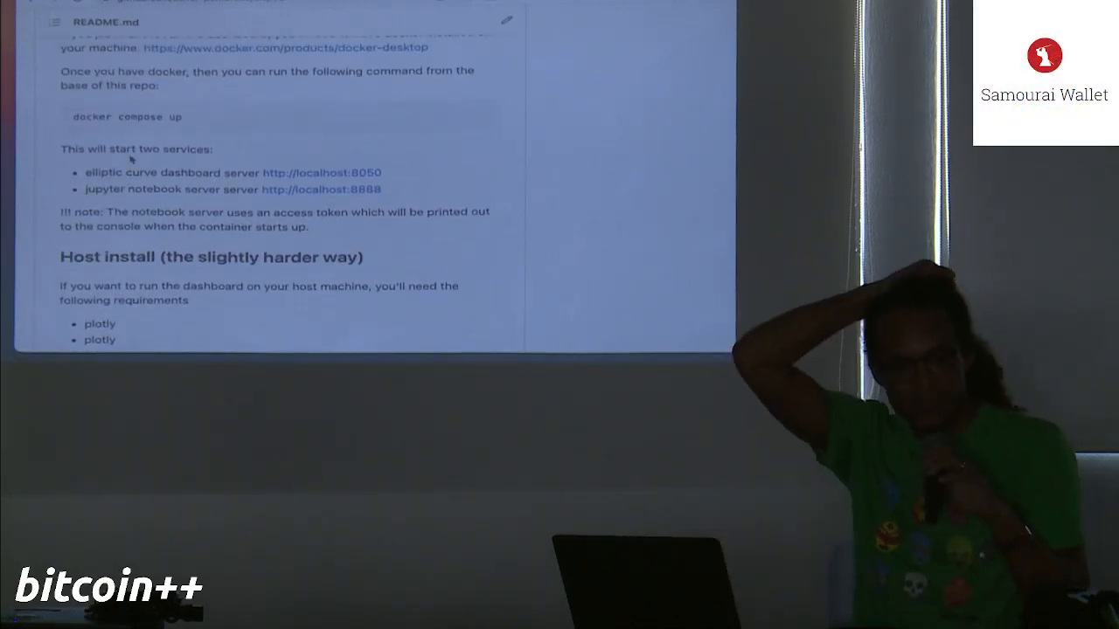